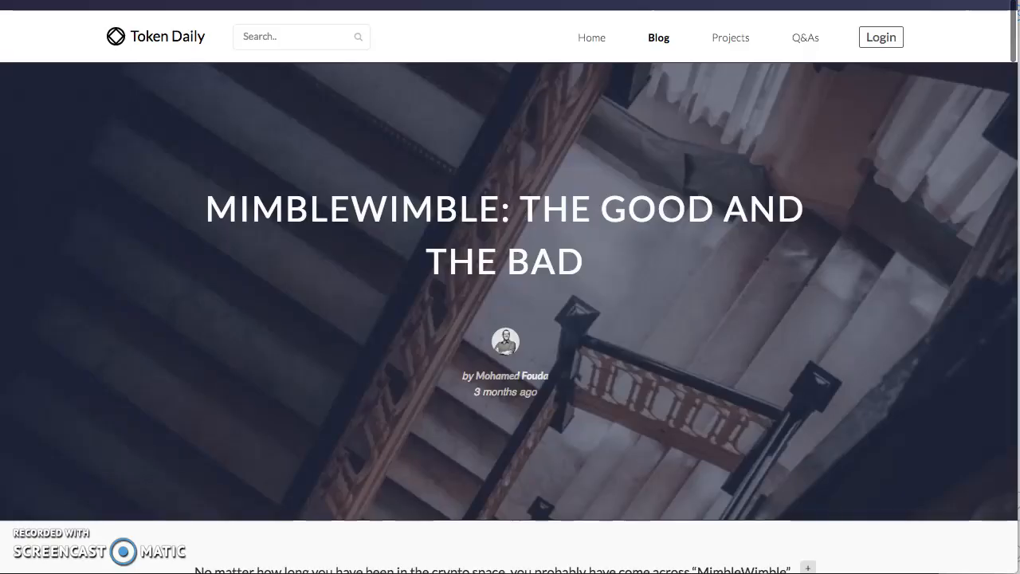
# Step: Read the MimbleWimble article's opening, highlighting the phrase 'anonymous developer'
pyautogui.click(441, 257)
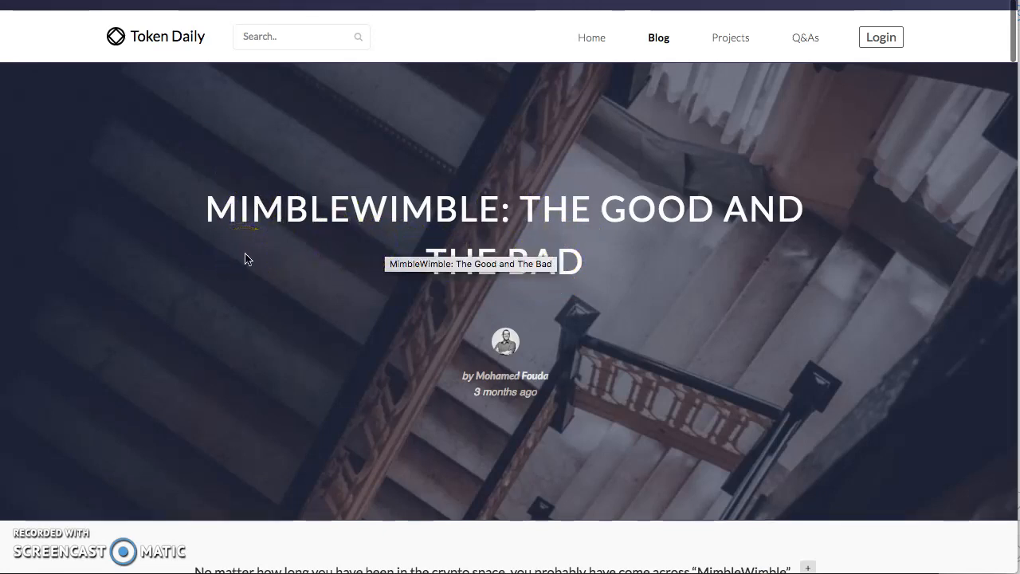
pyautogui.scroll(-3)
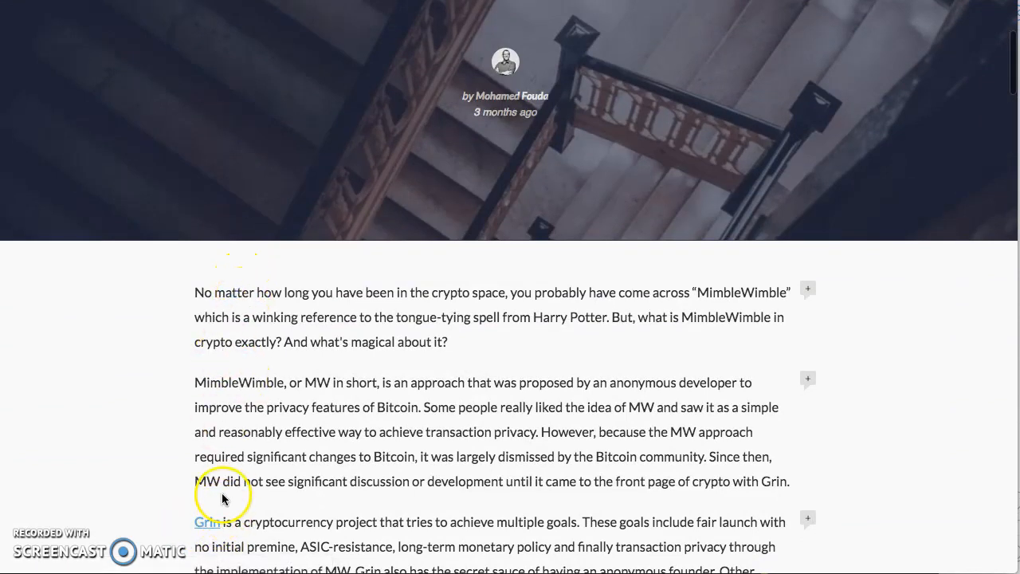
pyautogui.moveTo(346, 387)
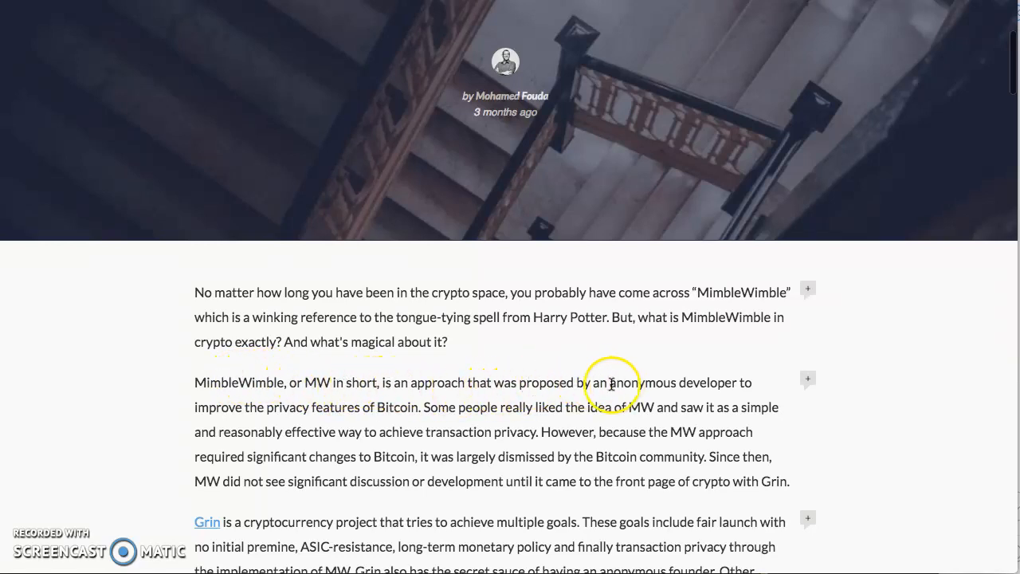
pyautogui.moveTo(611, 383); pyautogui.dragTo(734, 382)
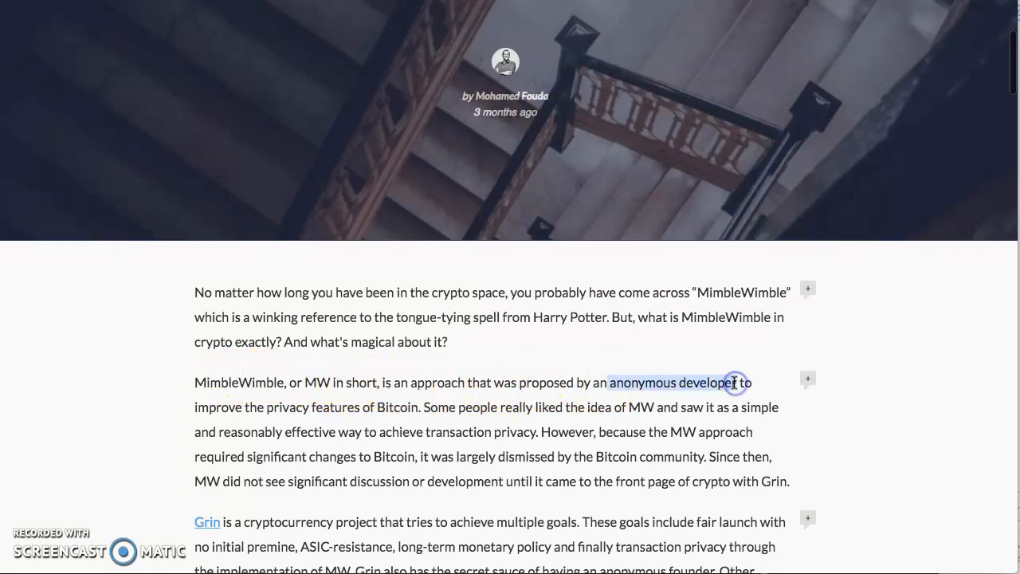
pyautogui.moveTo(520, 372)
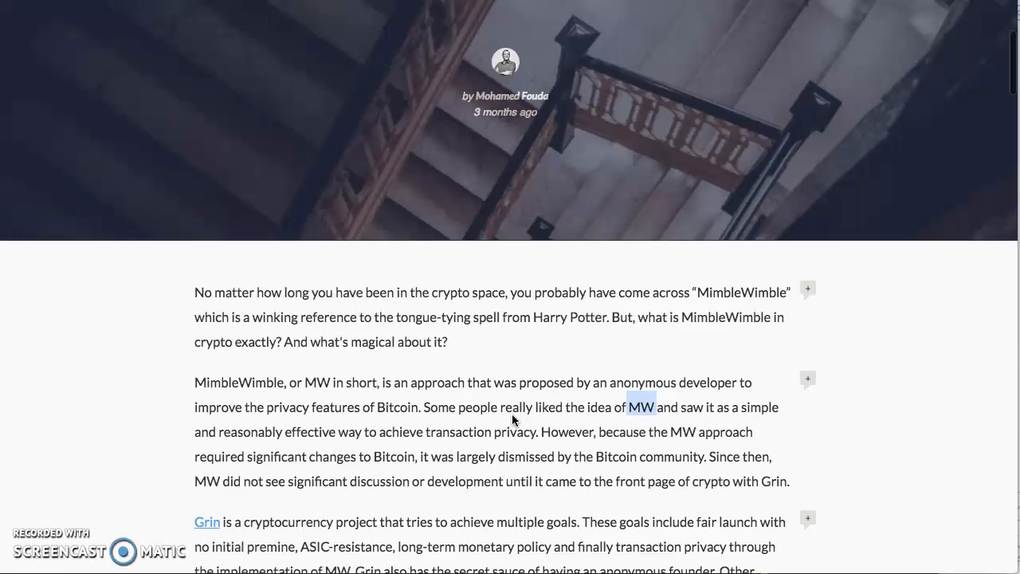
pyautogui.click(552, 432)
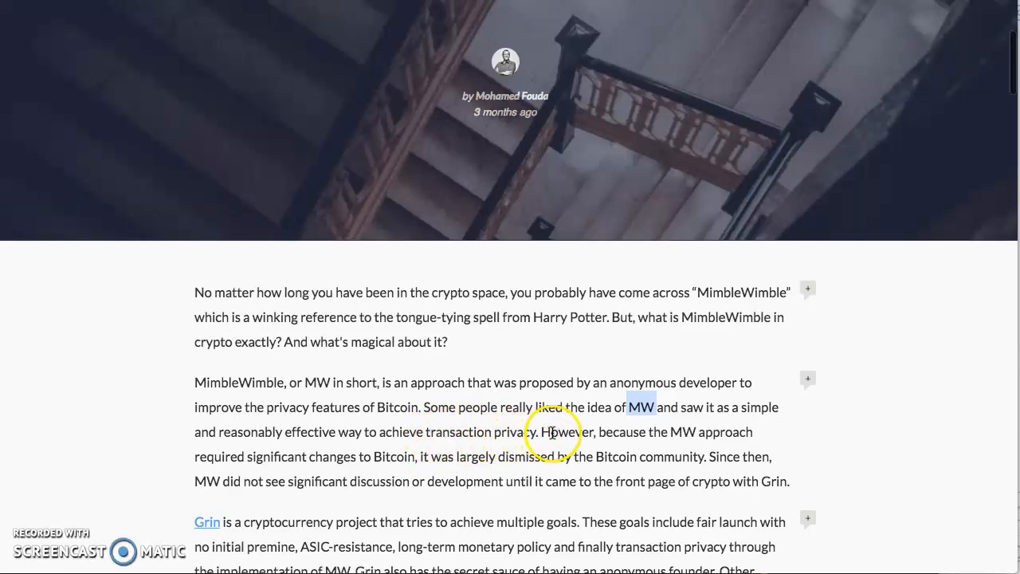
pyautogui.moveTo(678, 434)
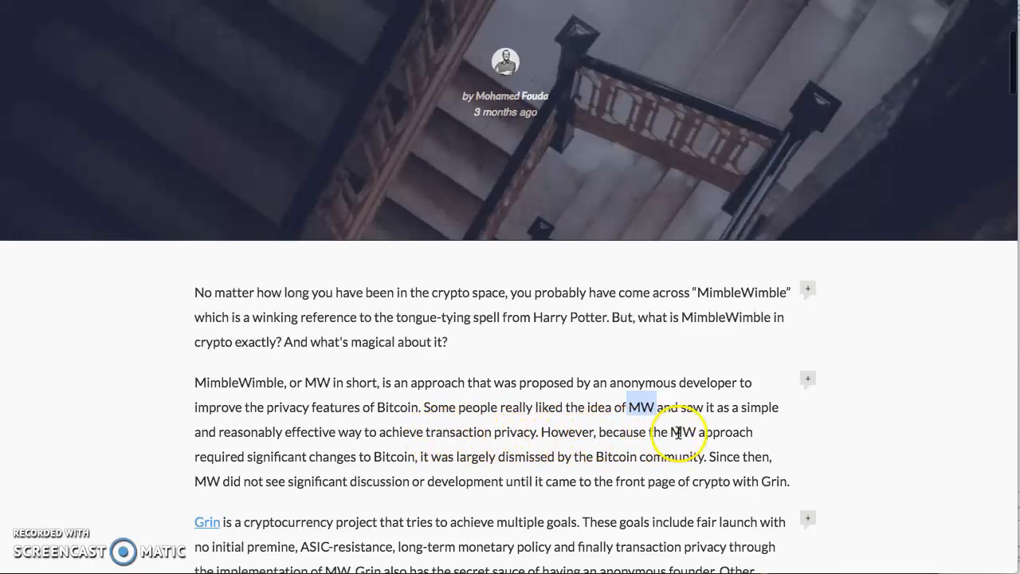
pyautogui.moveTo(373, 459)
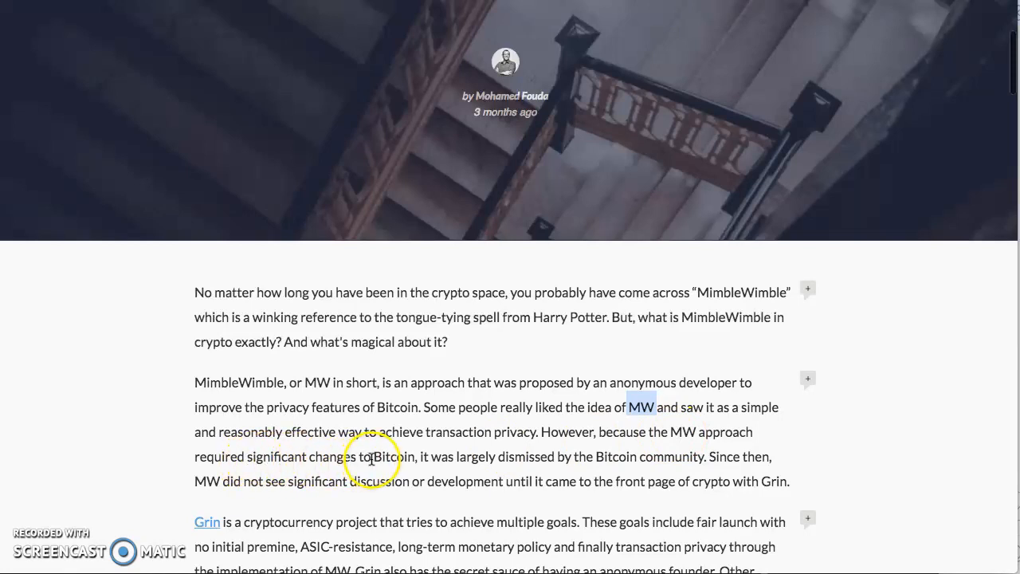
pyautogui.moveTo(542, 459)
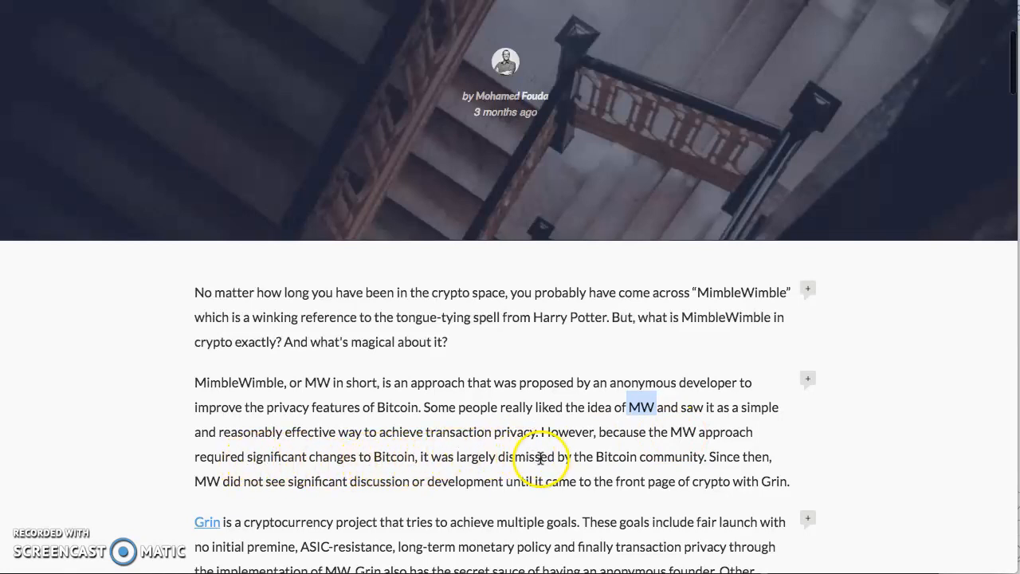
pyautogui.moveTo(223, 482)
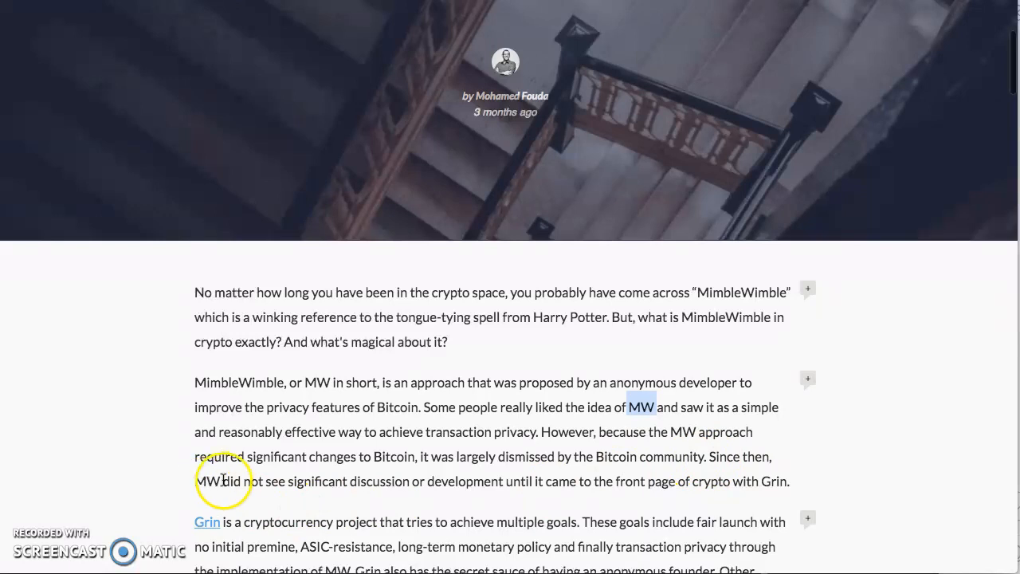
# Step: Continue the introduction, highlighting 'MW', then switch to the Grin market data page
pyautogui.scroll(-3)
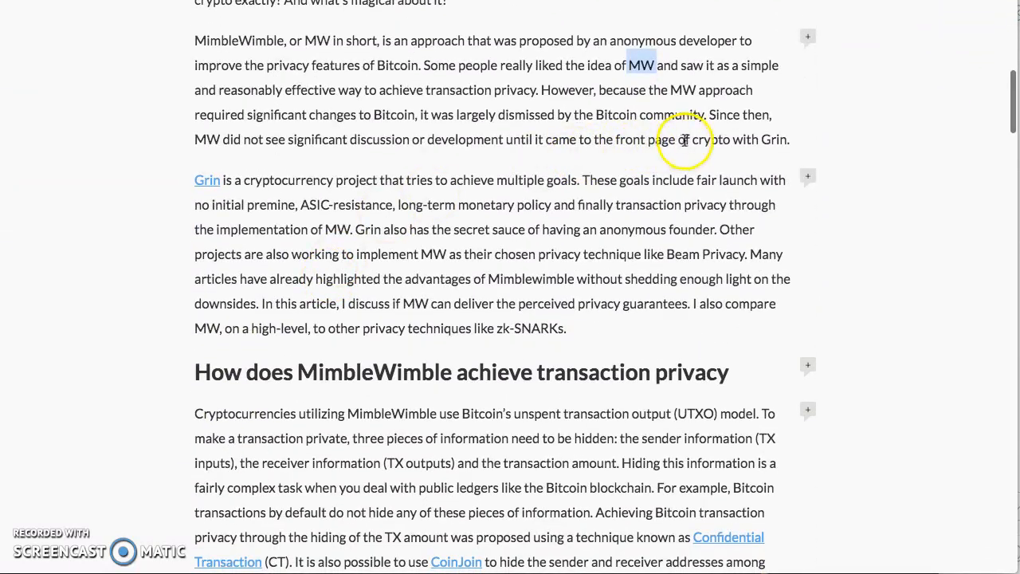
pyautogui.moveTo(683, 141); pyautogui.dragTo(791, 142)
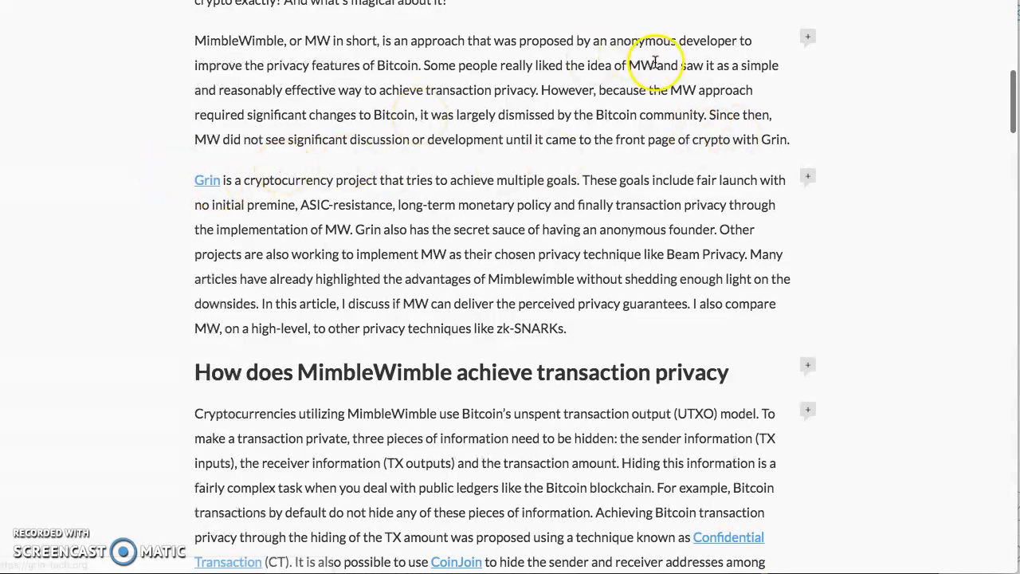
pyautogui.click(207, 180)
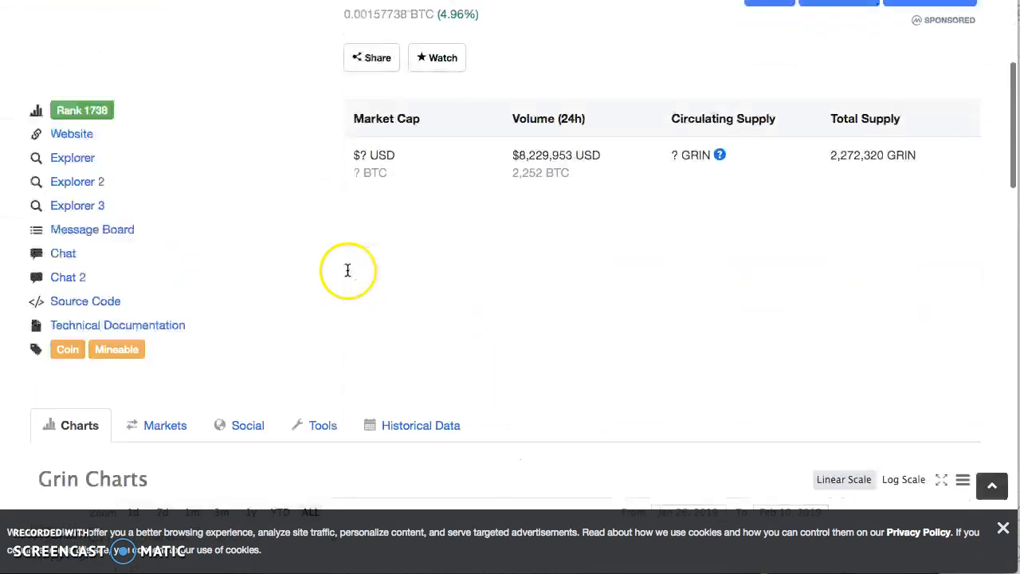
# Step: Scroll to Grin's CoinMarketCap price chart covering late January to February 10, 2019
pyautogui.scroll(-3)
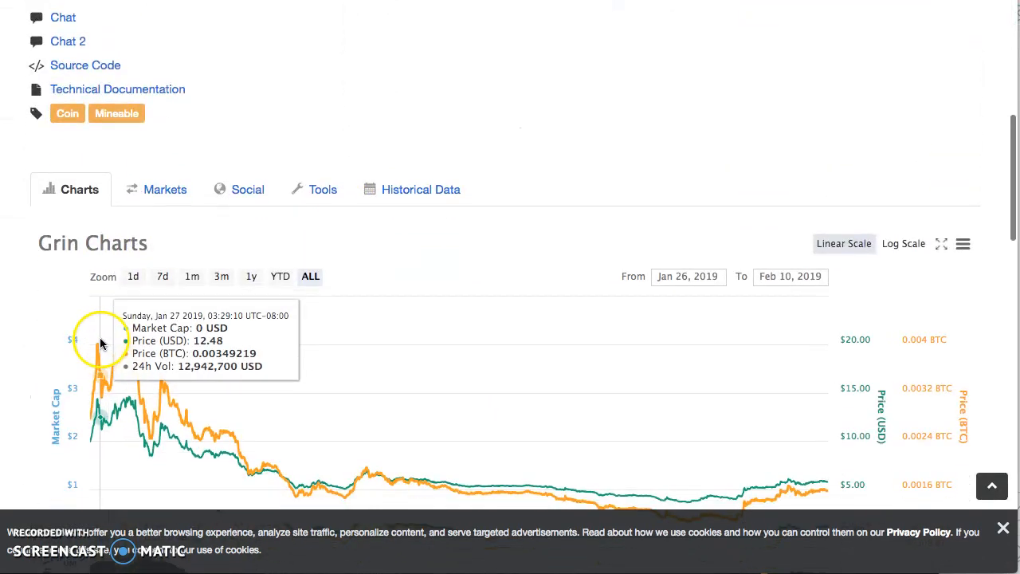
pyautogui.moveTo(130, 336)
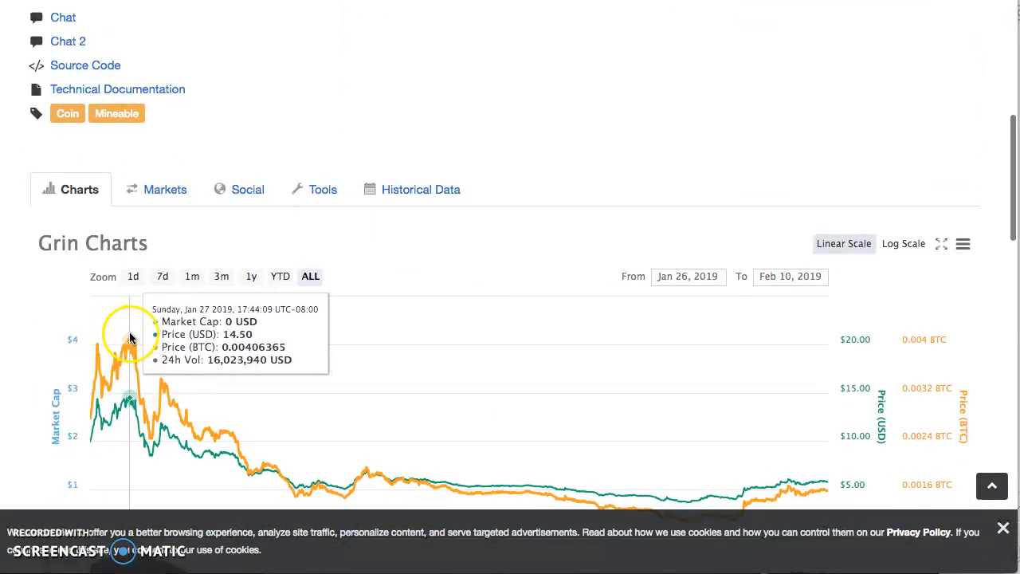
pyautogui.scroll(-3)
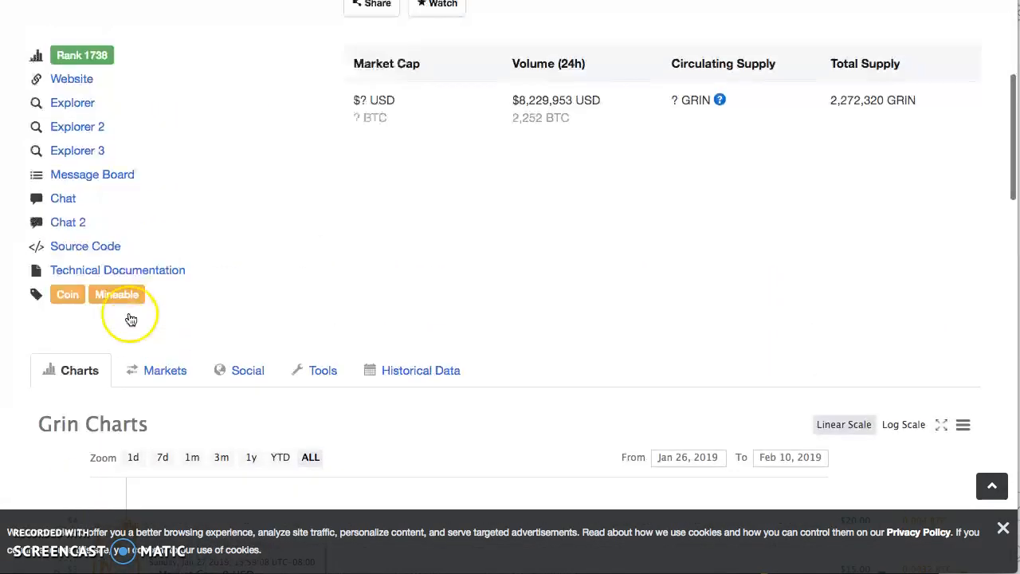
pyautogui.scroll(-3)
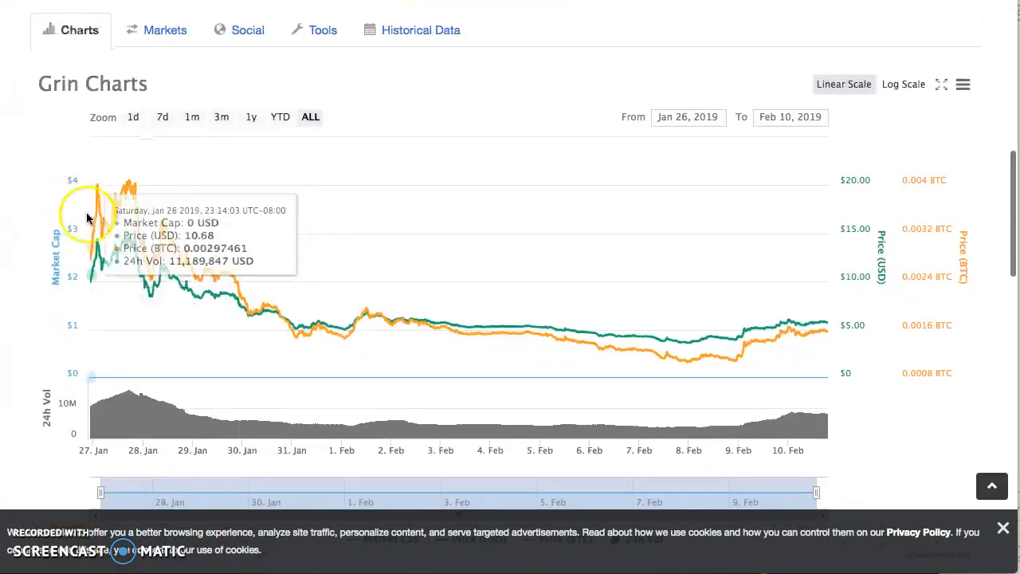
pyautogui.moveTo(361, 309)
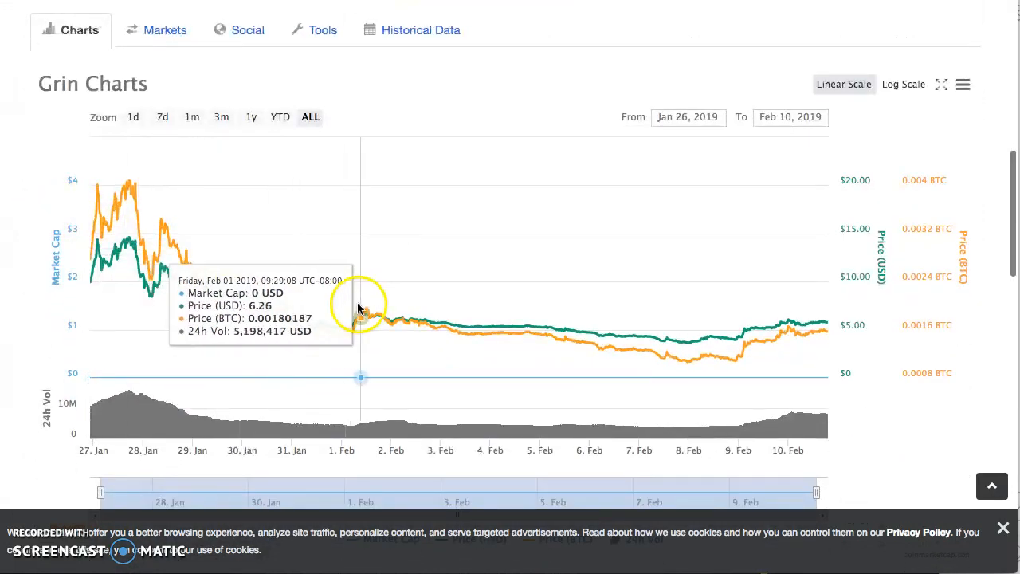
pyautogui.moveTo(733, 354)
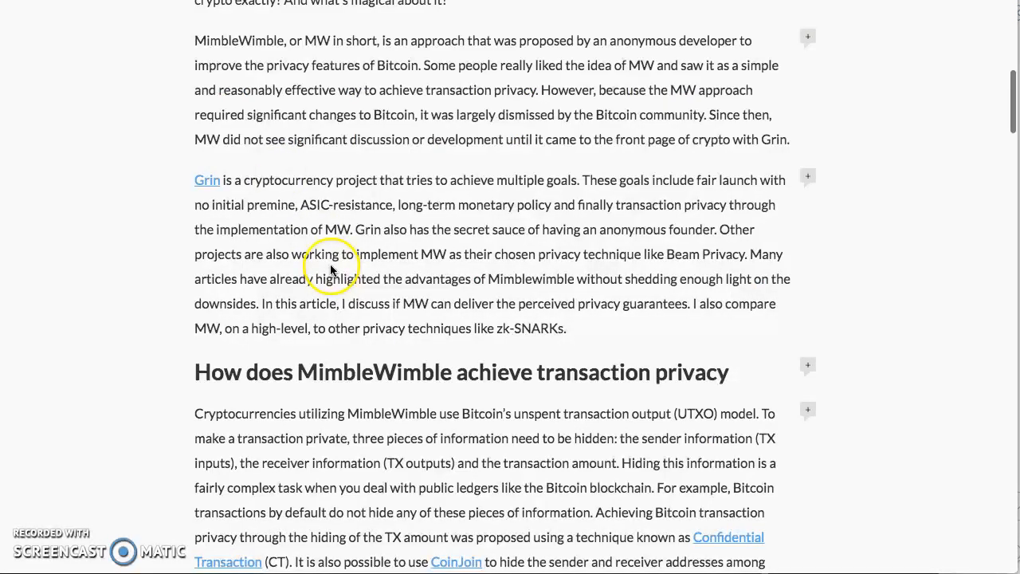
# Step: Scroll the MimbleWimble article to the 'How does MimbleWimble achieve transaction privacy' section
pyautogui.scroll(-3)
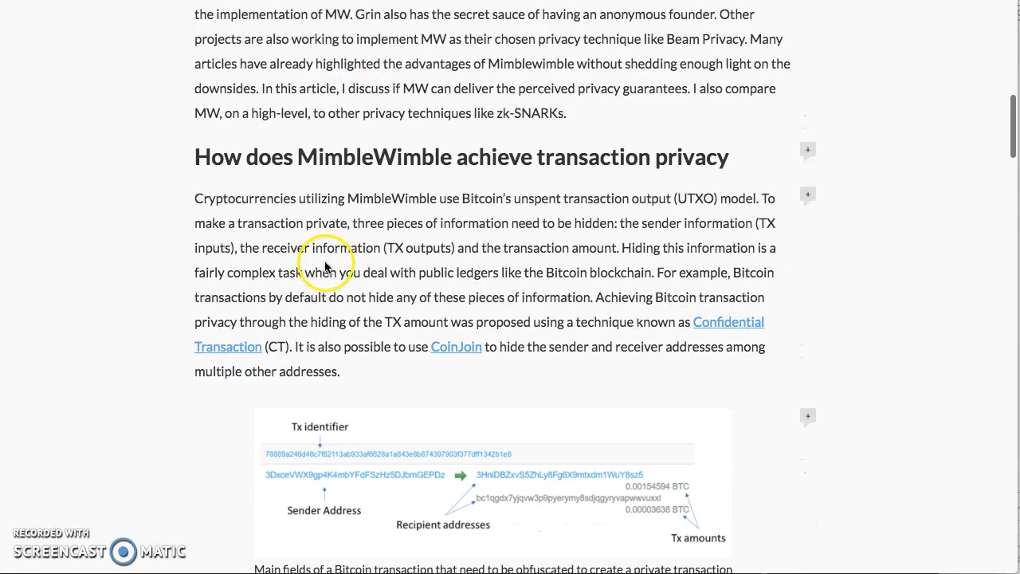
pyautogui.moveTo(224, 242)
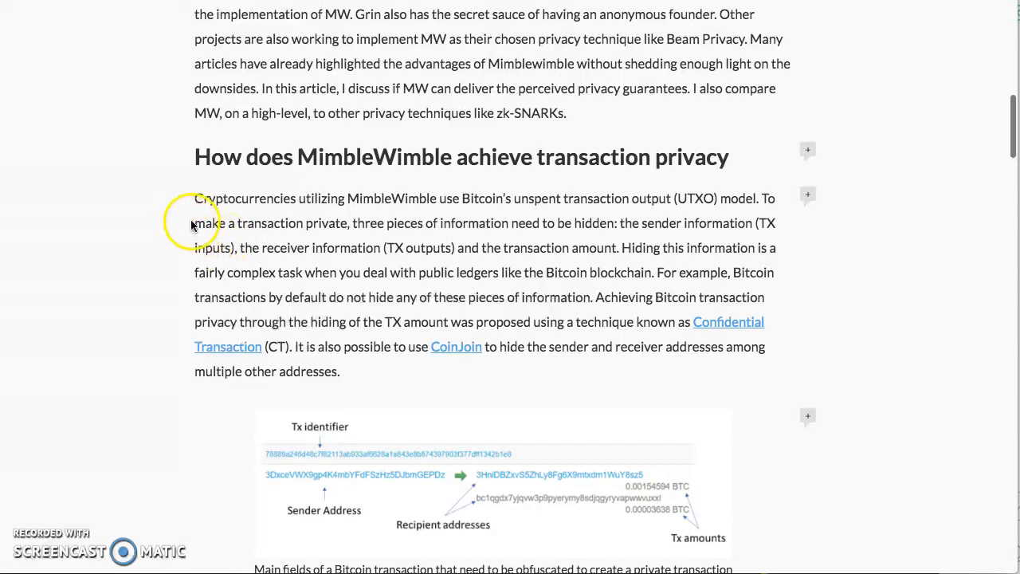
pyautogui.moveTo(360, 204)
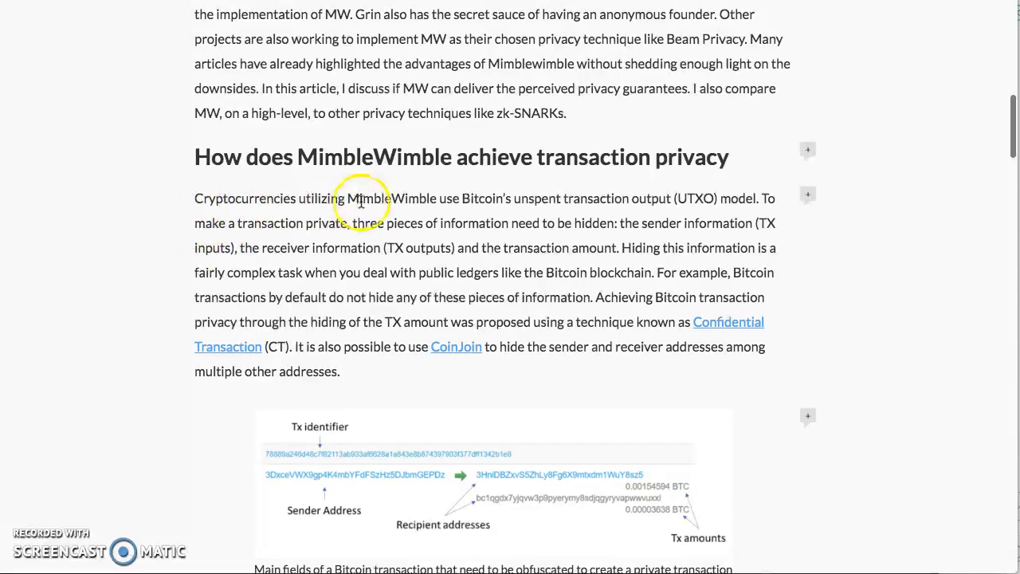
pyautogui.moveTo(528, 199)
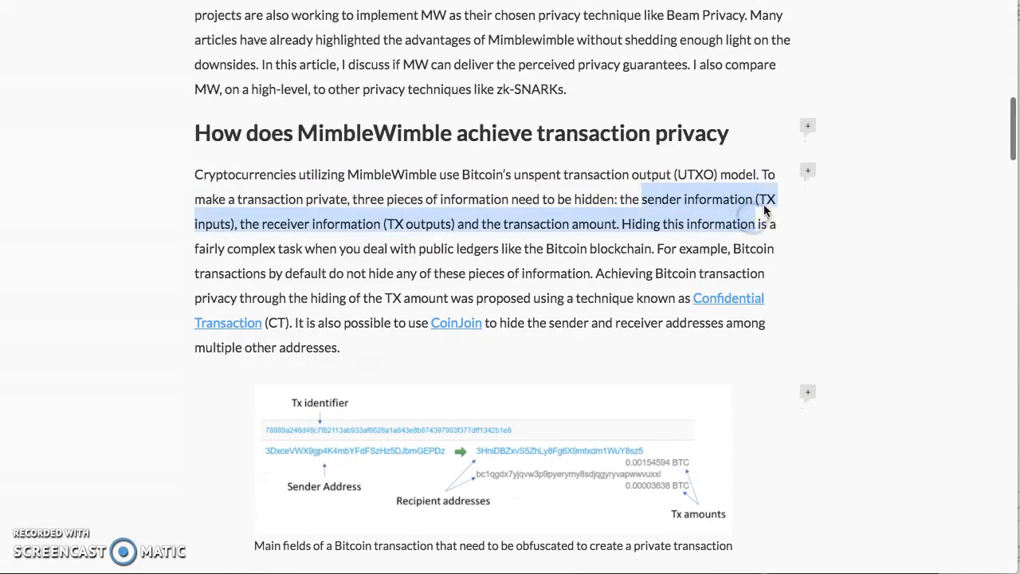
# Step: Clear the old highlight and mark text in the transaction-privacy paragraph
pyautogui.click(298, 223)
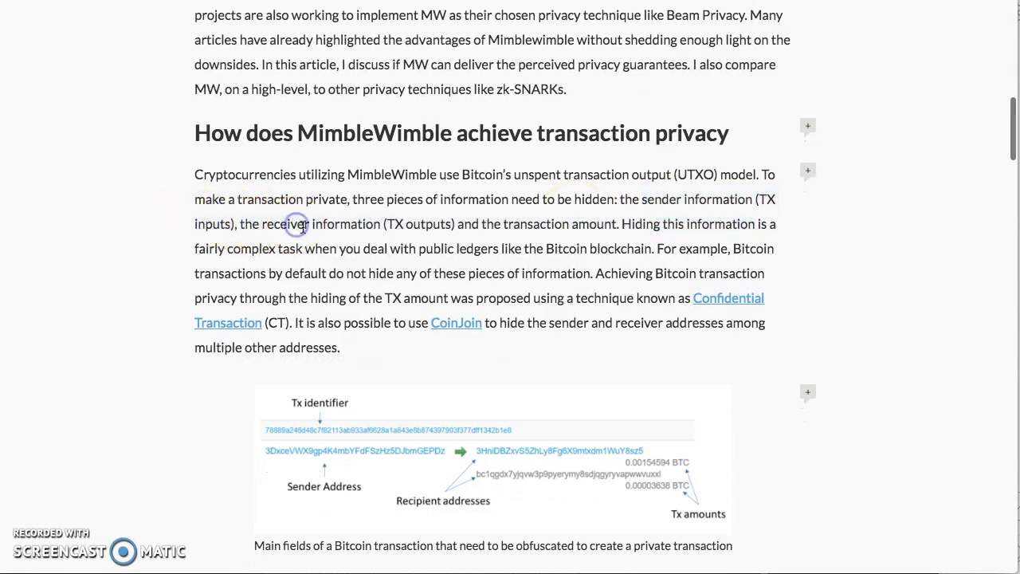
pyautogui.doubleClick(412, 224)
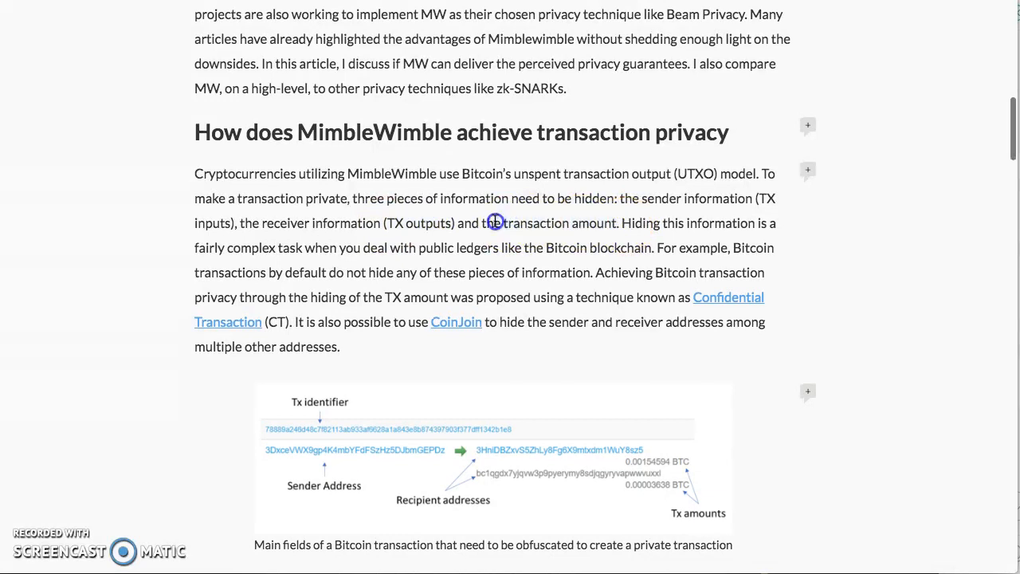
pyautogui.moveTo(462, 221)
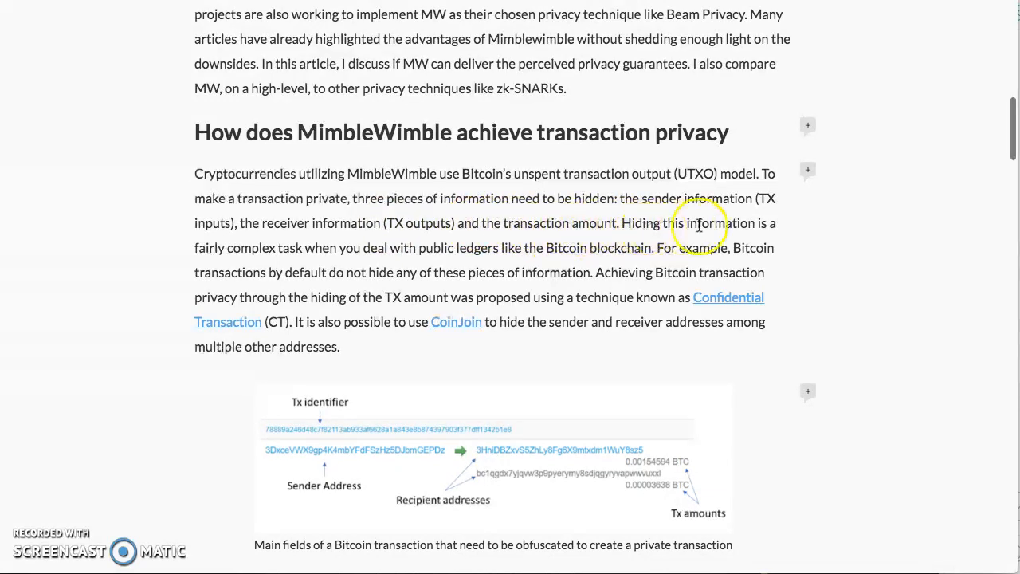
pyautogui.moveTo(295, 249)
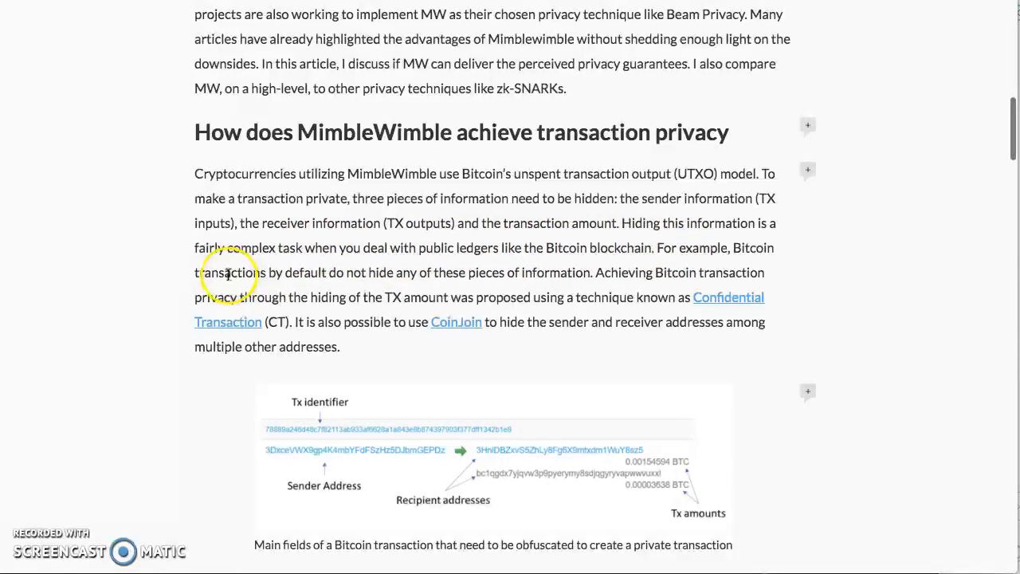
pyautogui.moveTo(414, 274)
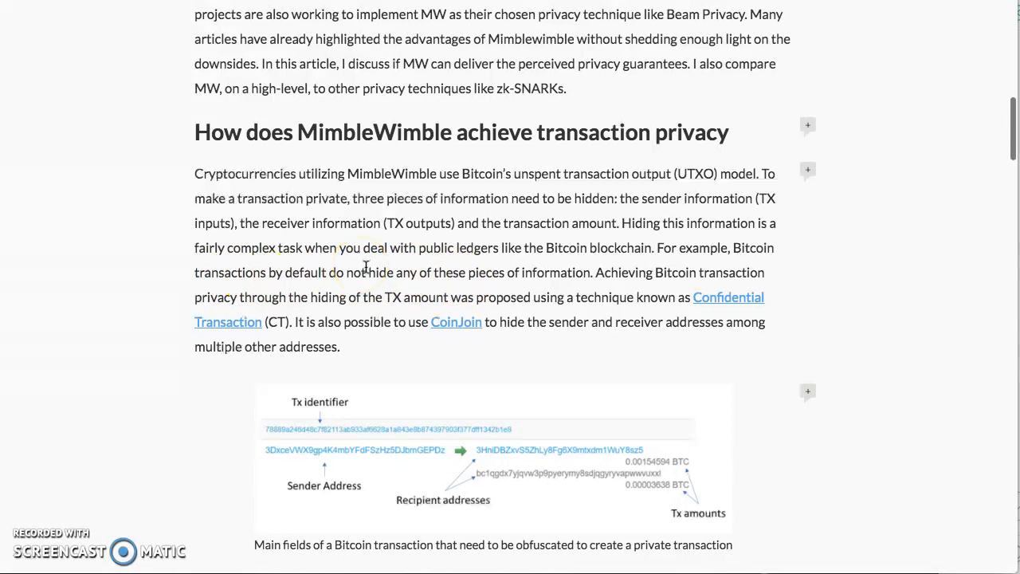
pyautogui.moveTo(363, 269)
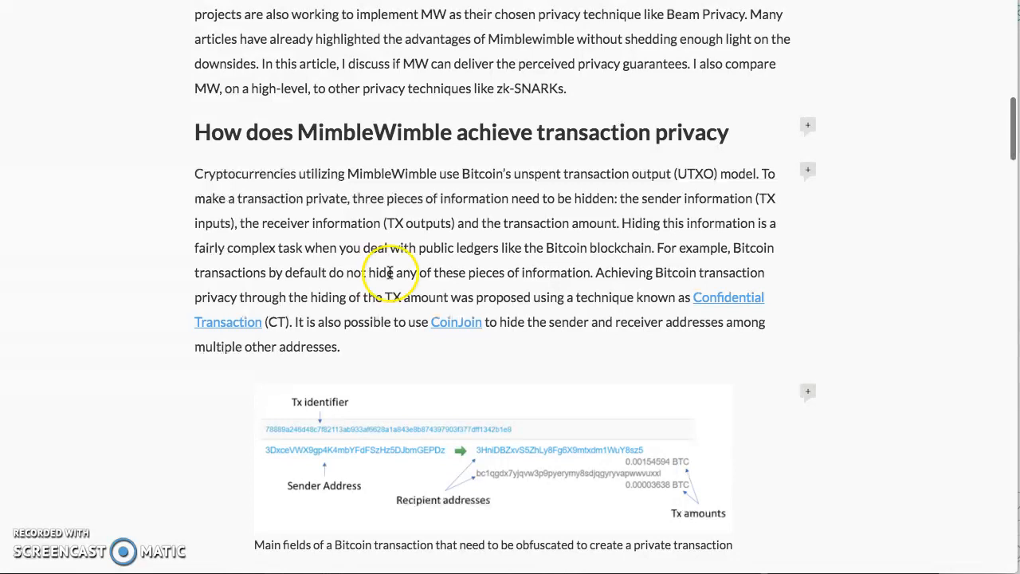
pyautogui.moveTo(308, 293)
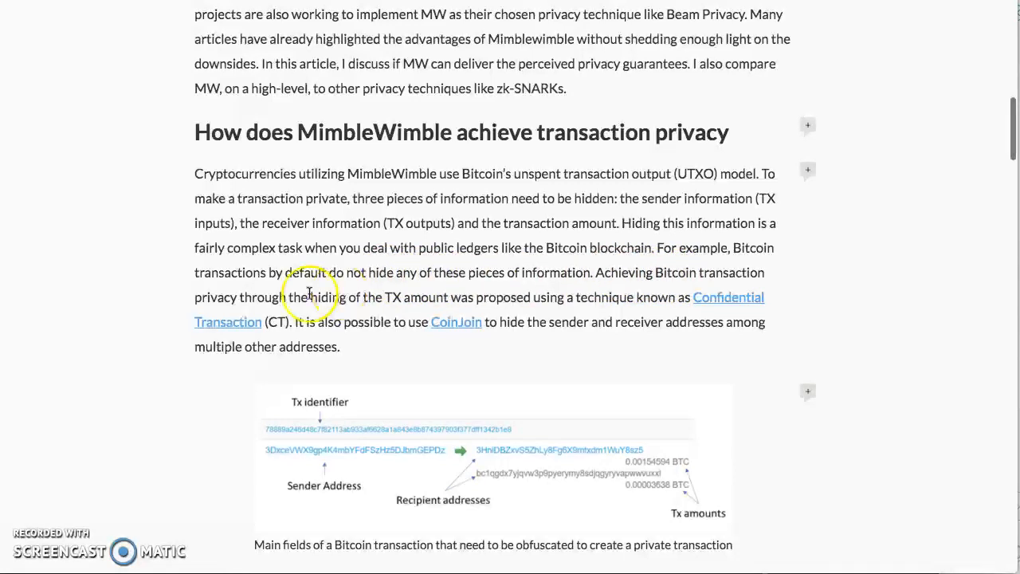
pyautogui.moveTo(330, 303)
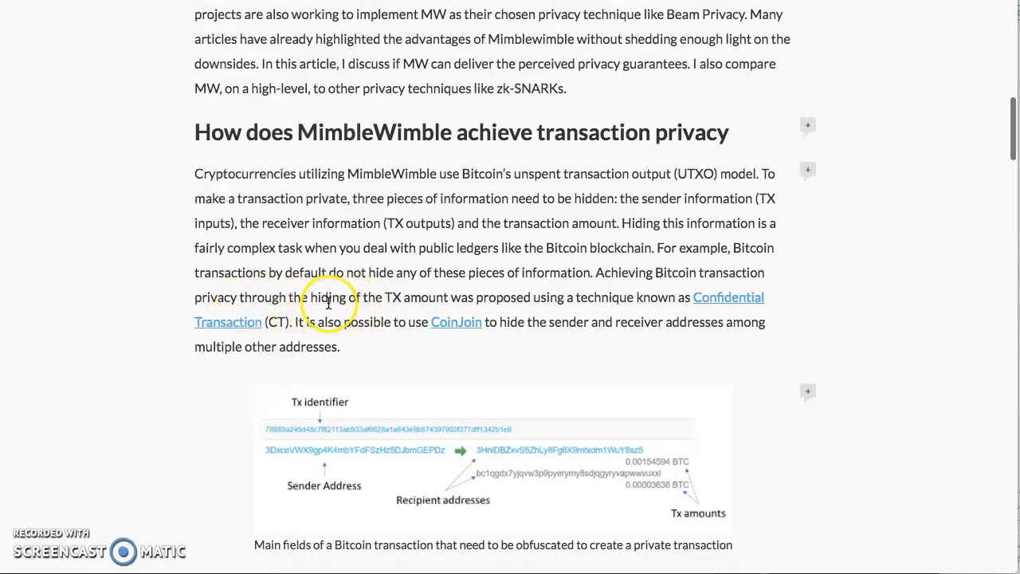
pyautogui.moveTo(386, 298); pyautogui.dragTo(443, 299)
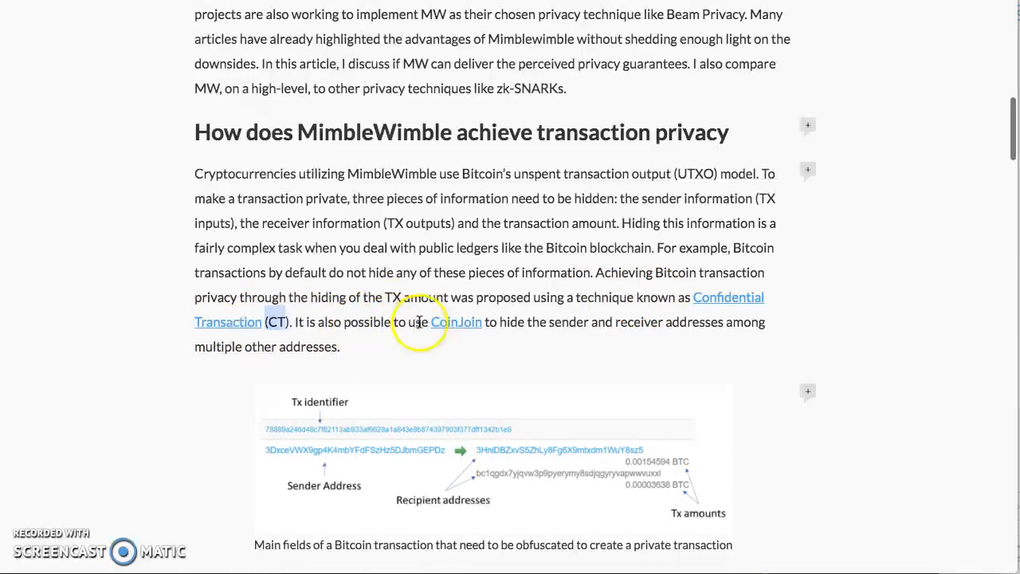
pyautogui.moveTo(449, 329)
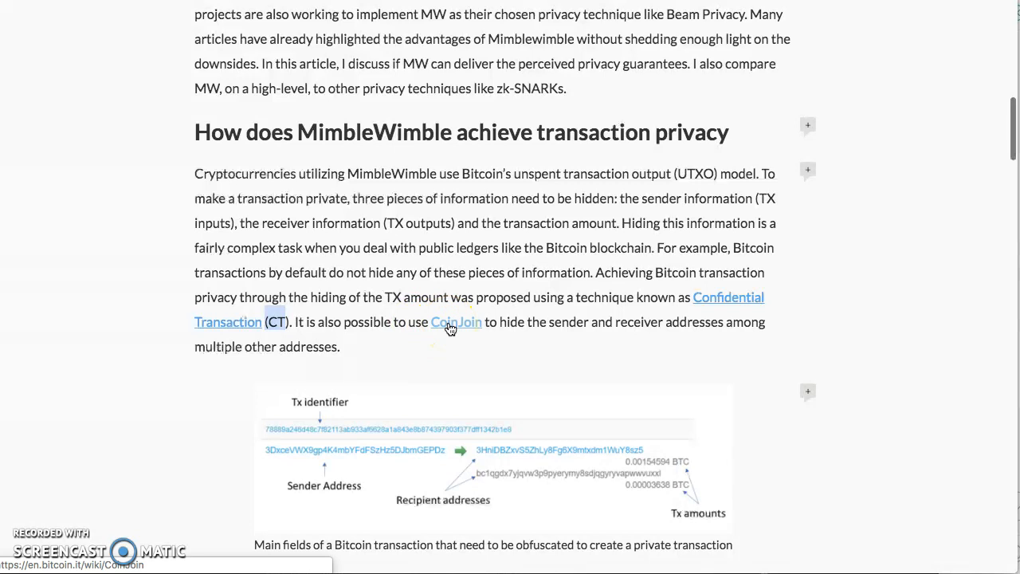
# Step: Read down through the shortcomings section to the 'Comparison with other privacy-maintaining techniques' heading
pyautogui.scroll(-3)
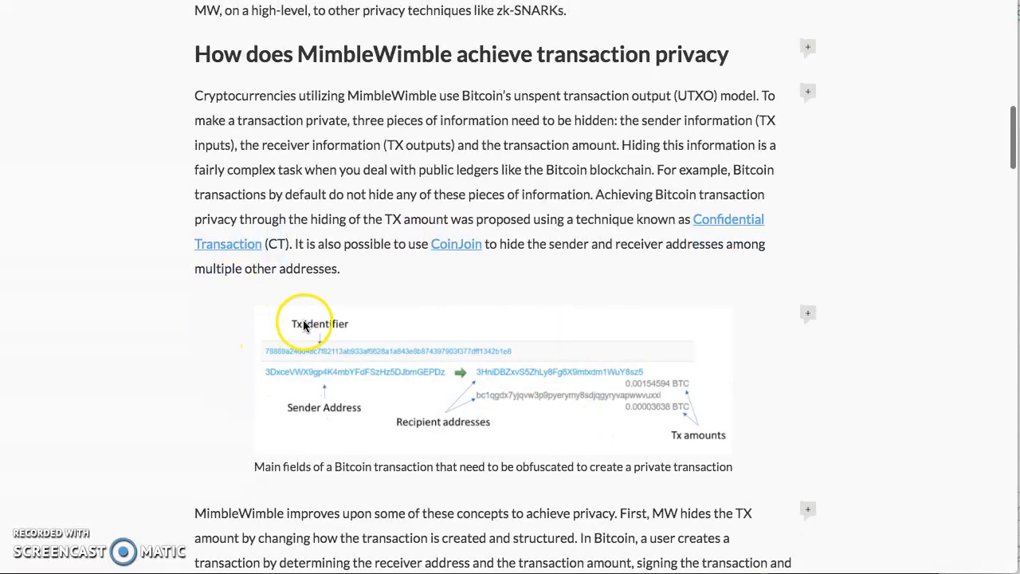
pyautogui.moveTo(428, 373)
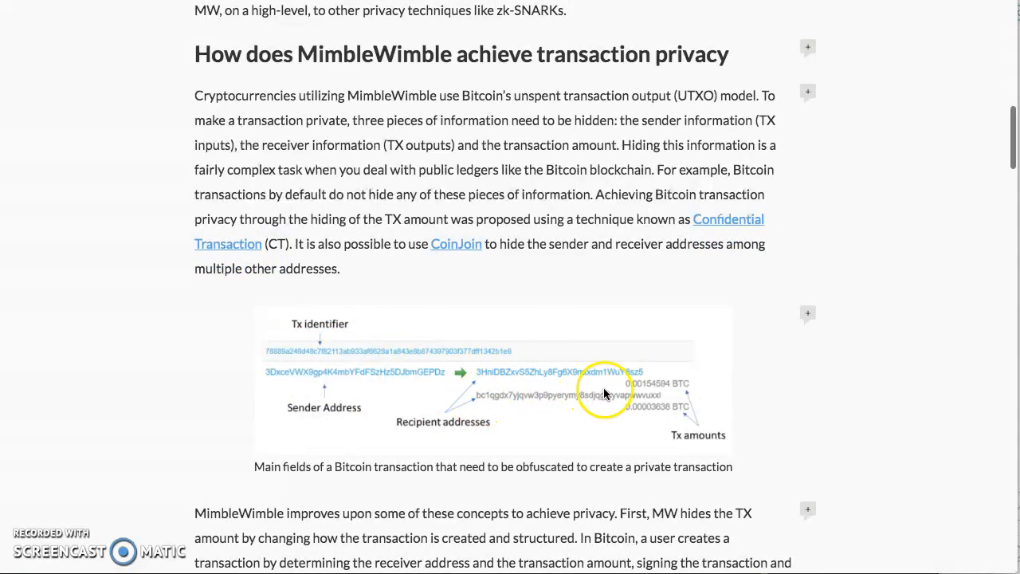
pyautogui.moveTo(456, 443)
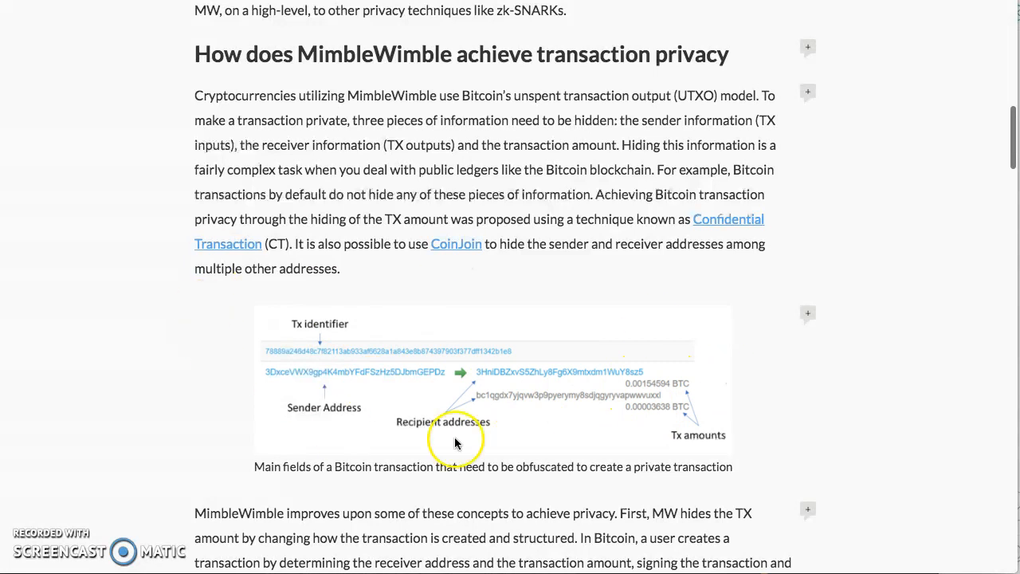
pyautogui.scroll(-3)
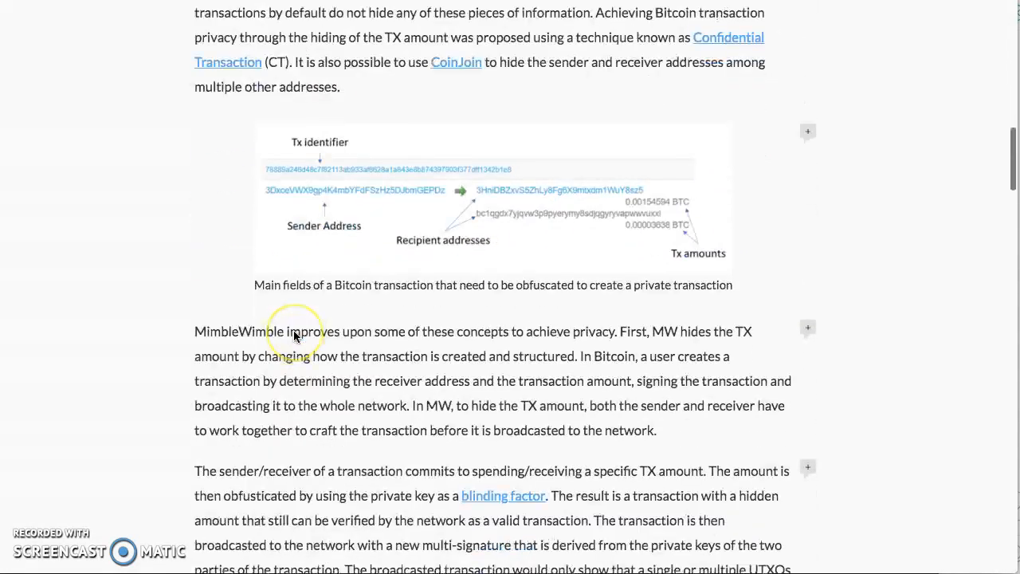
pyautogui.scroll(-3)
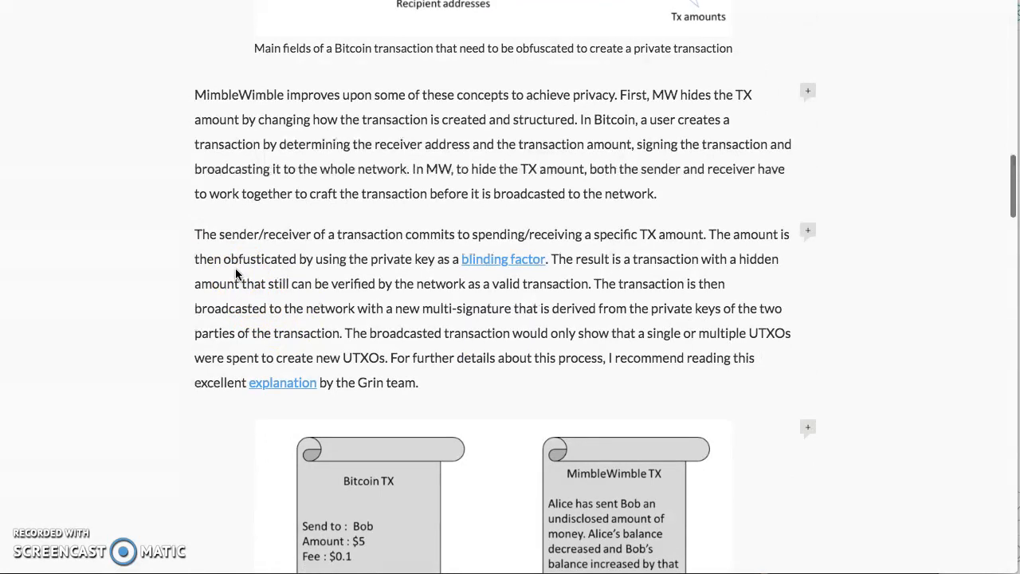
pyautogui.scroll(-3)
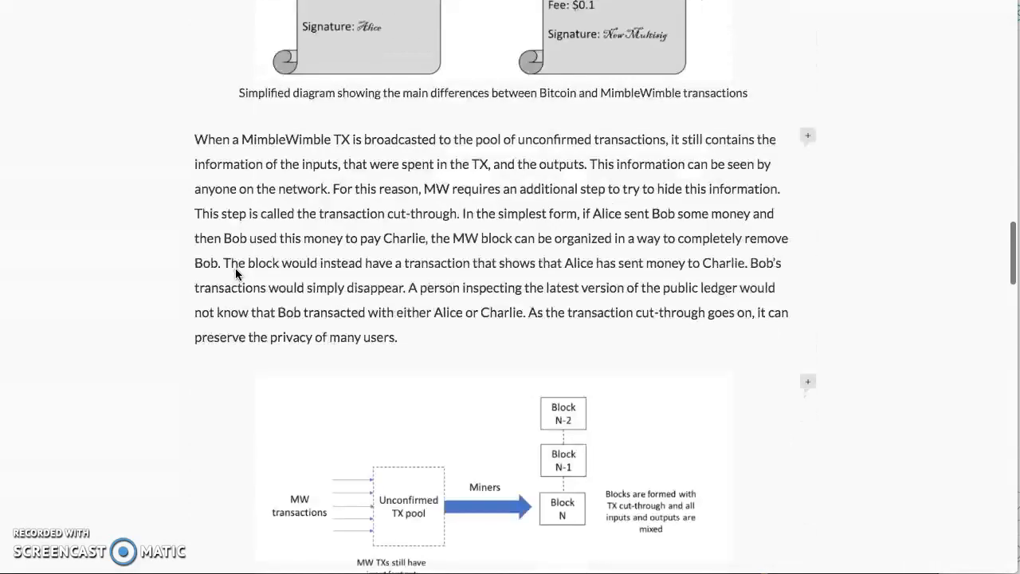
pyautogui.scroll(-3)
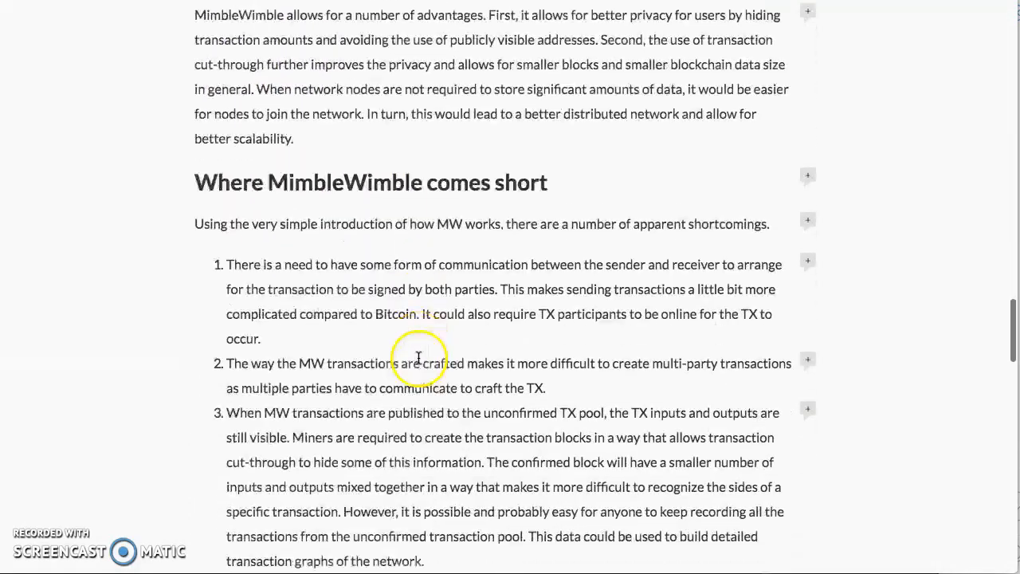
pyautogui.scroll(-3)
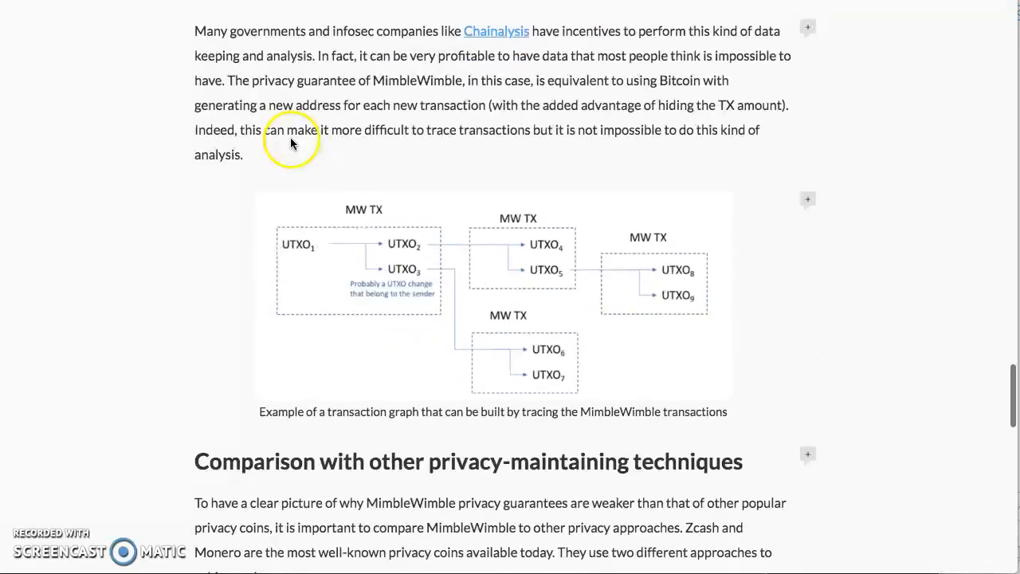
pyautogui.scroll(3)
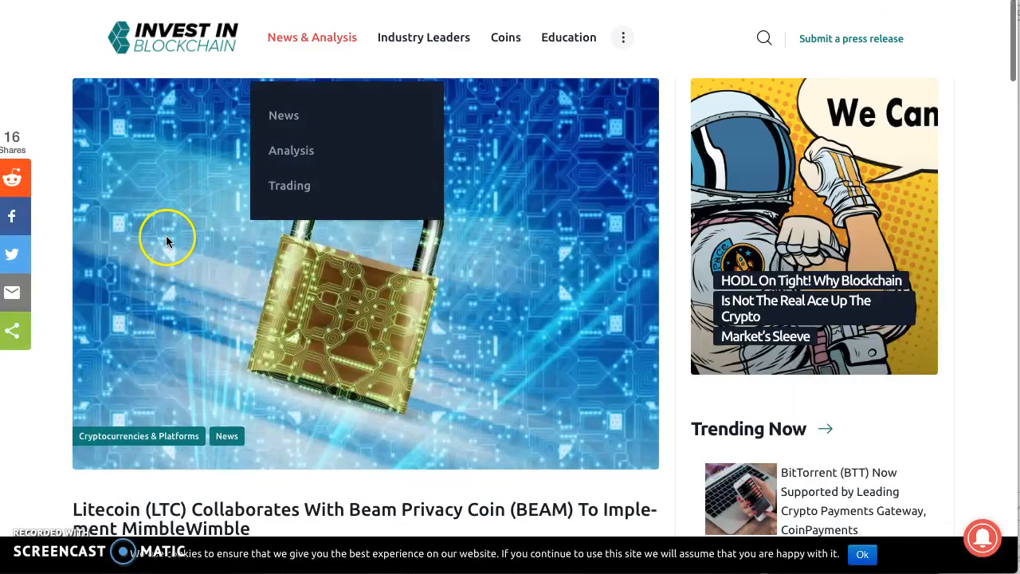
# Step: Read the Litecoin–Beam MimbleWimble article down through Charlie Lee's embedded tweets
pyautogui.scroll(-3)
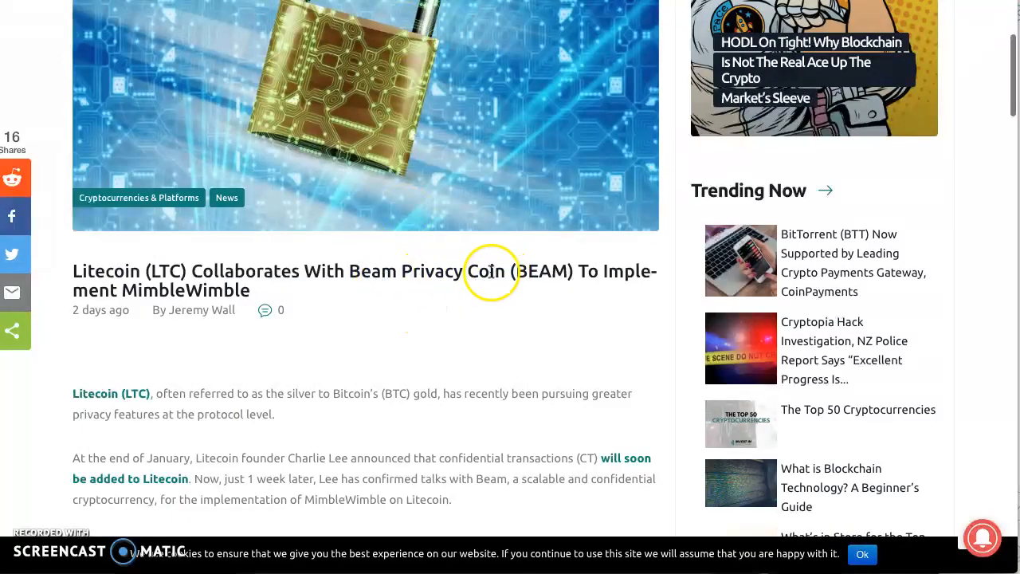
pyautogui.doubleClick(183, 290)
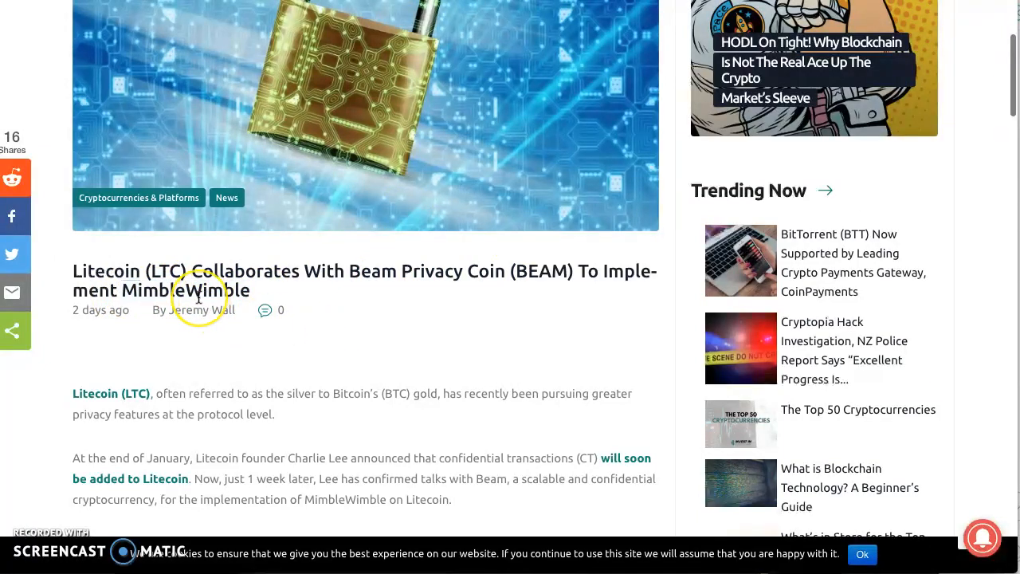
pyautogui.scroll(-3)
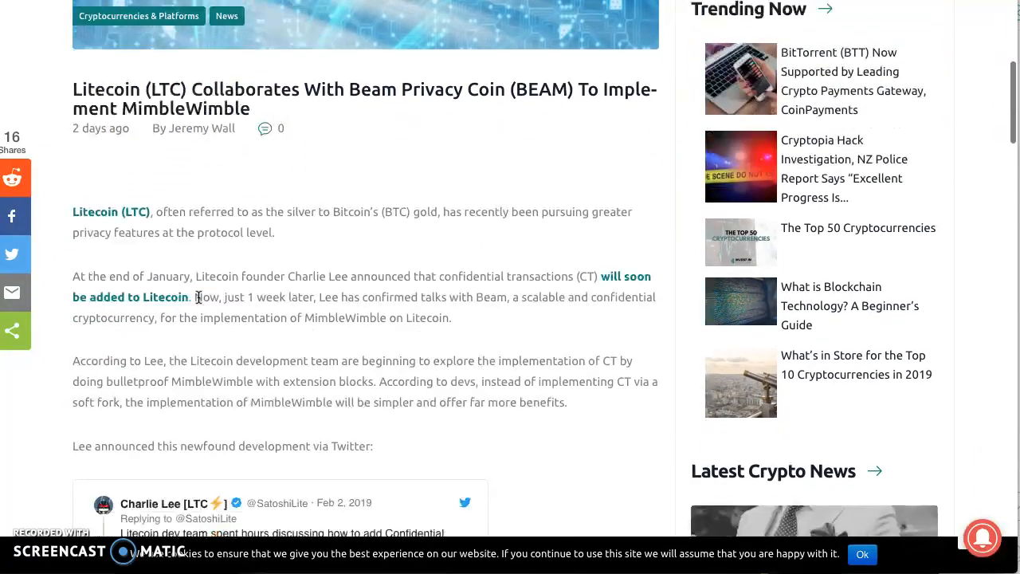
pyautogui.scroll(-3)
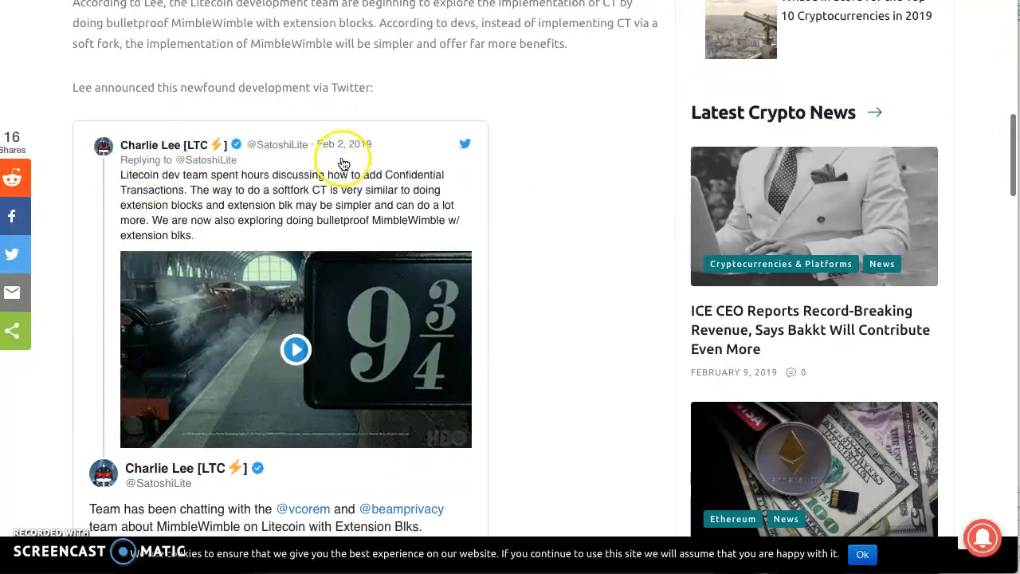
pyautogui.moveTo(166, 177)
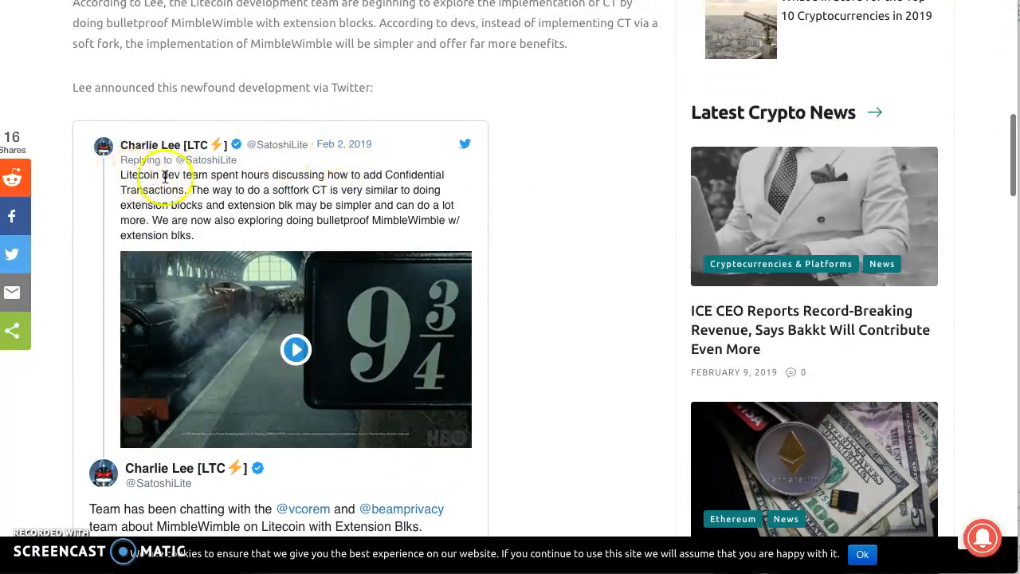
pyautogui.moveTo(377, 188)
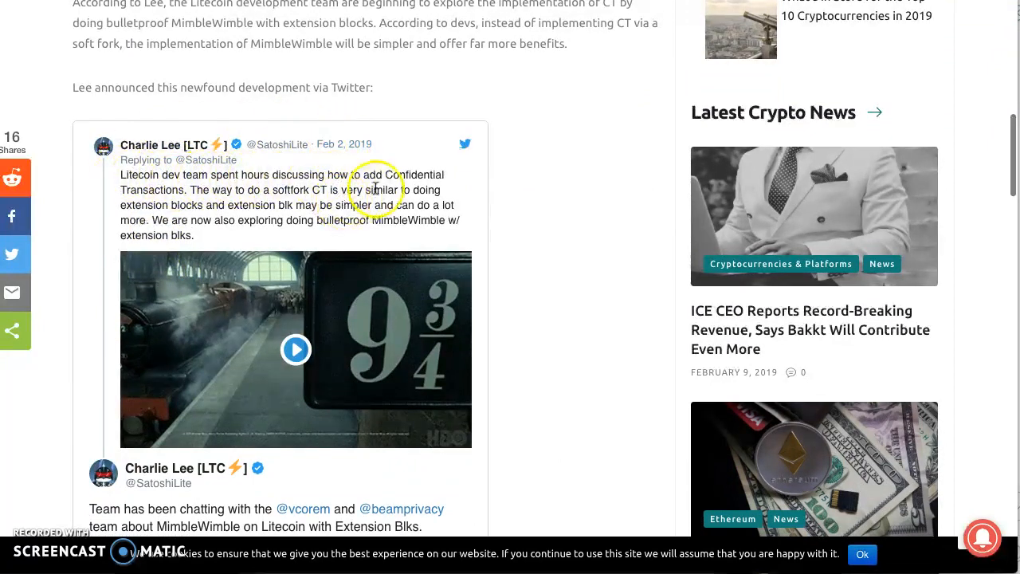
pyautogui.moveTo(132, 196)
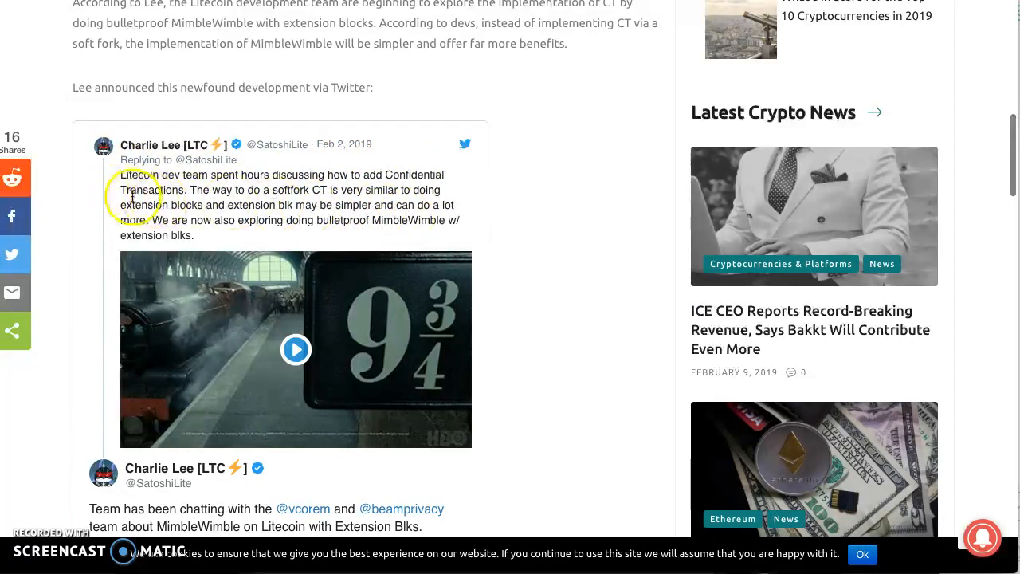
pyautogui.moveTo(254, 192)
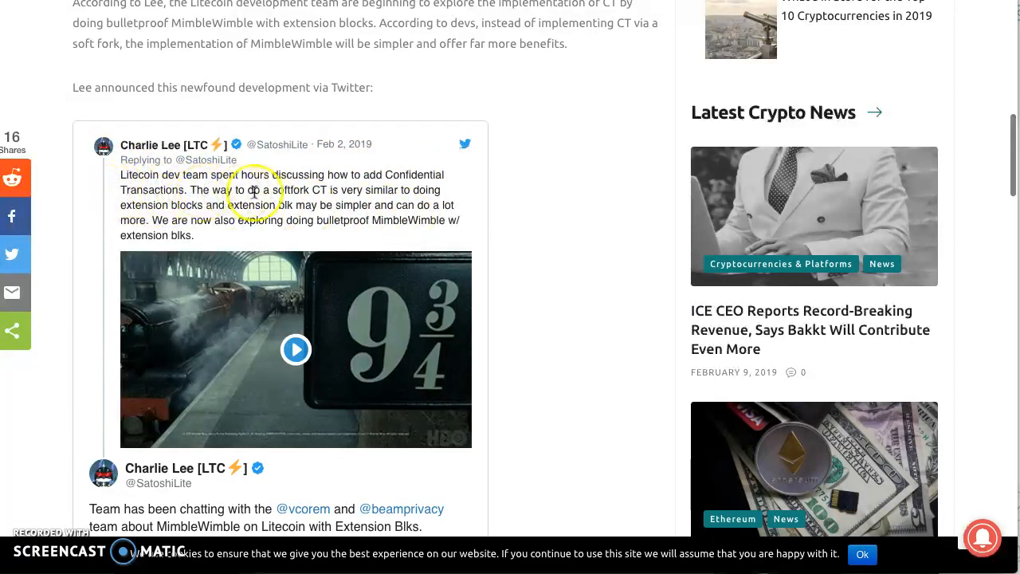
pyautogui.moveTo(287, 204)
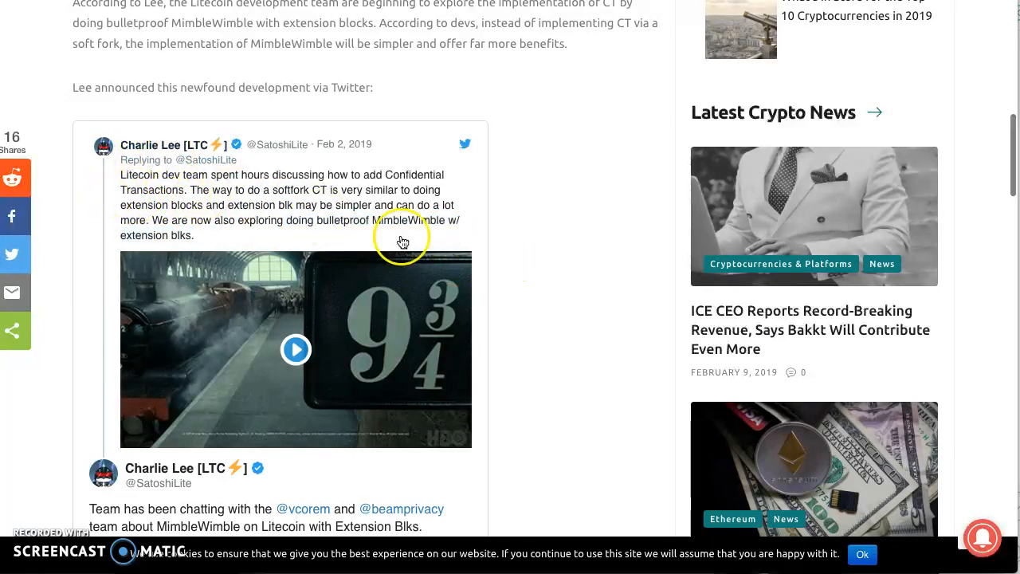
pyautogui.scroll(-3)
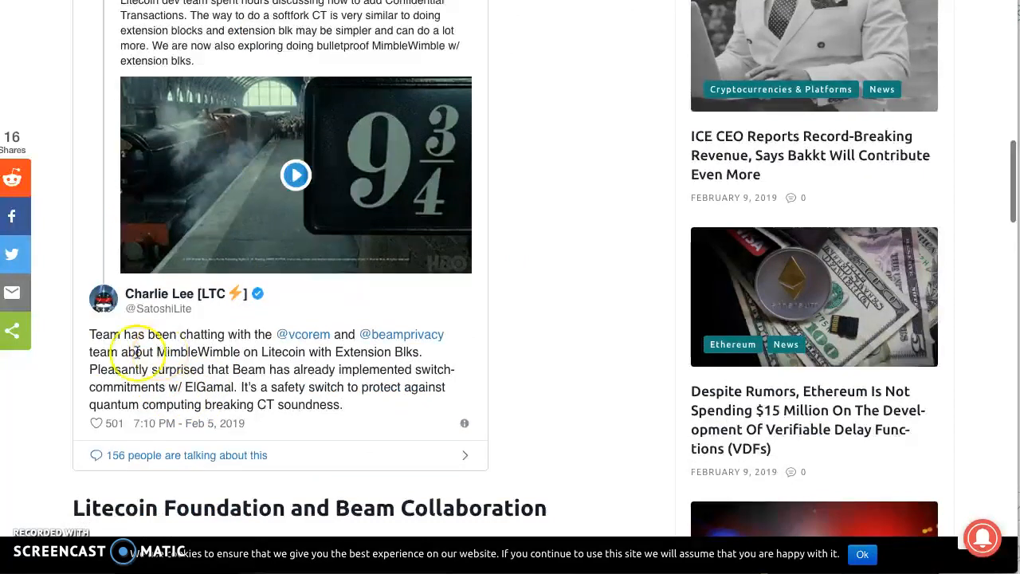
pyautogui.moveTo(391, 342)
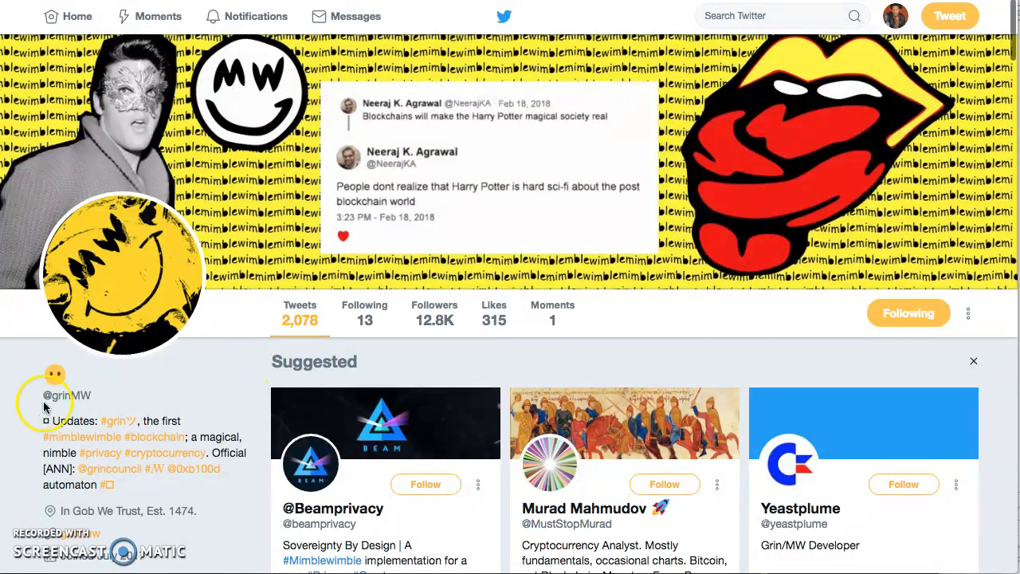
pyautogui.moveTo(329, 511)
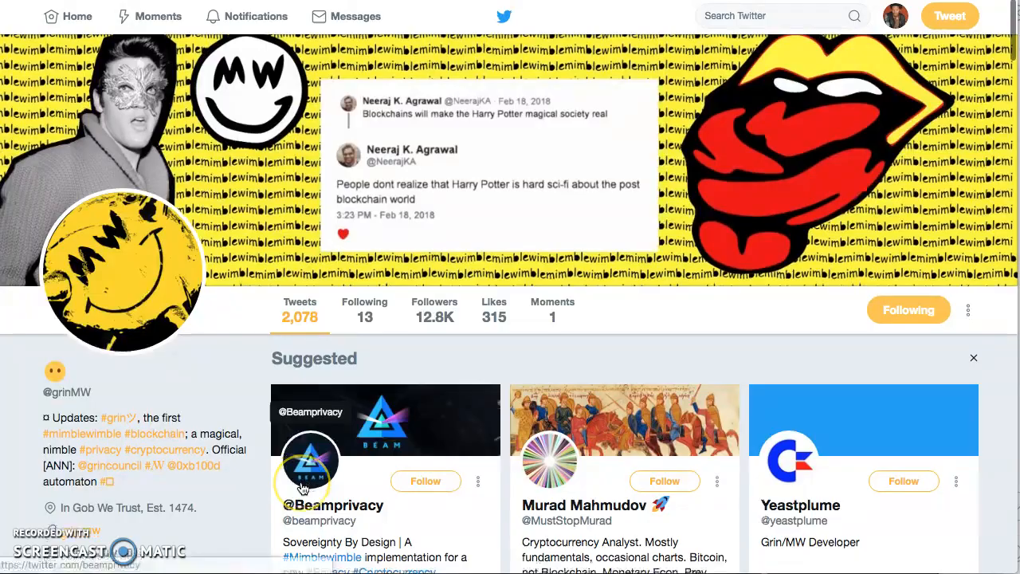
# Step: Follow Beam co-founder Guy Corem from the Suggested profile cards on Twitter
pyautogui.scroll(-3)
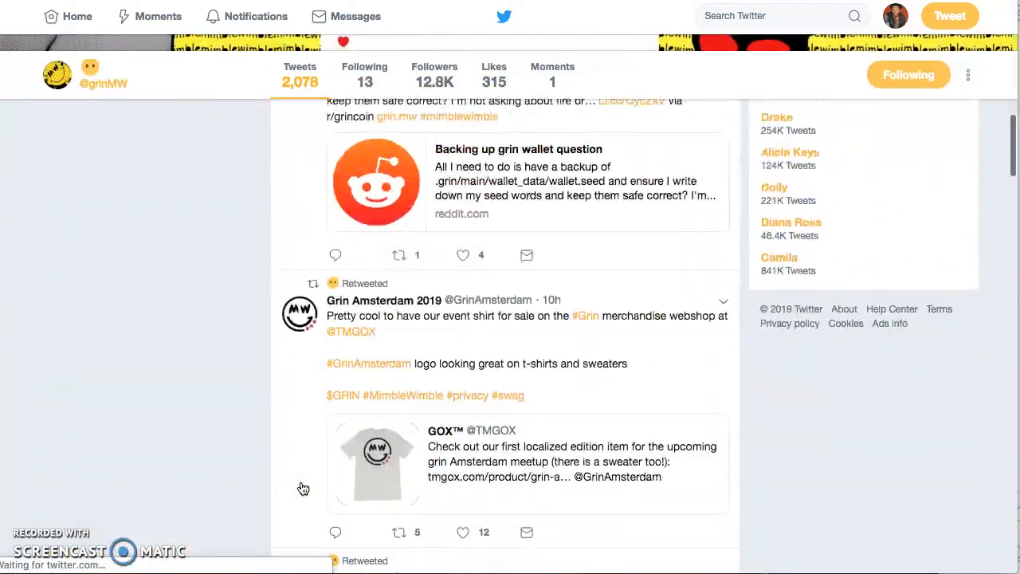
pyautogui.scroll(3)
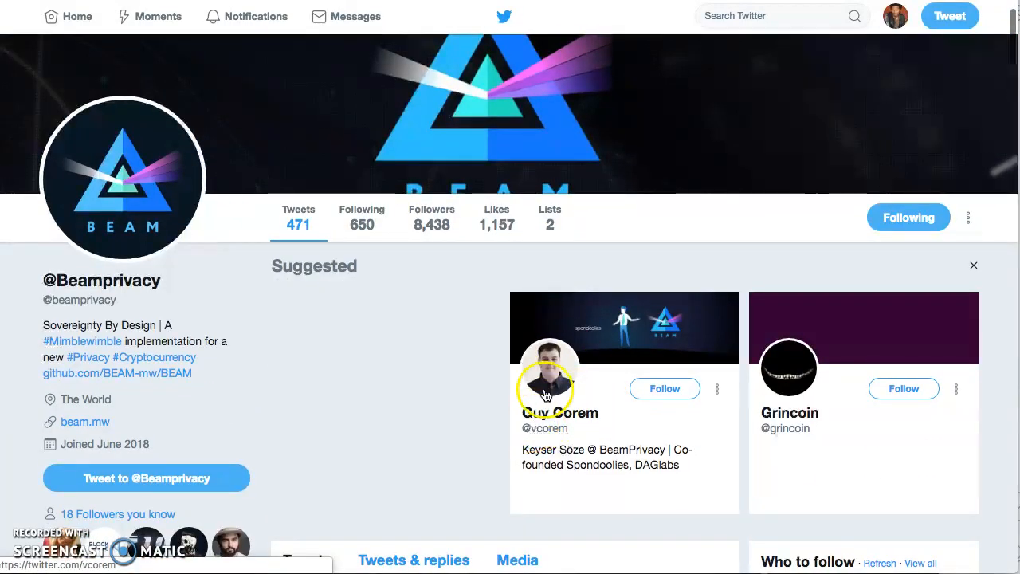
pyautogui.moveTo(795, 387)
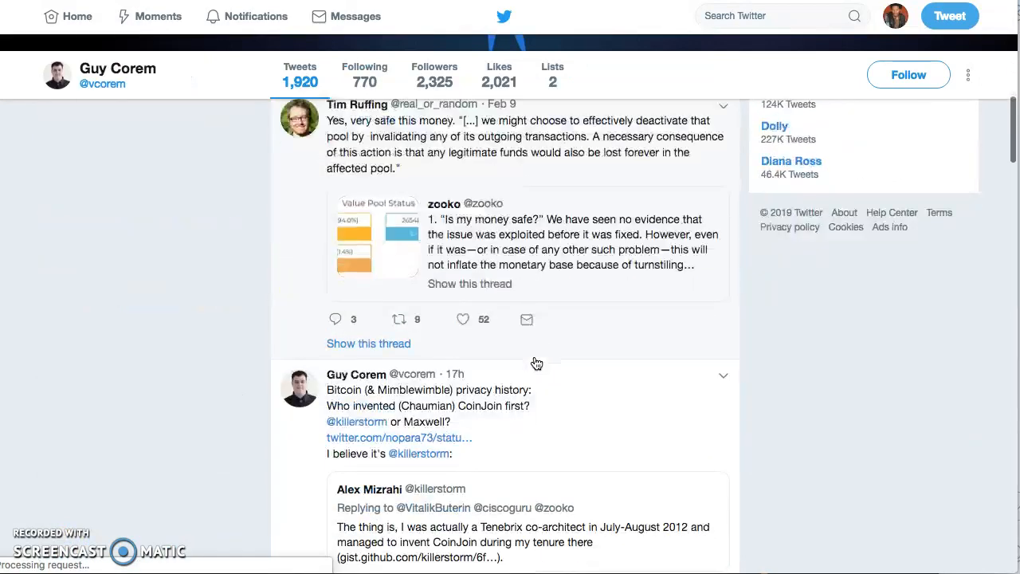
pyautogui.click(909, 75)
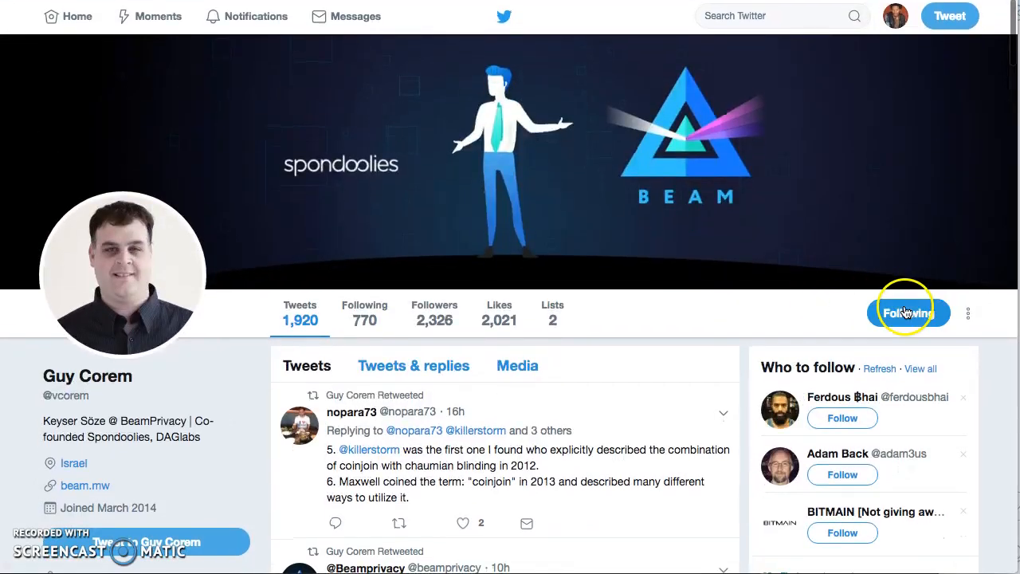
pyautogui.click(909, 311)
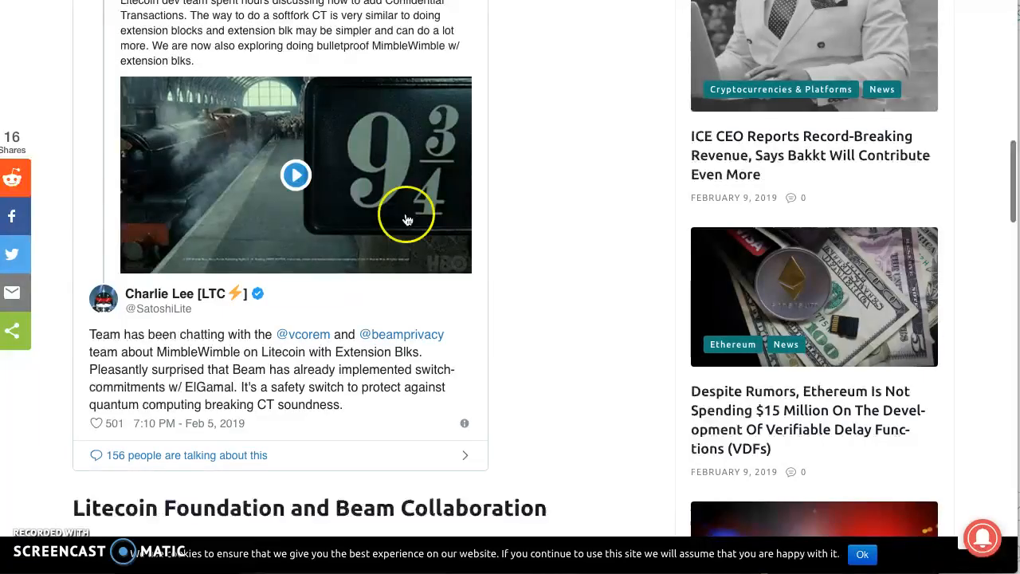
pyautogui.moveTo(304, 347)
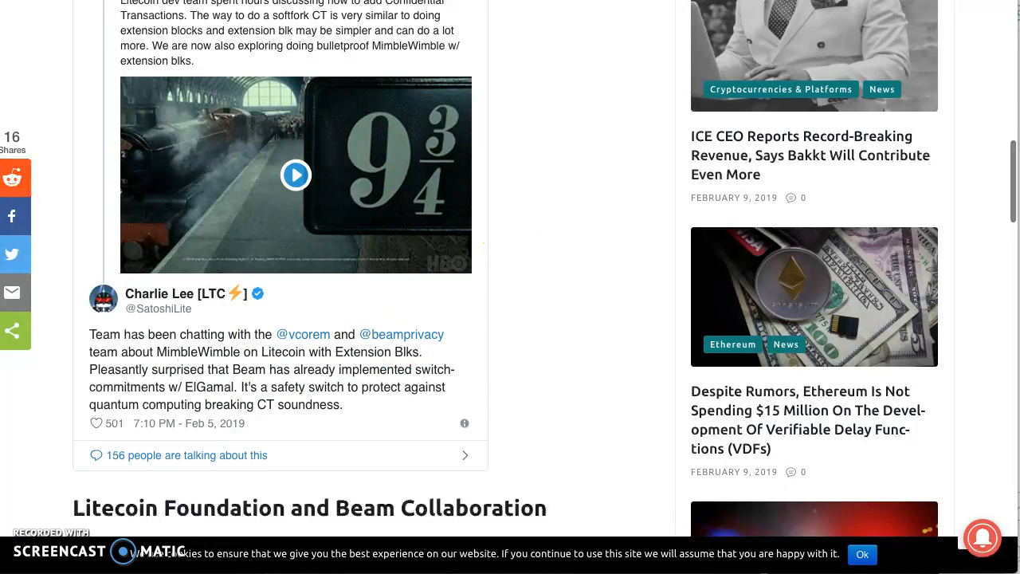
pyautogui.click(303, 335)
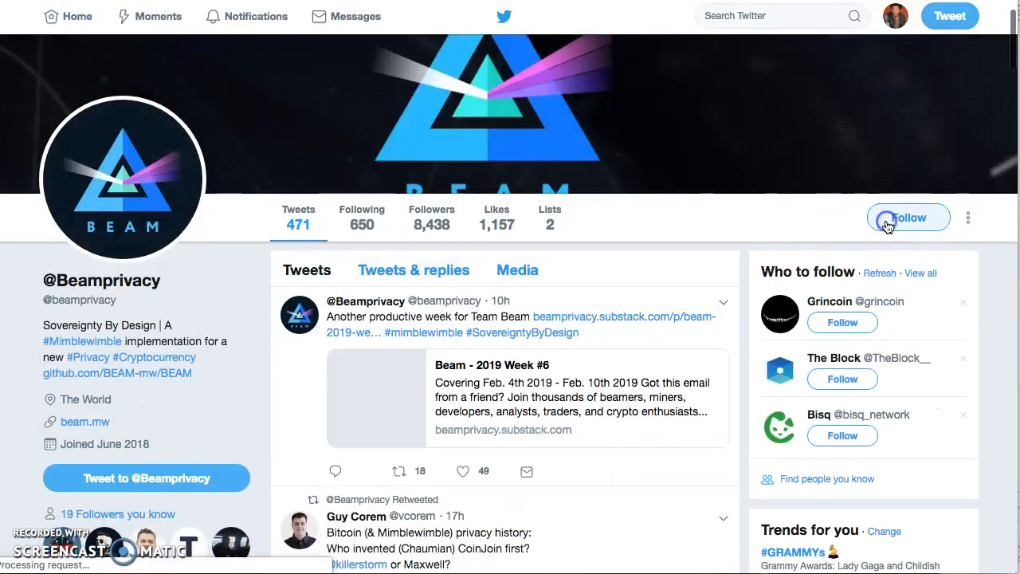
pyautogui.click(908, 217)
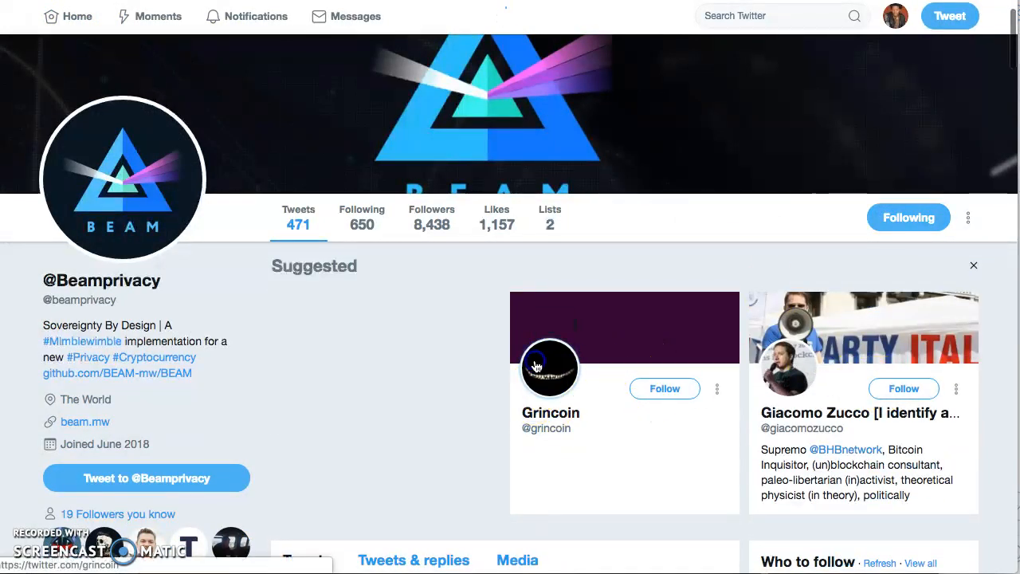
pyautogui.click(548, 366)
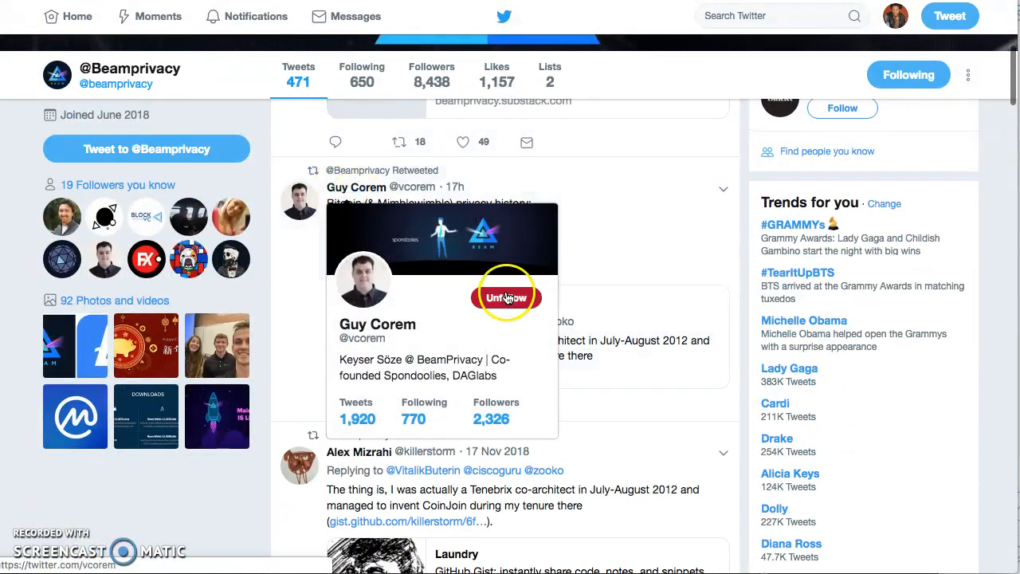
# Step: Go from the Beam profile's beam.mw link out to the project's website
pyautogui.click(506, 293)
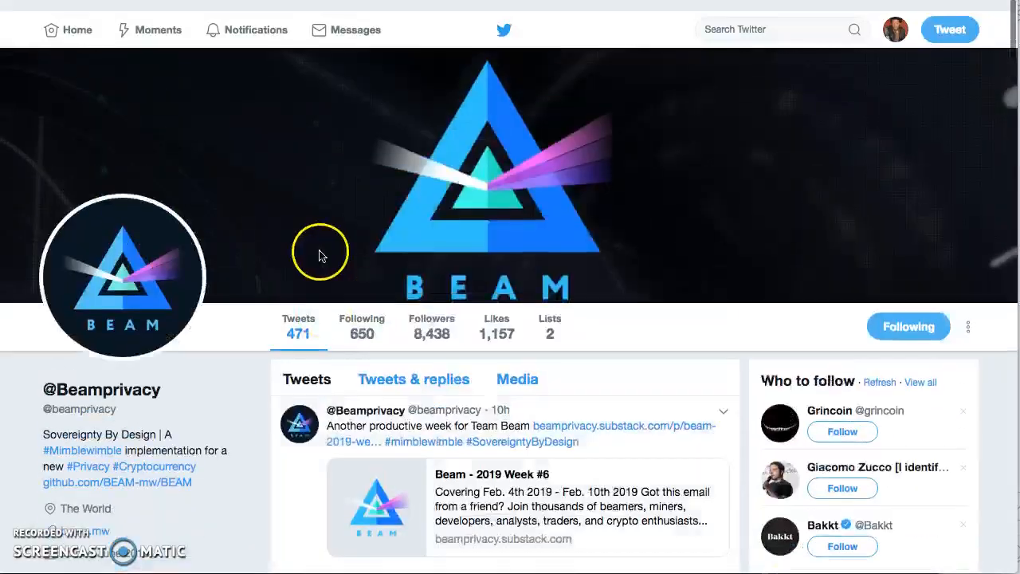
pyautogui.scroll(-3)
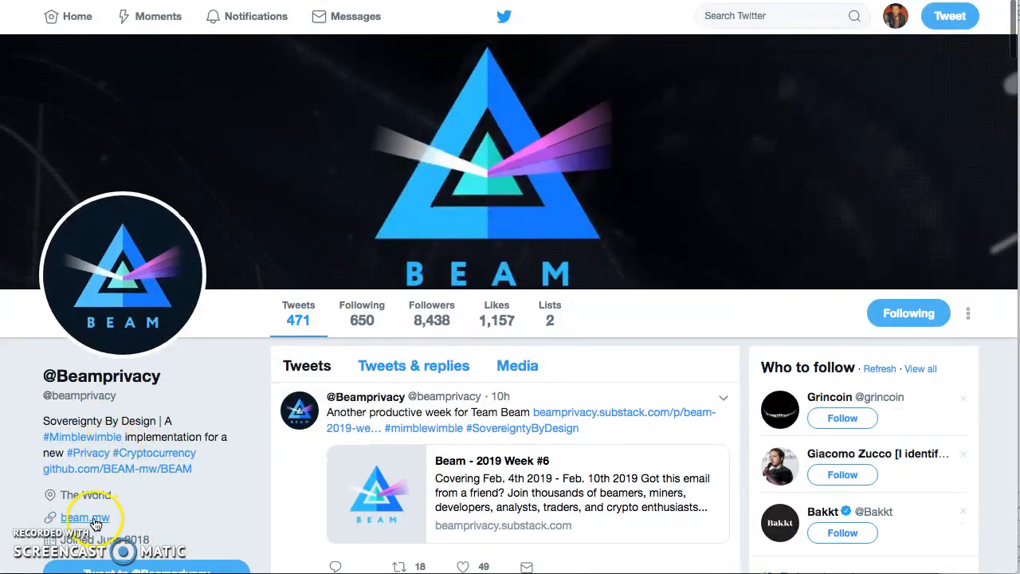
pyautogui.click(83, 516)
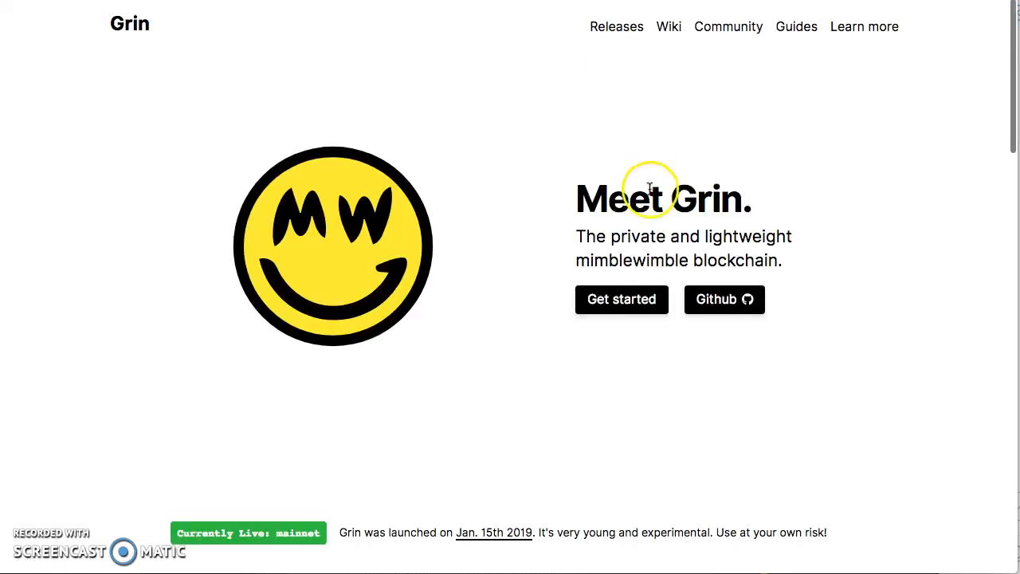
pyautogui.moveTo(650, 185)
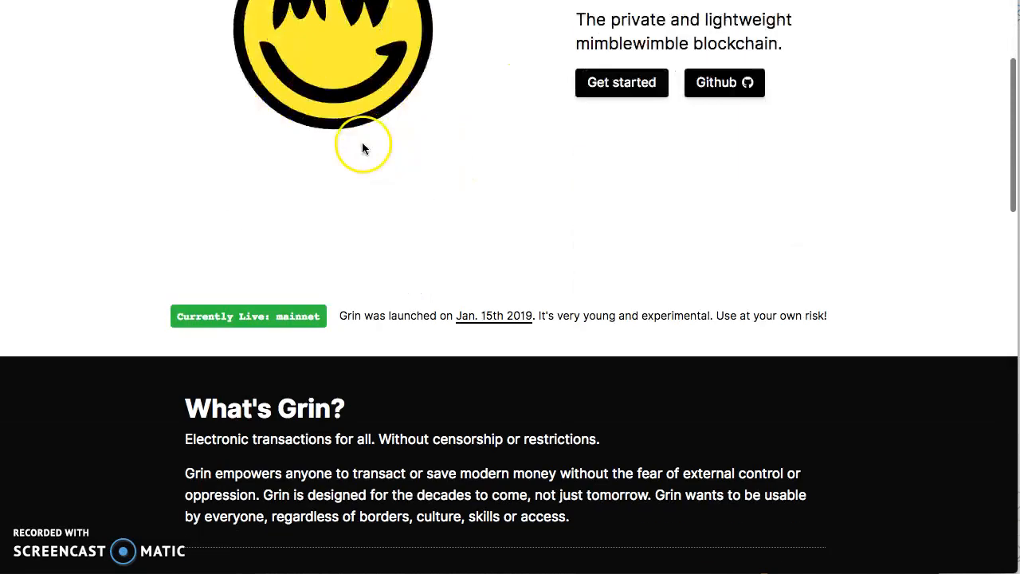
# Step: Look over the Grin homepage before viewing the Grin Community Discord's about-grin channel
pyautogui.scroll(3)
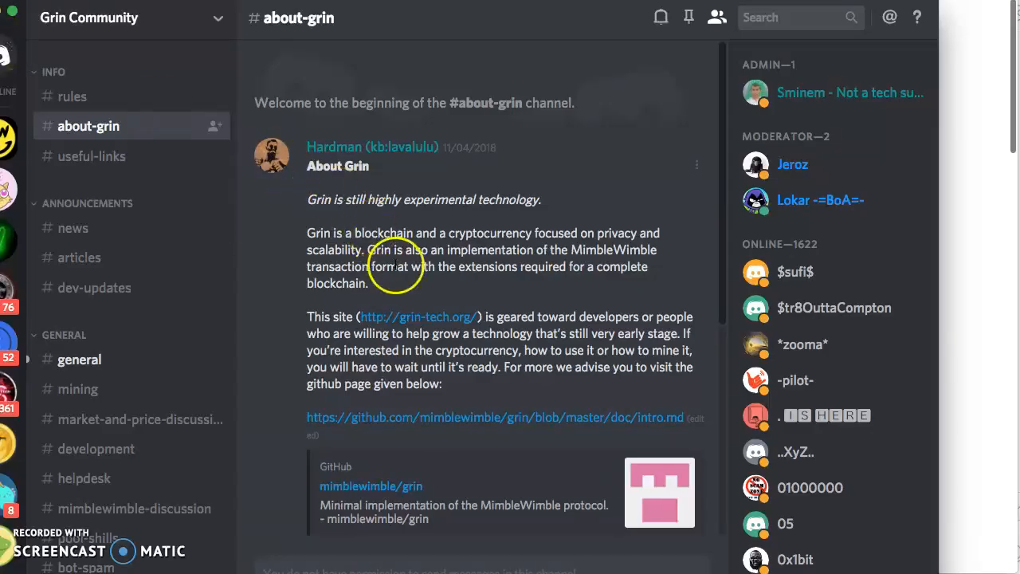
pyautogui.scroll(-3)
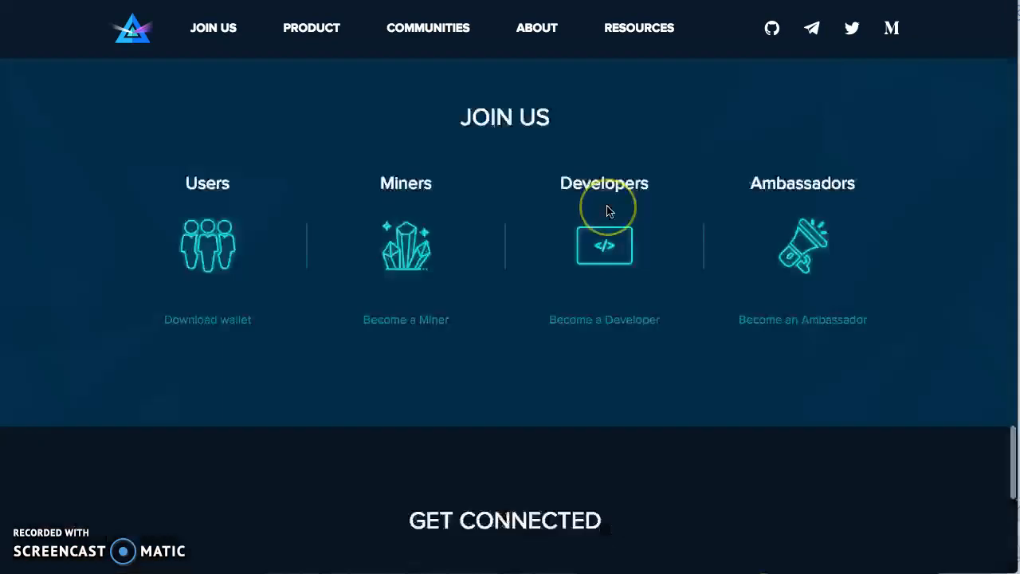
# Step: Scroll the Beam site's Join Us and transaction-flow diagram sections, then return to Grin
pyautogui.scroll(3)
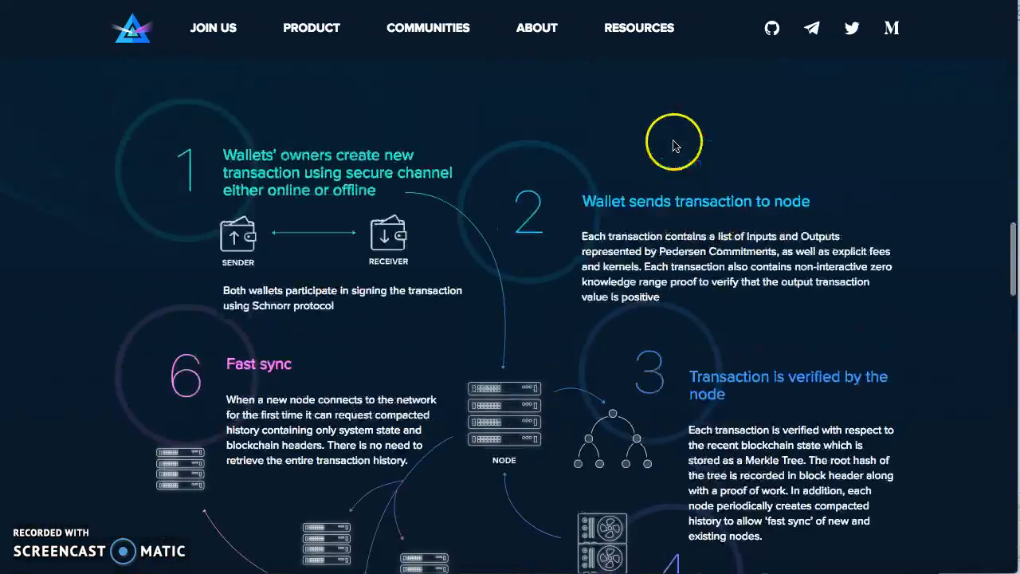
pyautogui.scroll(3)
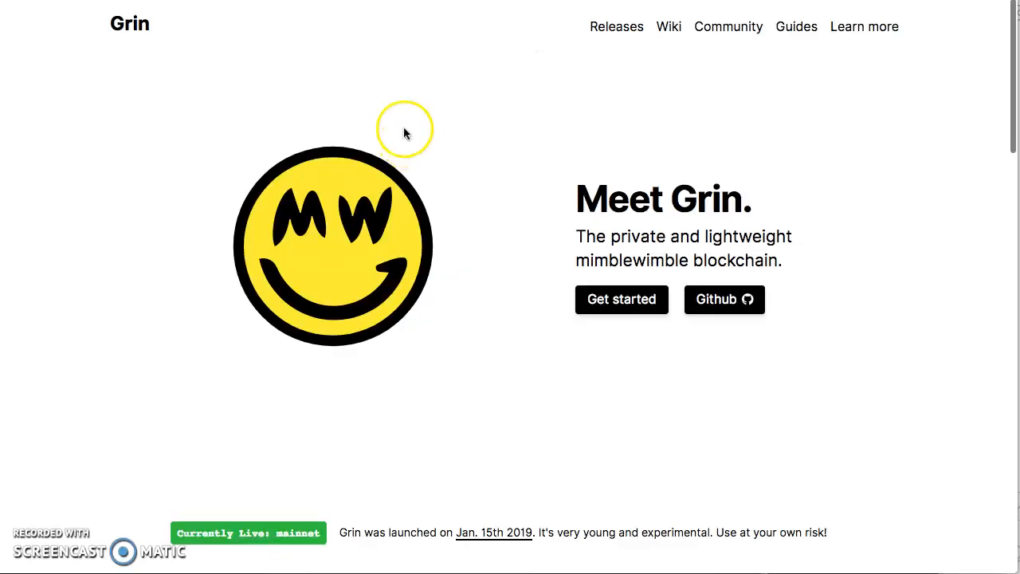
# Step: Read the Grin homepage's Funding, Patrons and Contribute sections down to the footer links
pyautogui.scroll(-3)
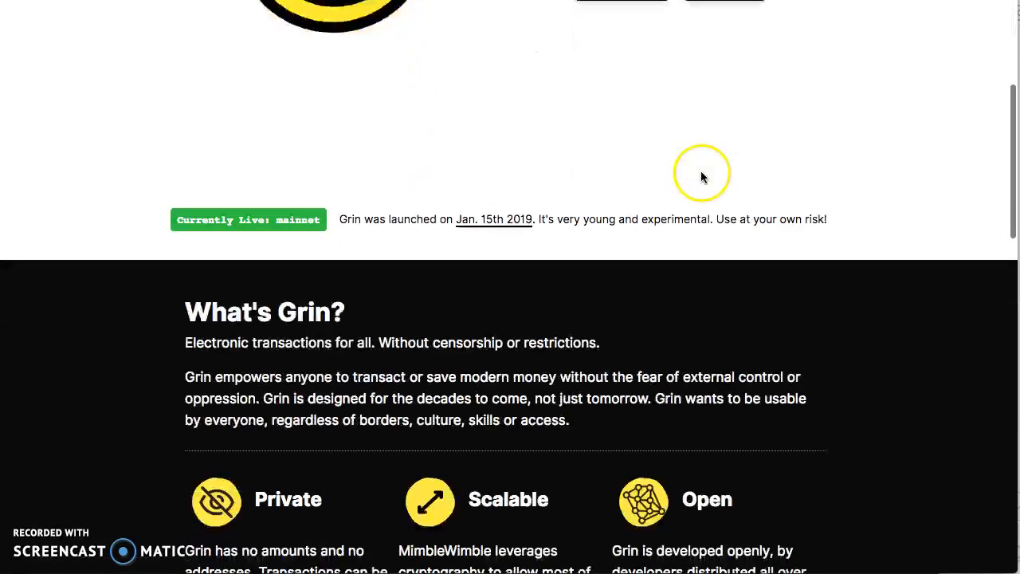
pyautogui.scroll(-3)
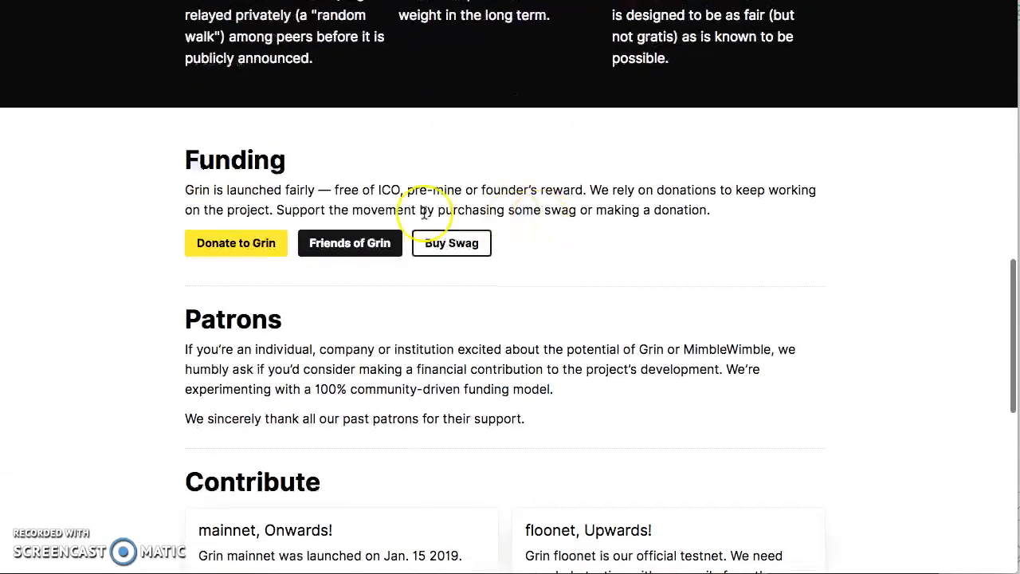
pyautogui.scroll(-3)
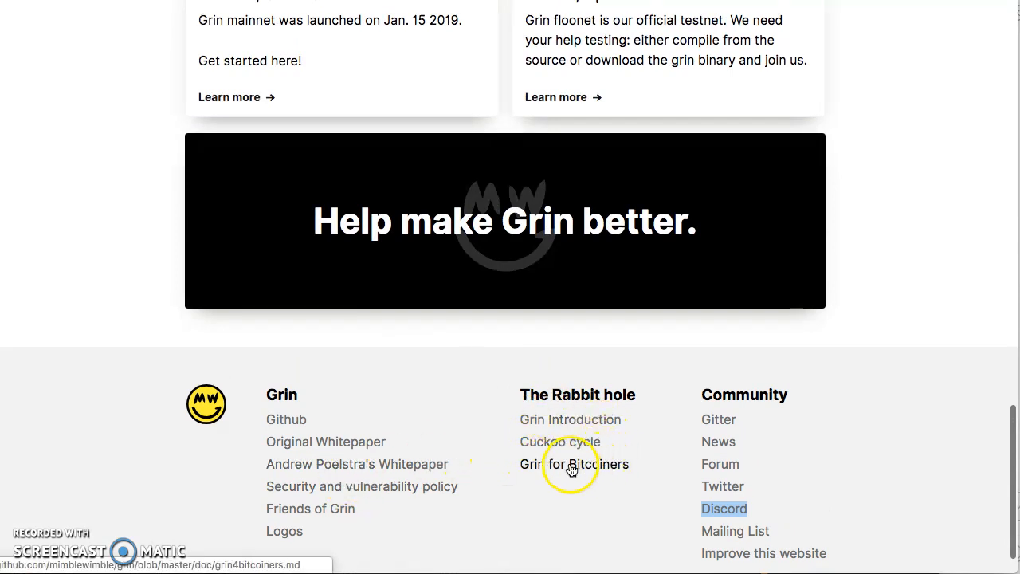
pyautogui.moveTo(329, 513)
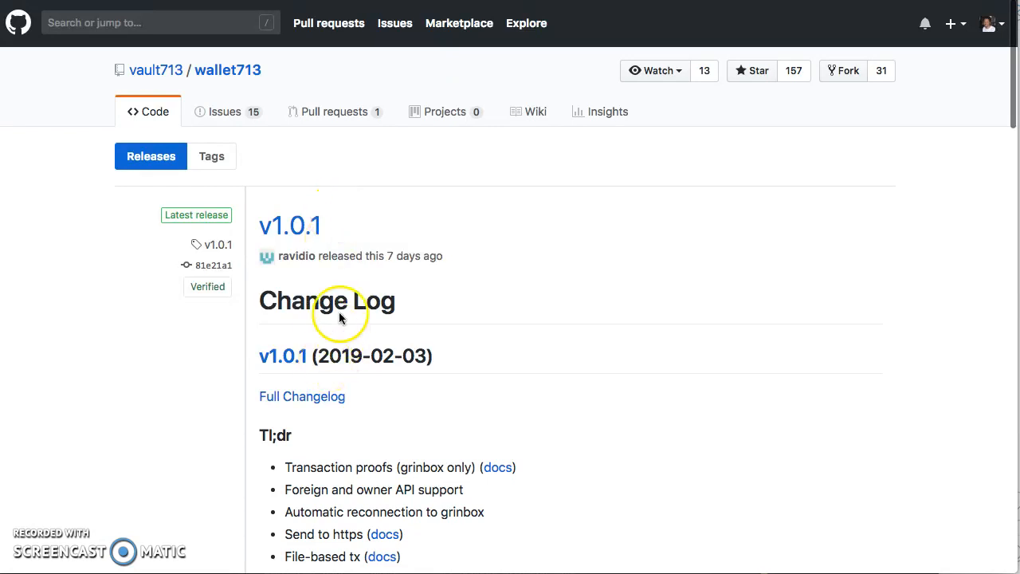
pyautogui.moveTo(385, 350)
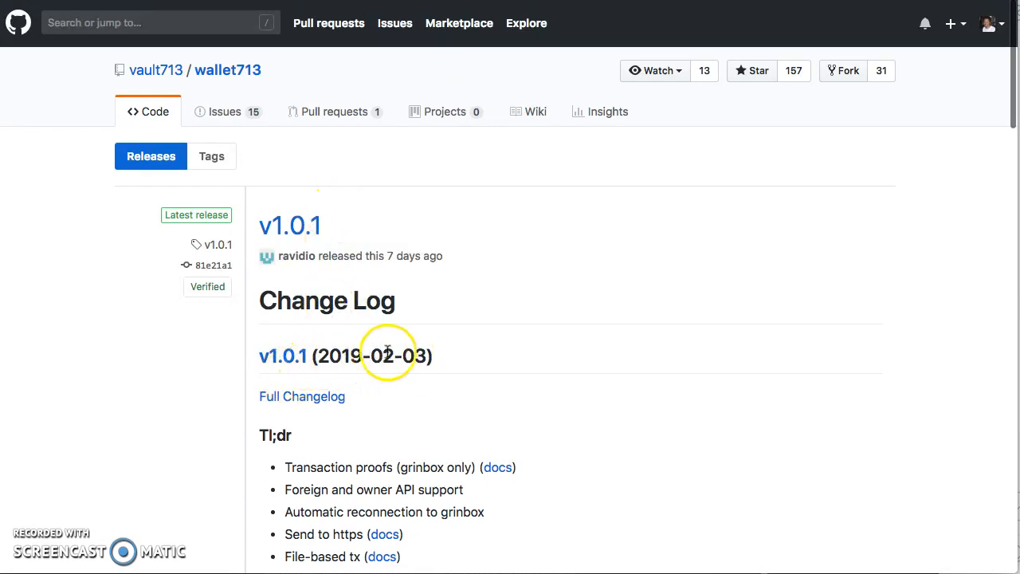
# Step: Scroll through the wallet713 v1.0.1 Change Log down to the Assets list and back
pyautogui.scroll(-3)
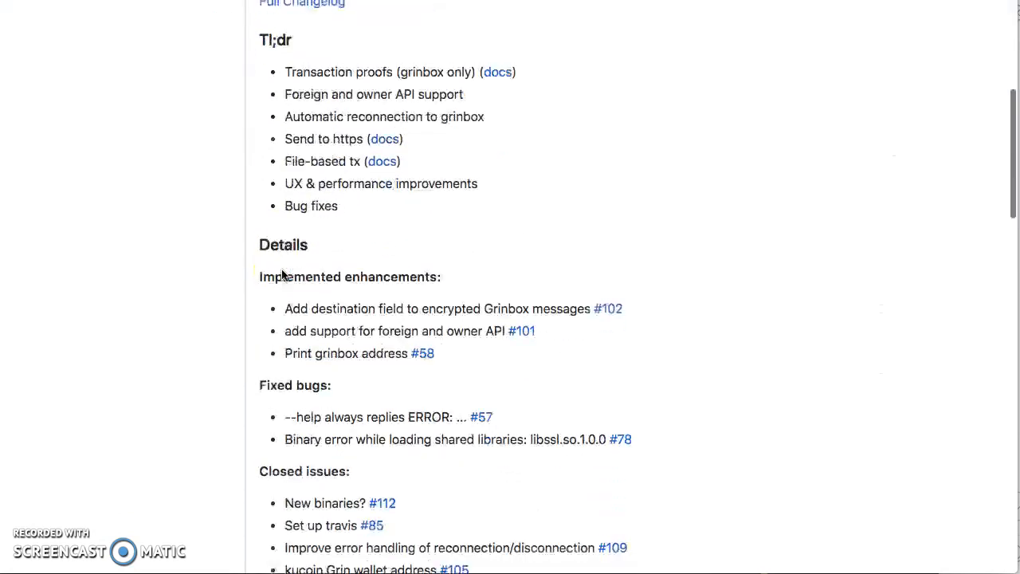
pyautogui.scroll(-3)
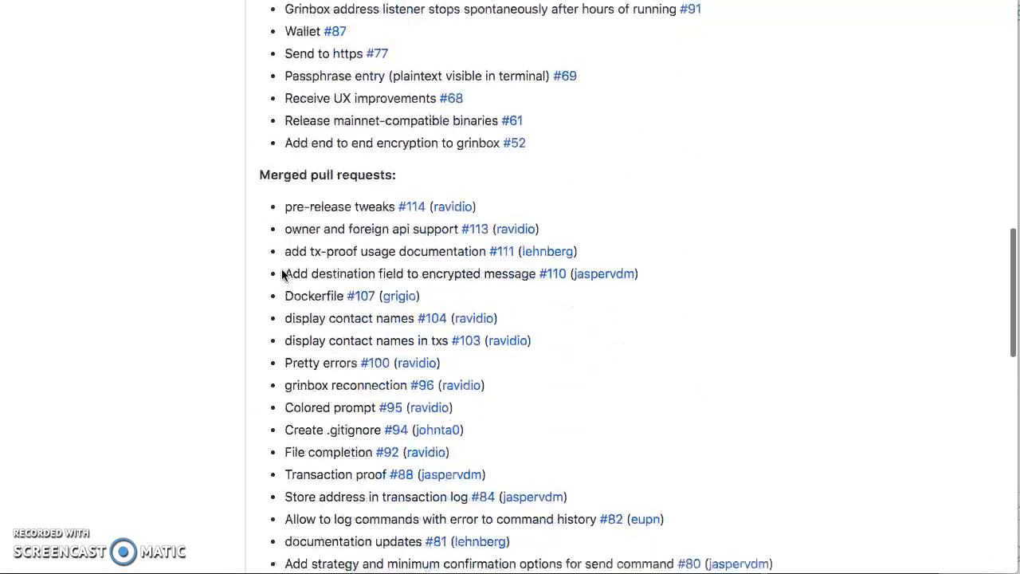
pyautogui.scroll(-3)
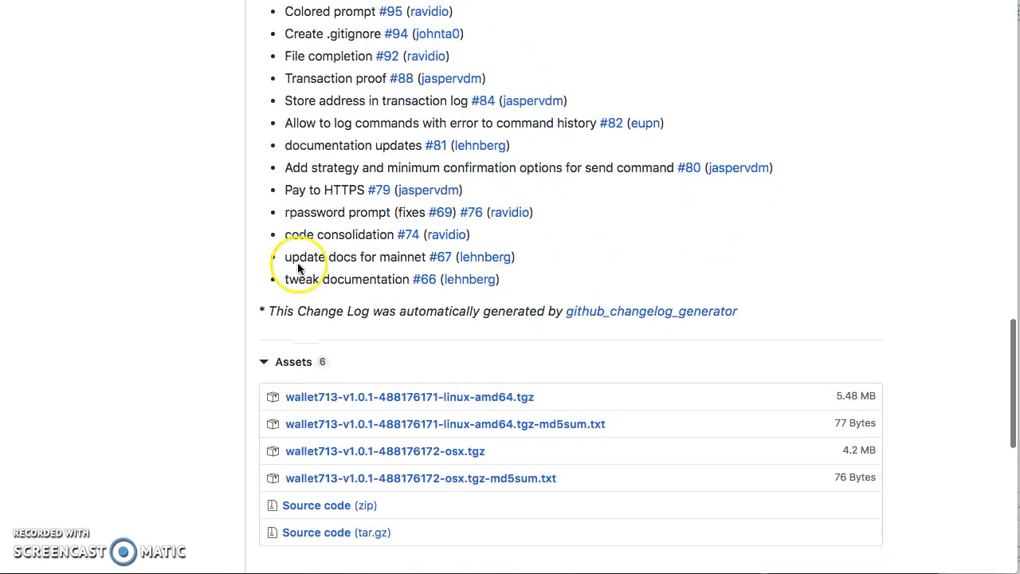
pyautogui.scroll(3)
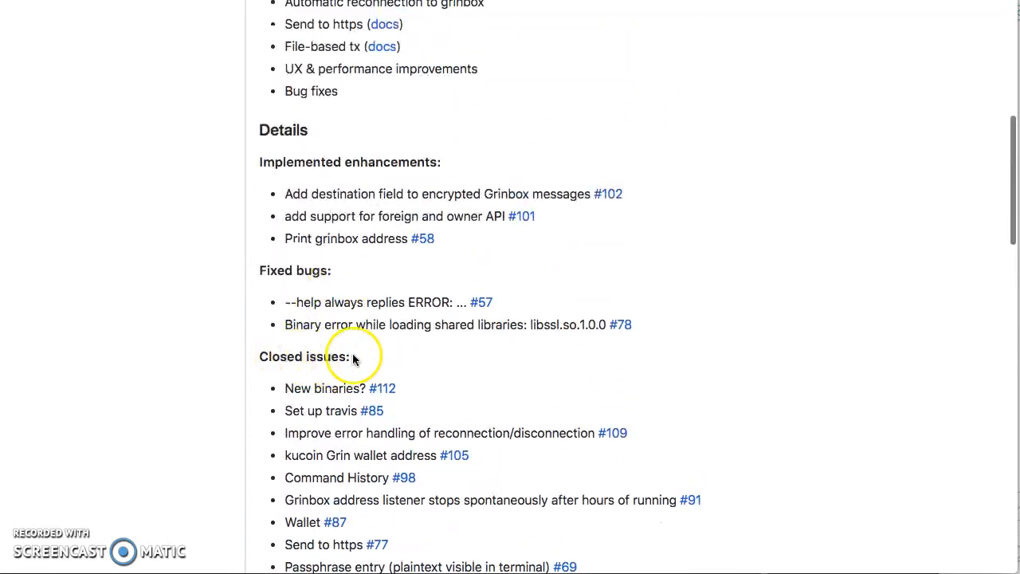
pyautogui.scroll(-3)
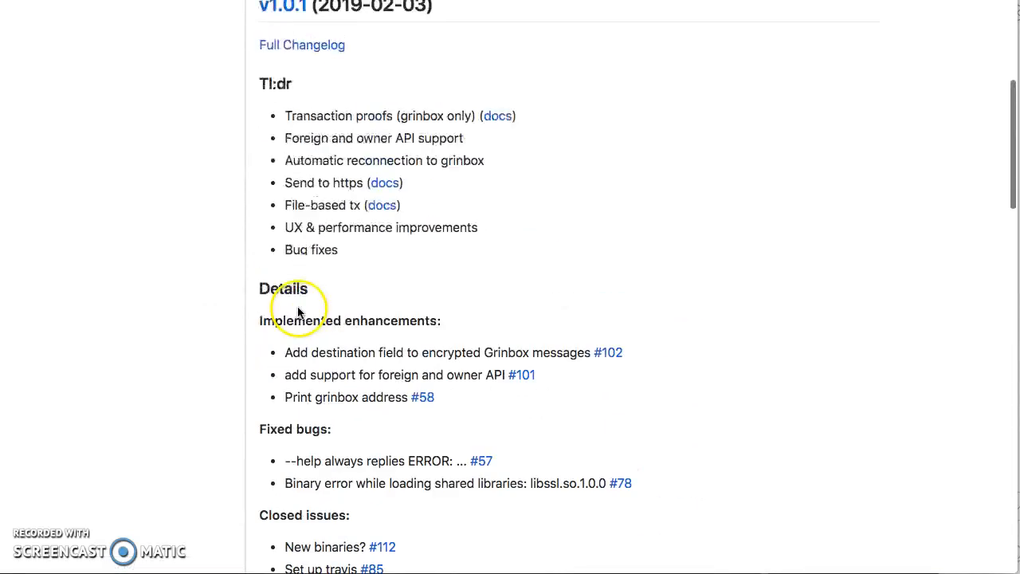
pyautogui.scroll(-3)
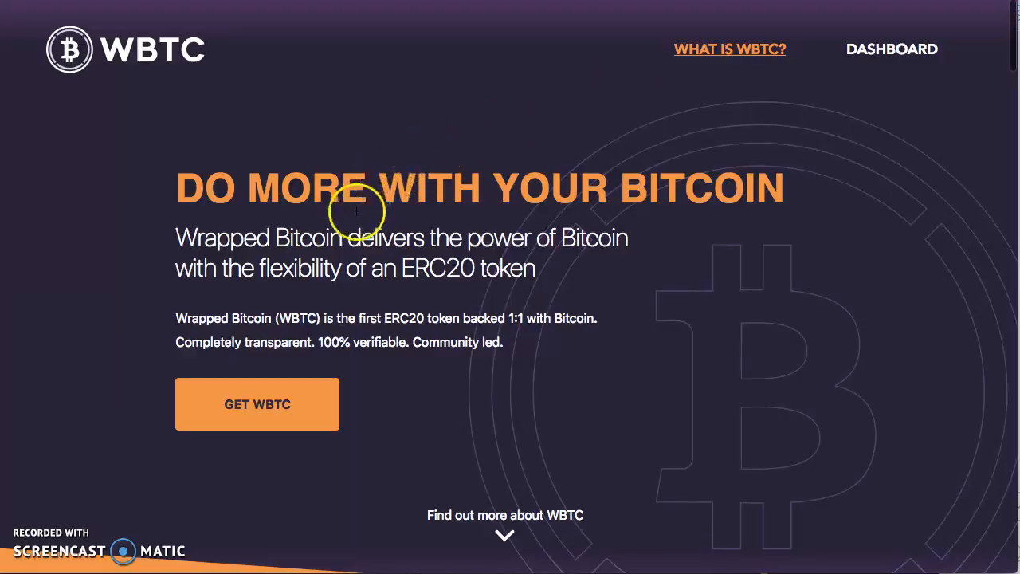
pyautogui.moveTo(353, 216)
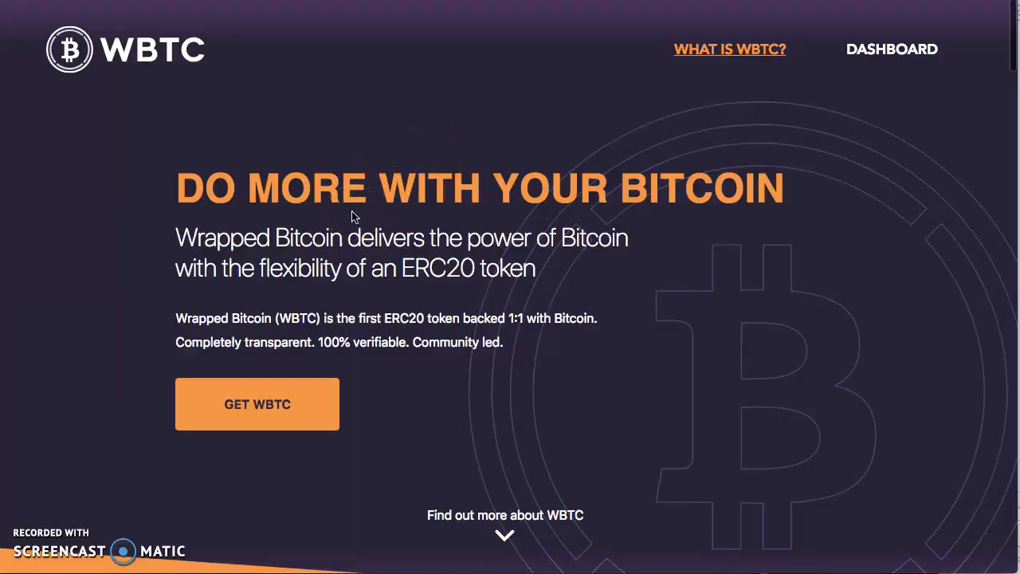
# Step: Go to the WBTC homepage hero describing Wrapped Bitcoin as an ERC20 token backed 1:1 with Bitcoin
pyautogui.click(290, 213)
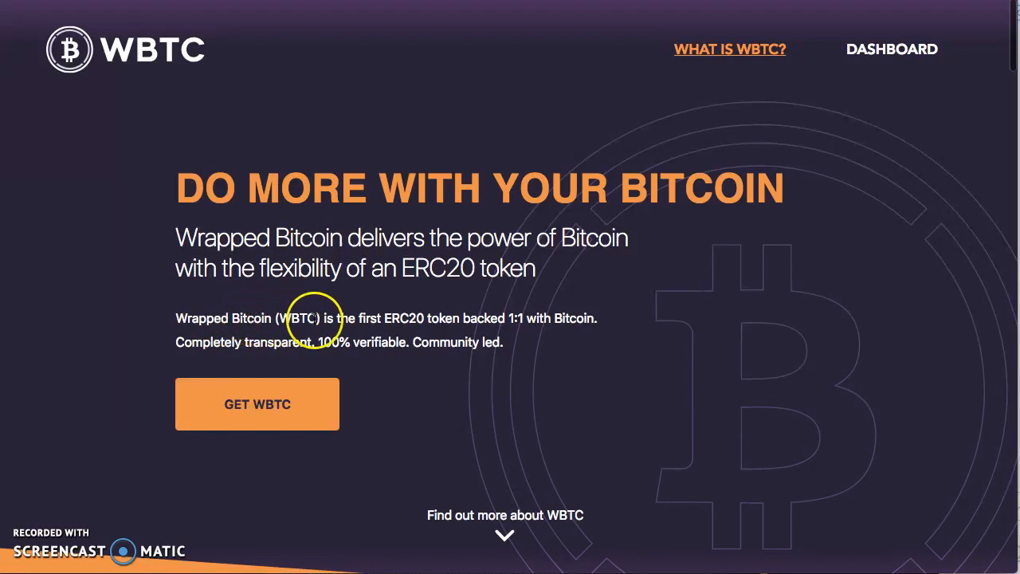
pyautogui.moveTo(510, 330)
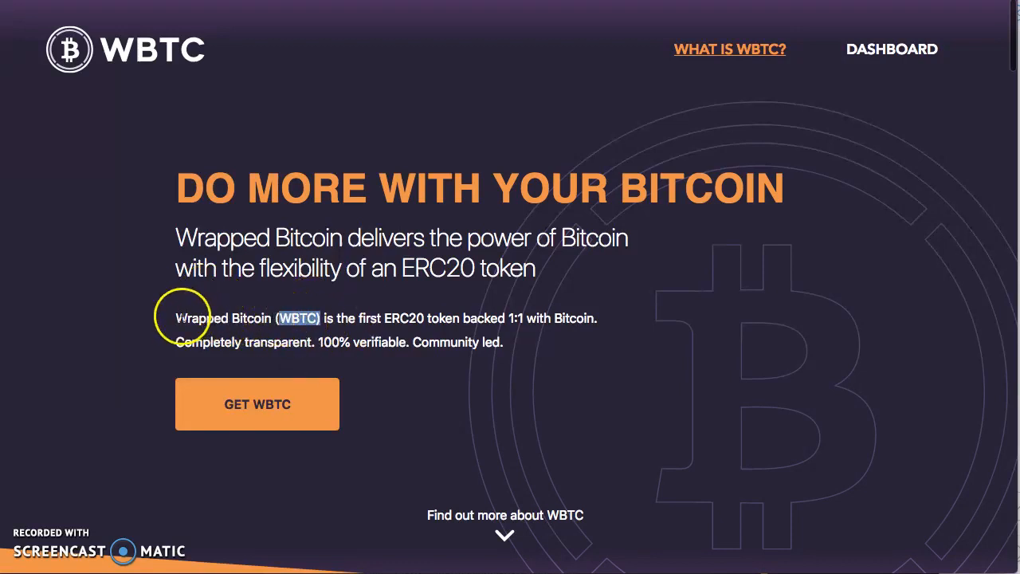
# Step: Scroll the WBTC homepage past the Join the Community partner logos to 'Why do we need WBTC?'
pyautogui.scroll(-3)
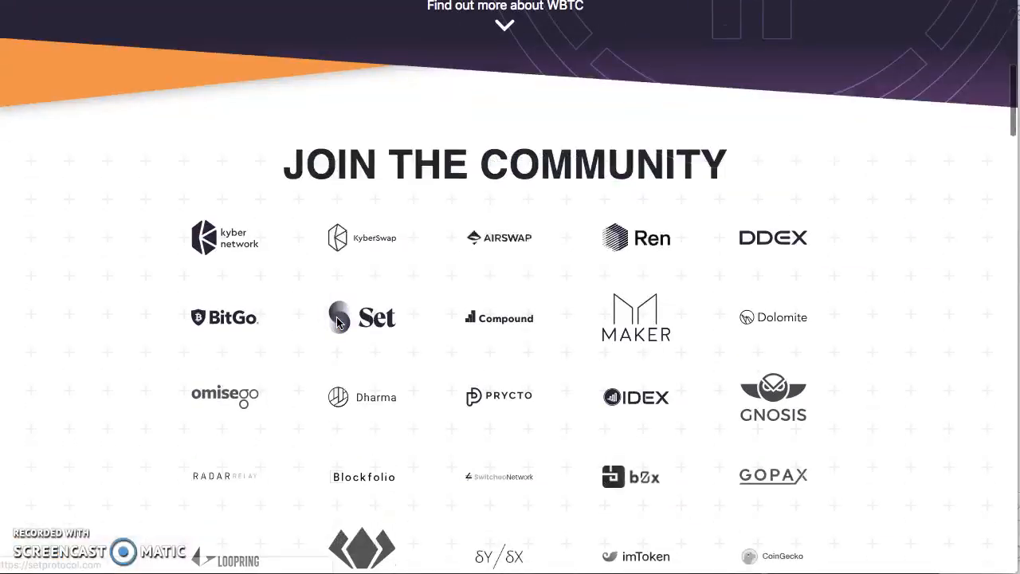
pyautogui.moveTo(418, 302)
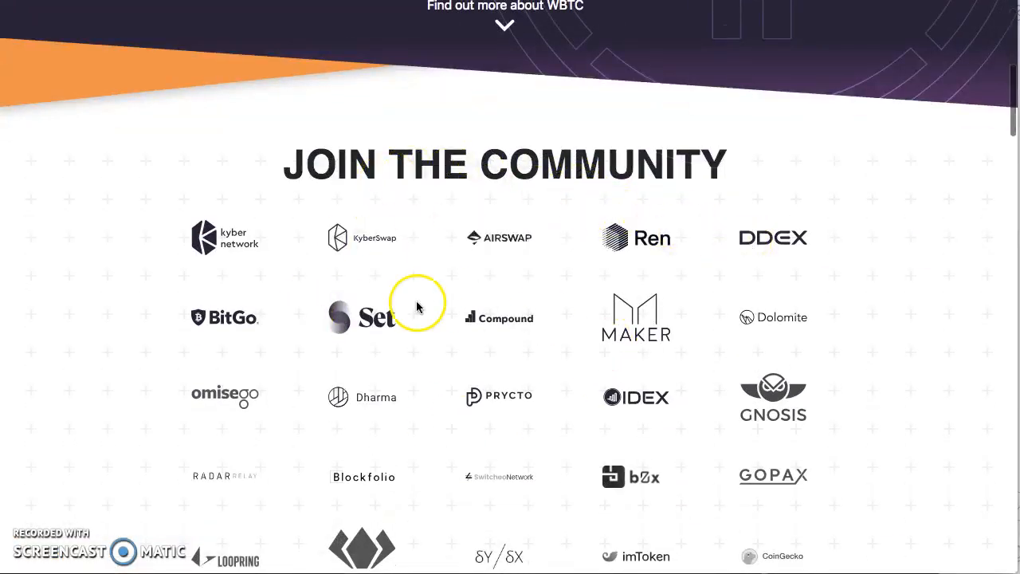
pyautogui.scroll(-3)
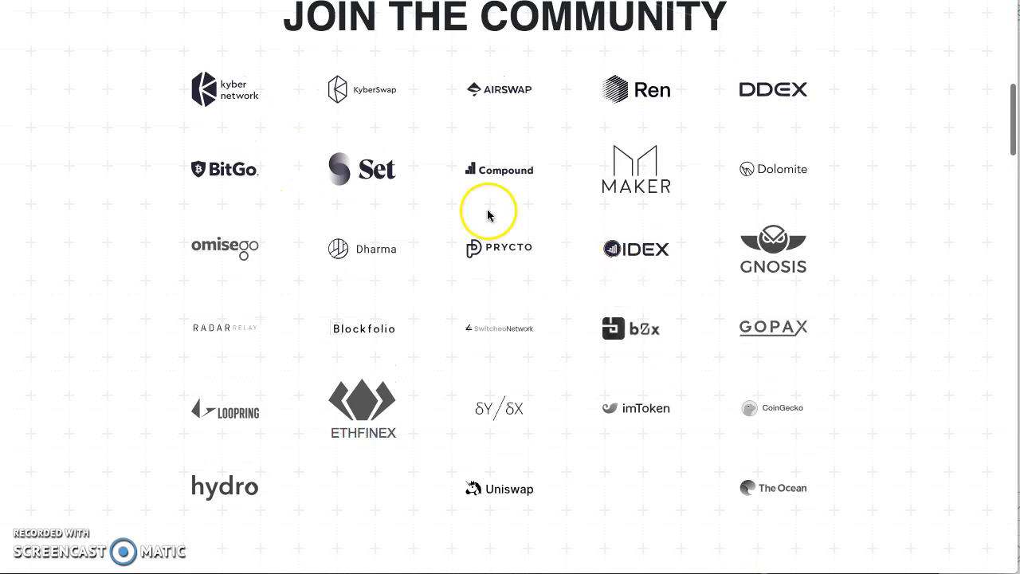
pyautogui.moveTo(215, 89)
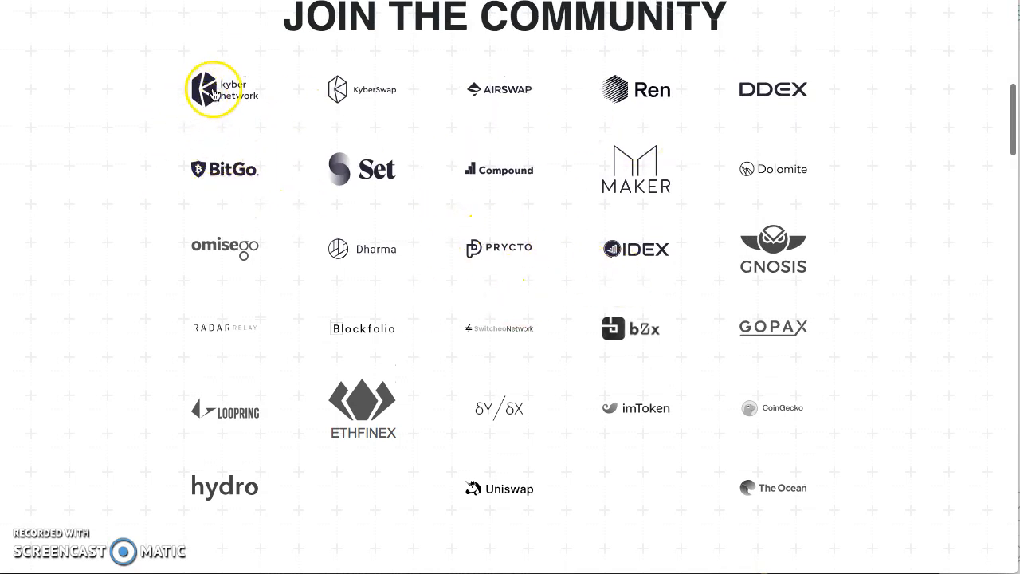
pyautogui.moveTo(639, 209)
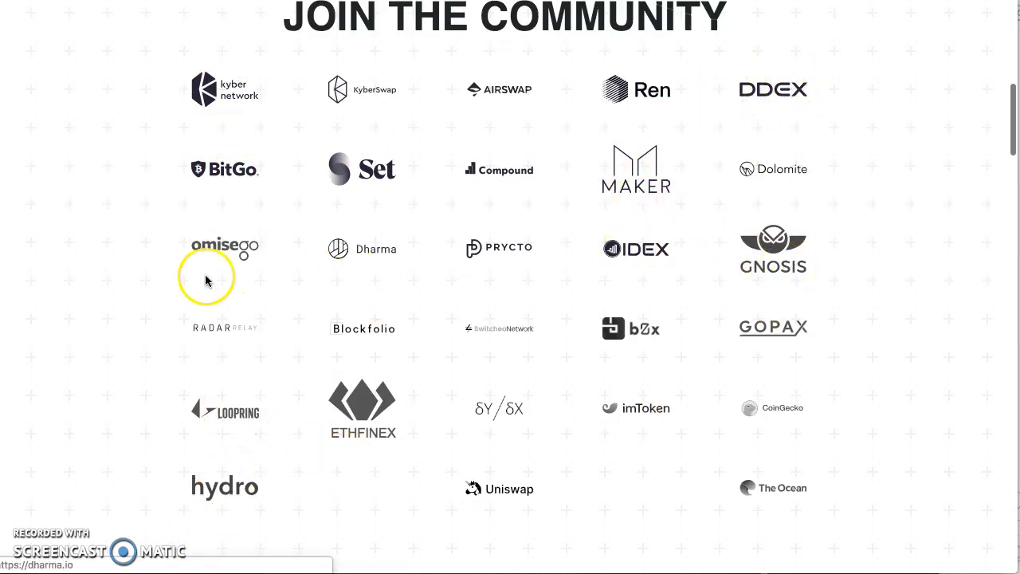
pyautogui.scroll(-3)
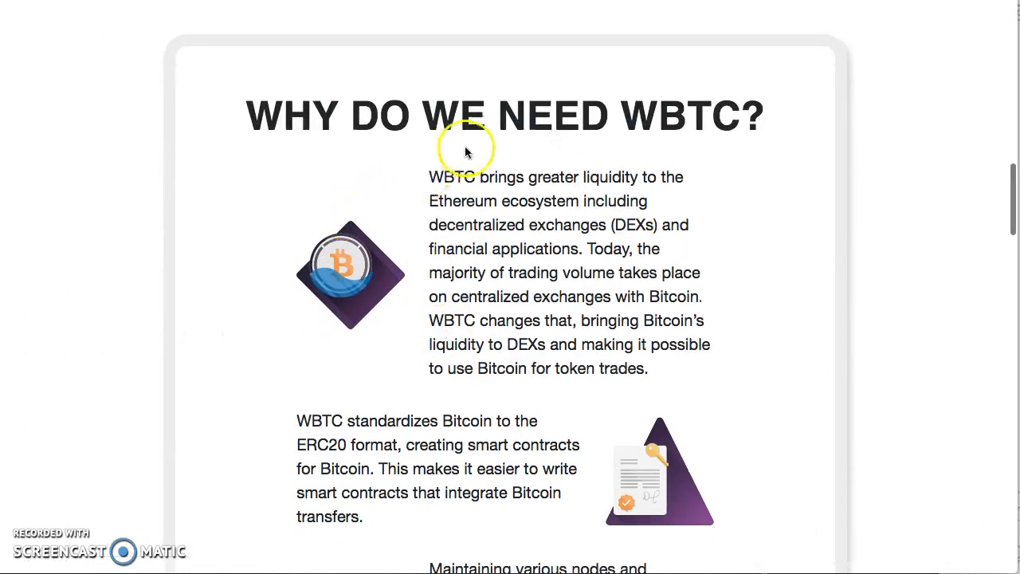
pyautogui.moveTo(609, 179)
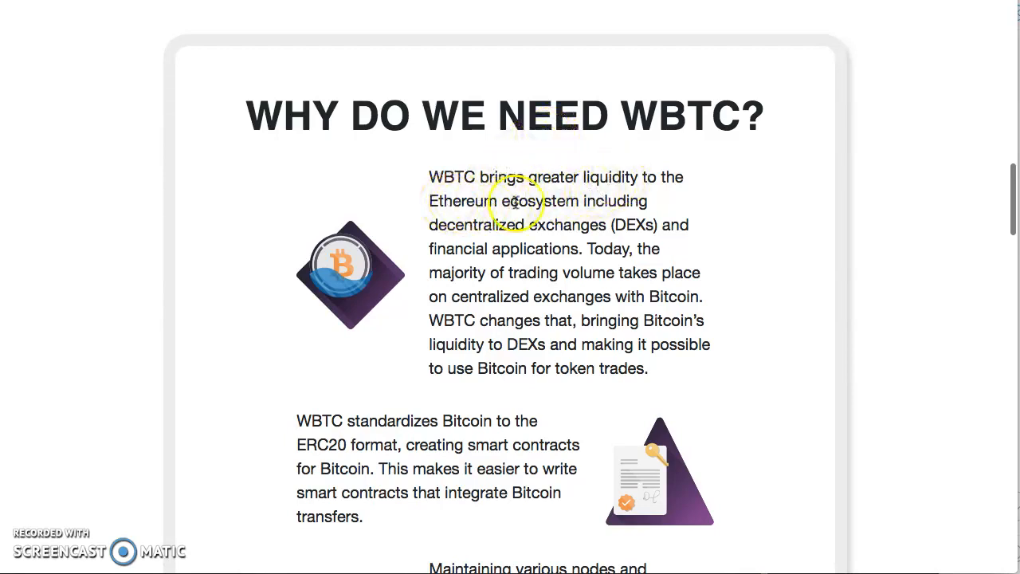
pyautogui.moveTo(573, 200)
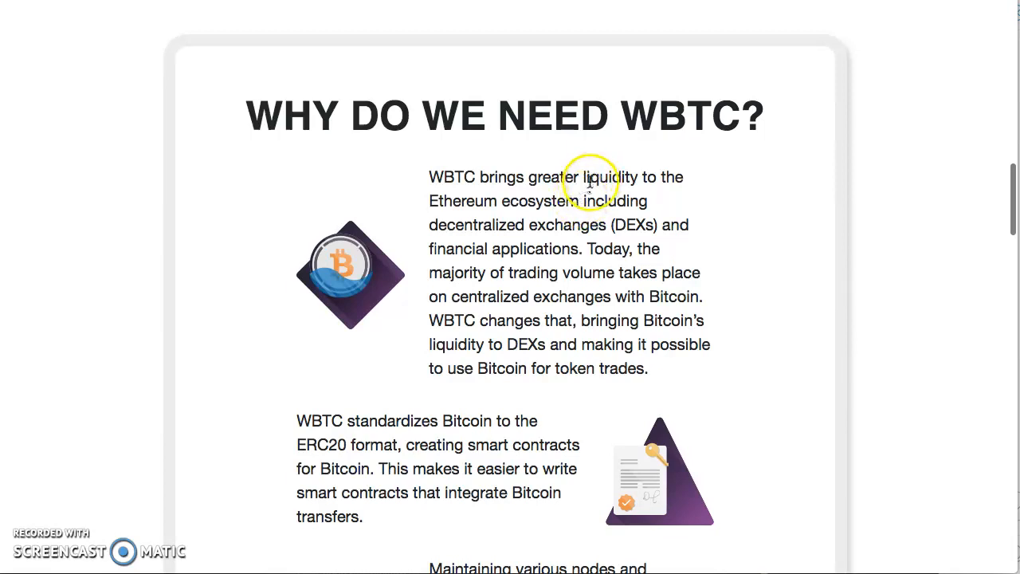
pyautogui.moveTo(420, 272)
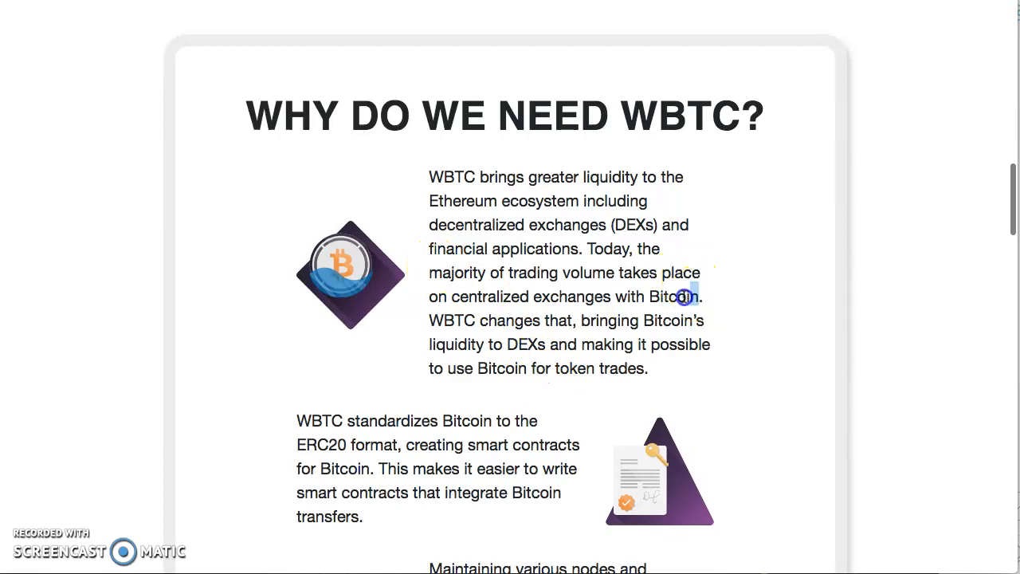
# Step: Highlight the words Bitcoin, DEXs and the phrase 'Bitcoin for token trades' while reading the first reason
pyautogui.doubleClick(679, 295)
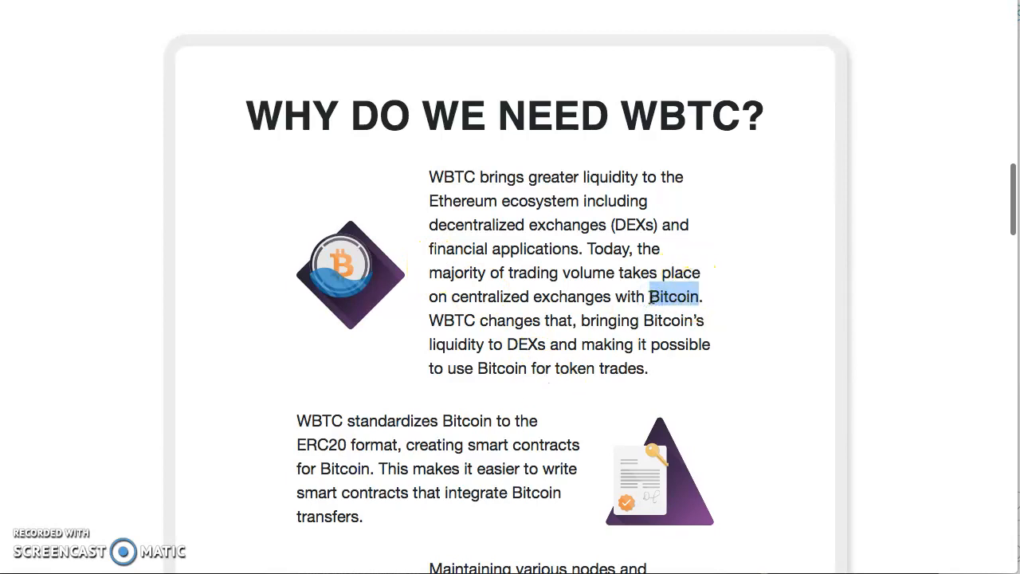
pyautogui.moveTo(461, 325)
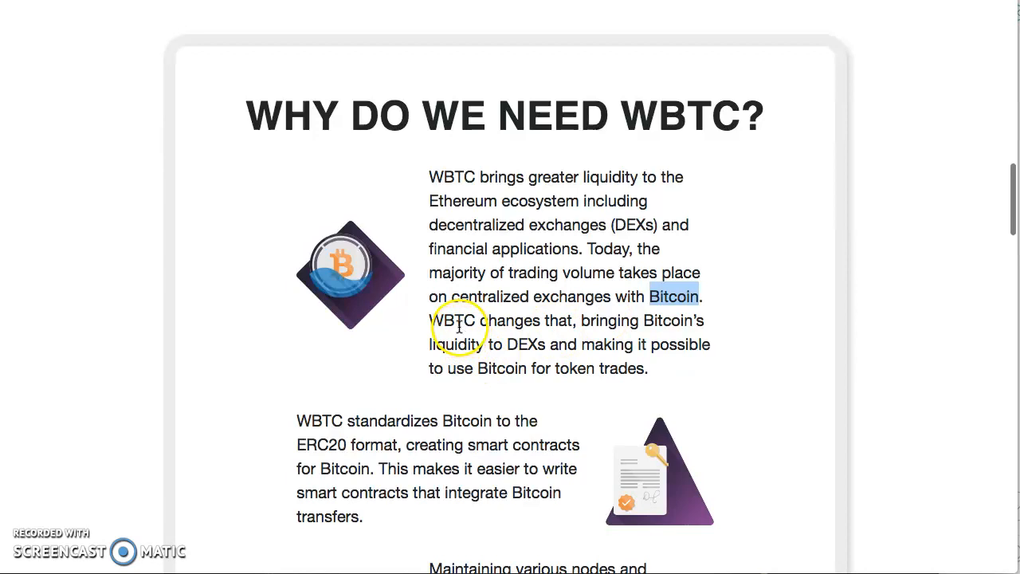
pyautogui.moveTo(652, 325)
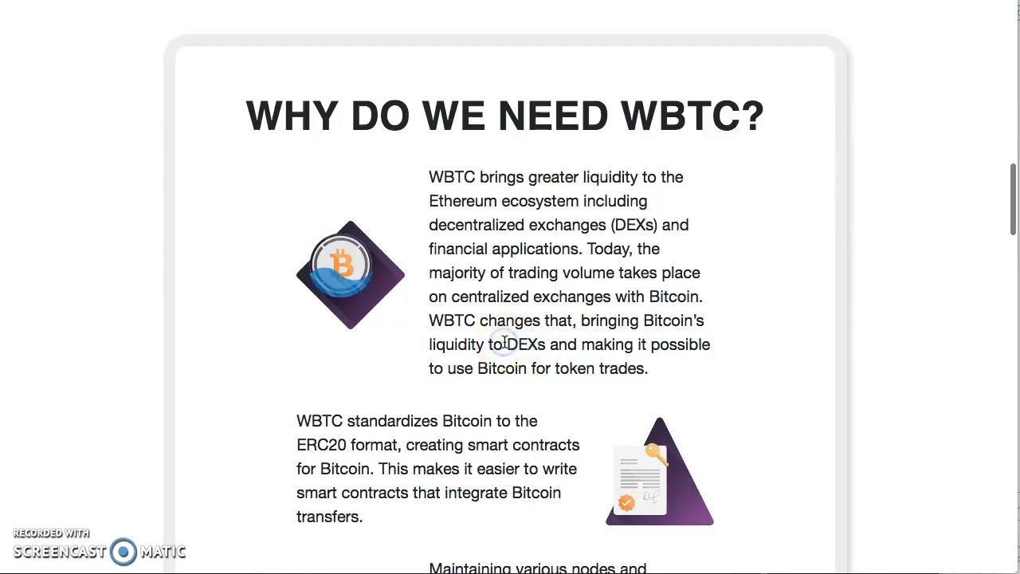
pyautogui.doubleClick(526, 345)
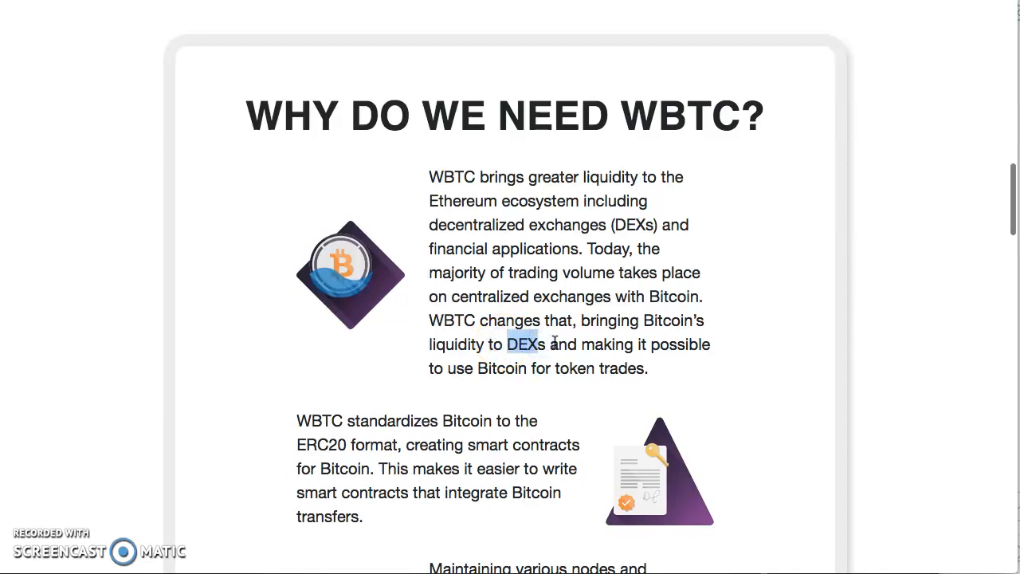
pyautogui.click(550, 344)
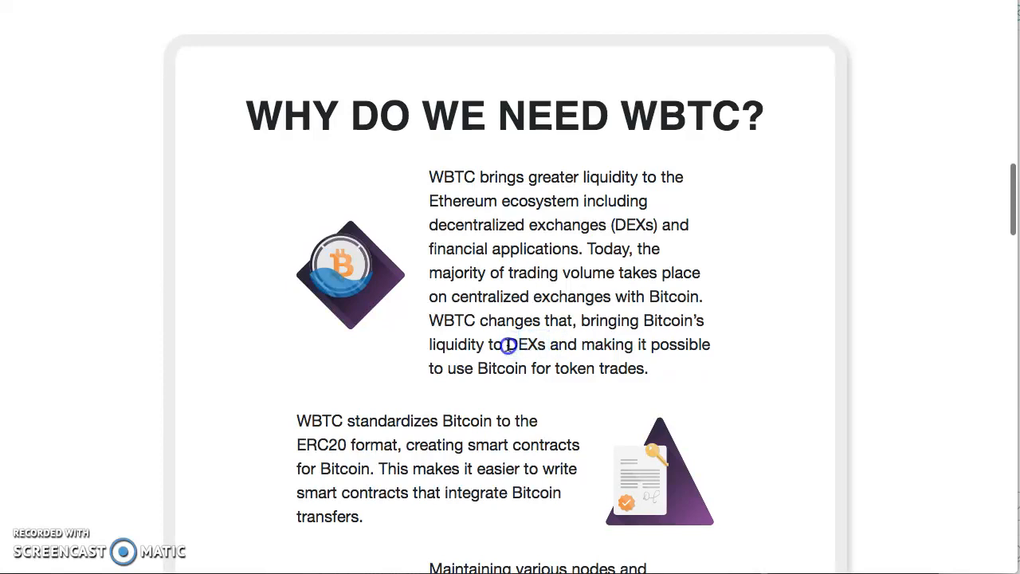
pyautogui.moveTo(478, 330)
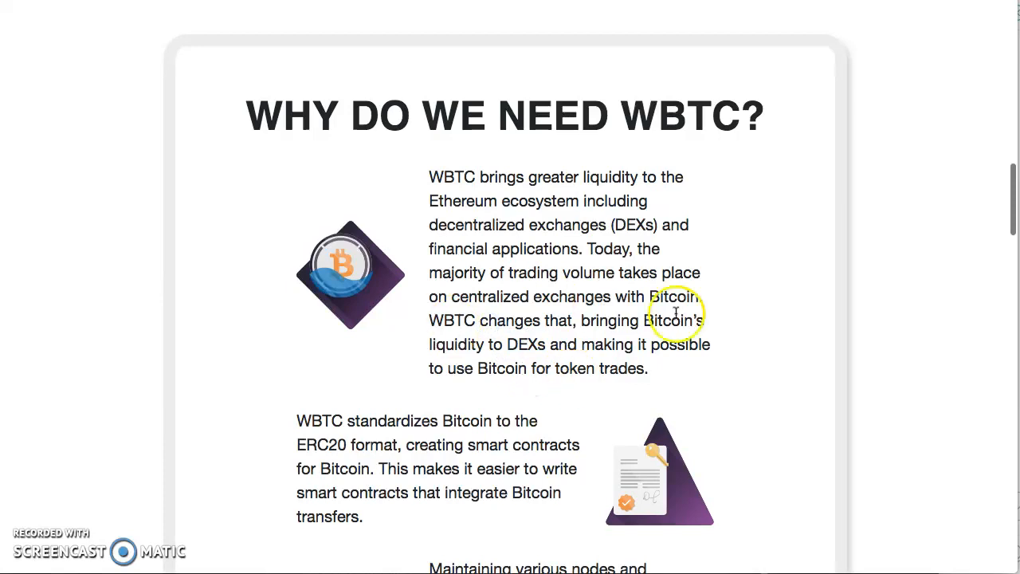
pyautogui.moveTo(523, 346)
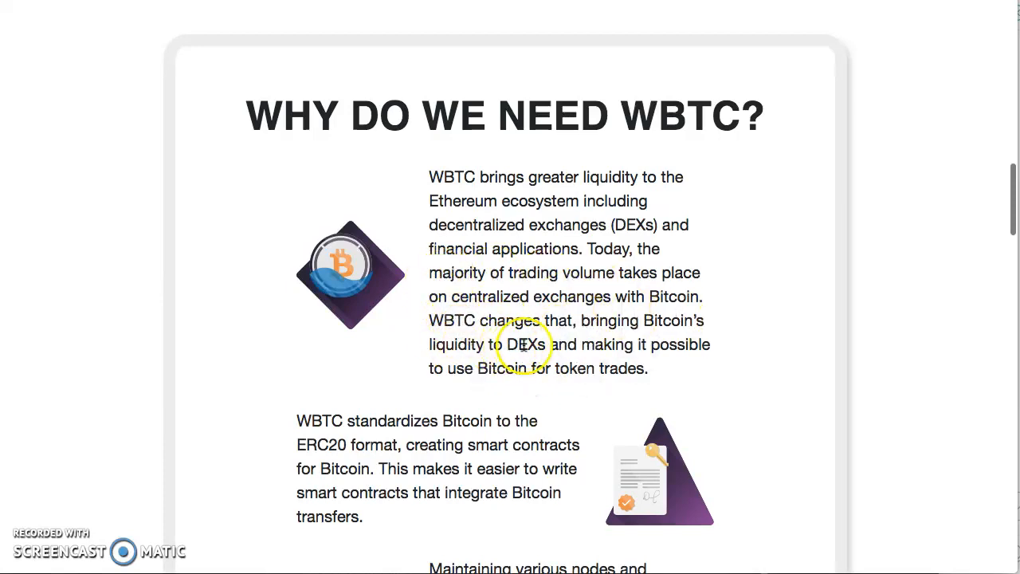
pyautogui.moveTo(539, 377)
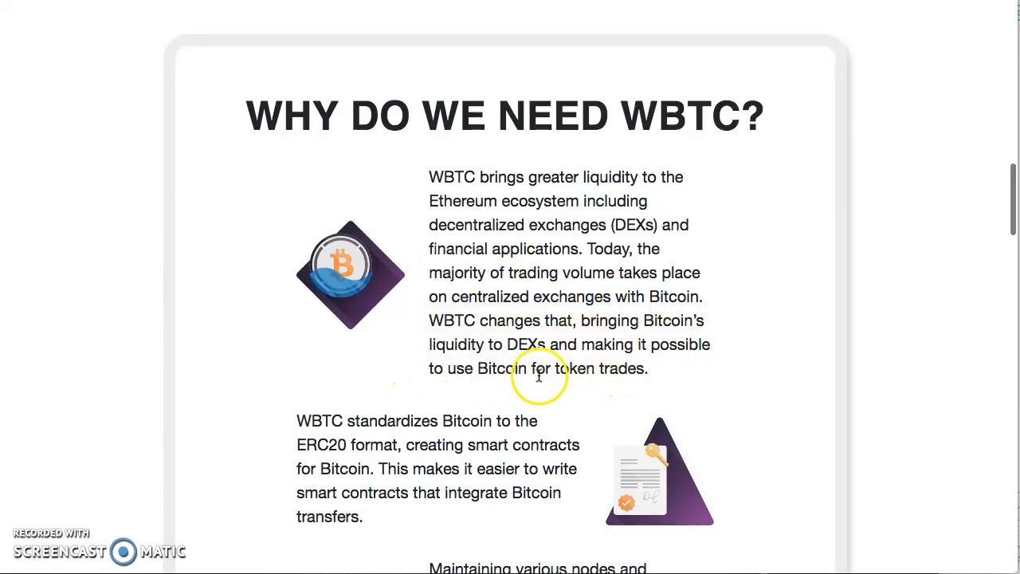
pyautogui.moveTo(452, 368); pyautogui.dragTo(645, 368)
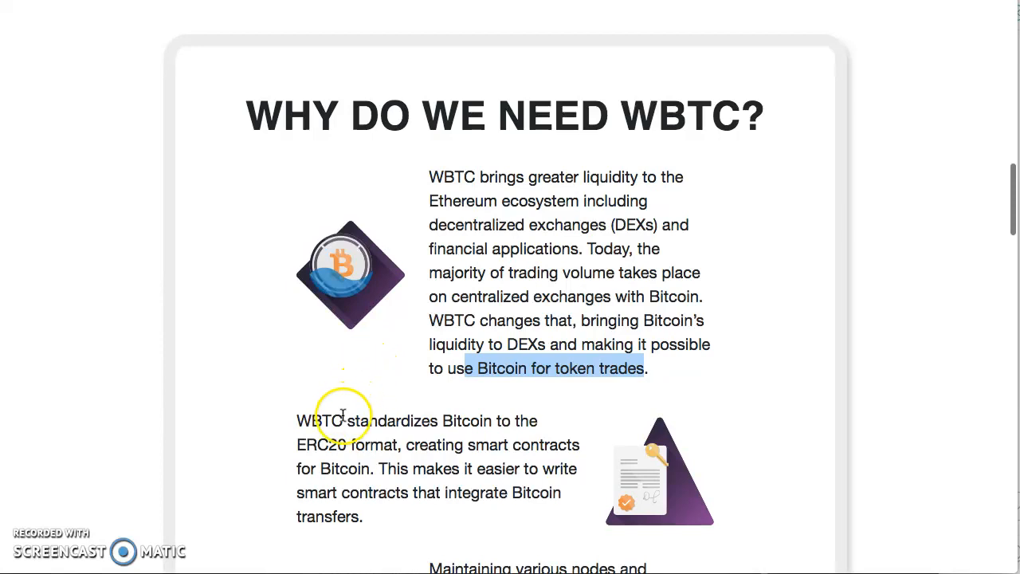
pyautogui.click(341, 421)
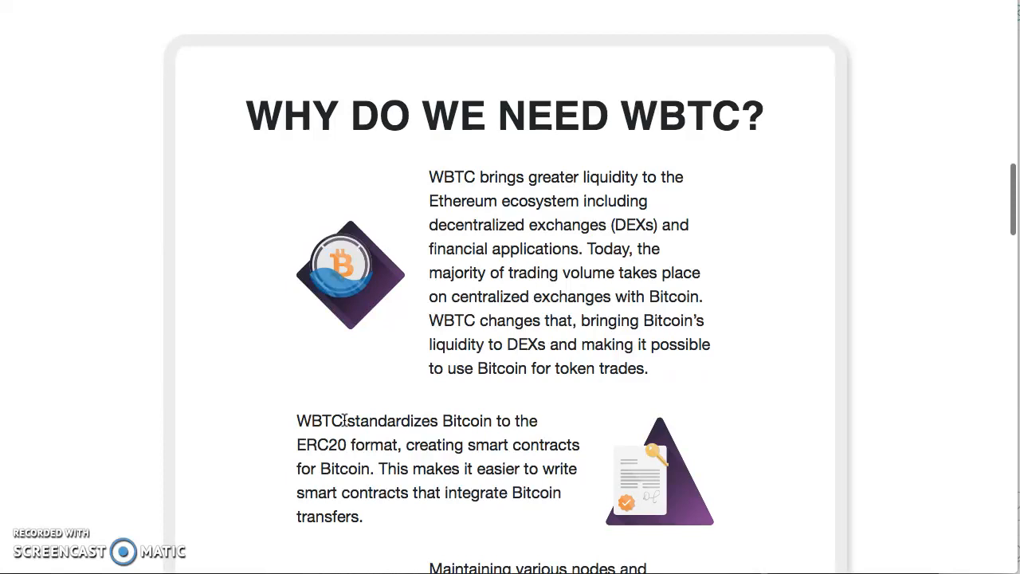
# Step: Scroll through the remaining WBTC reasons down to the Ethereum-node point and the WBTC DAO section
pyautogui.scroll(-3)
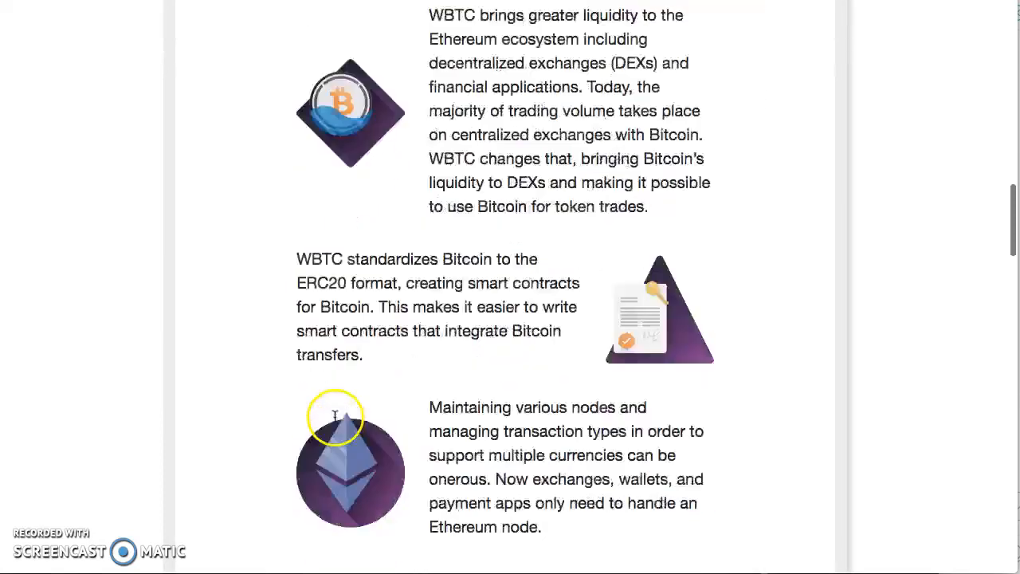
pyautogui.scroll(-3)
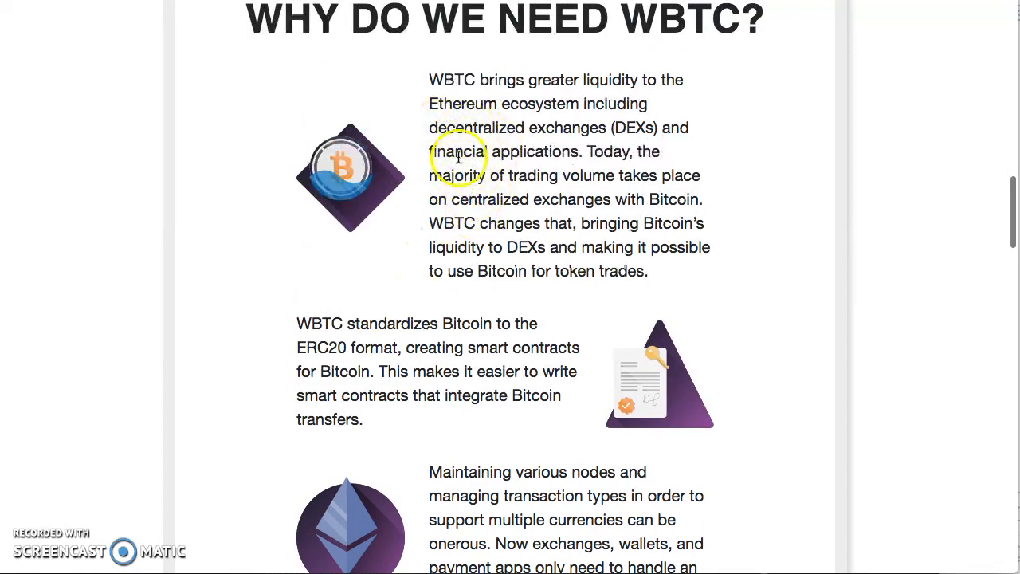
pyautogui.scroll(-3)
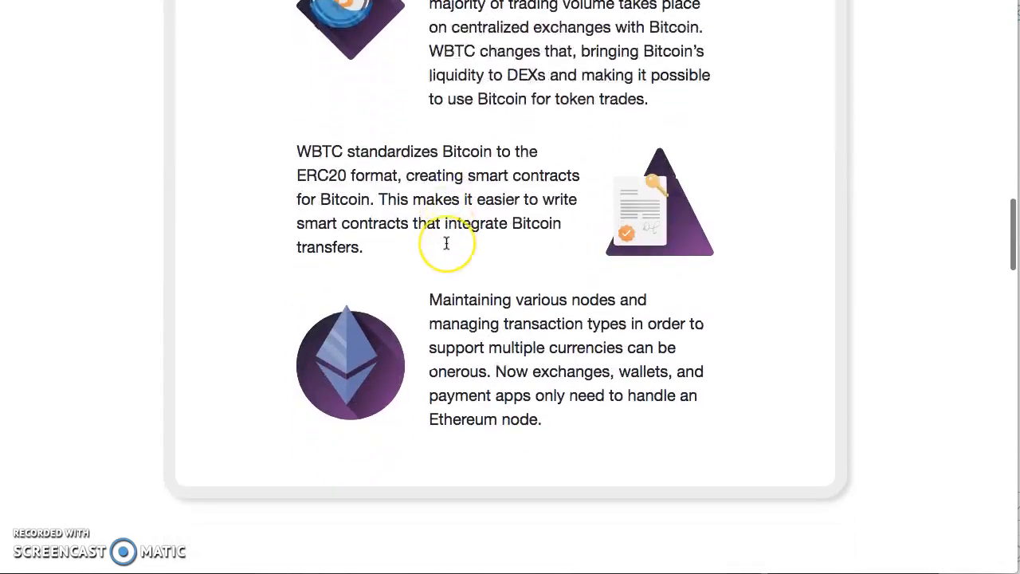
pyautogui.scroll(-3)
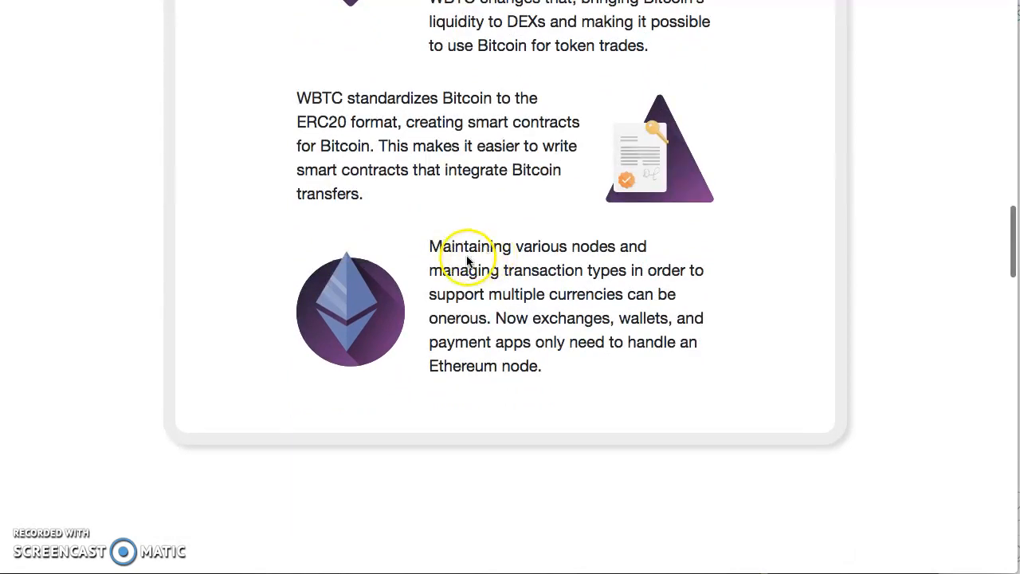
pyautogui.moveTo(612, 279)
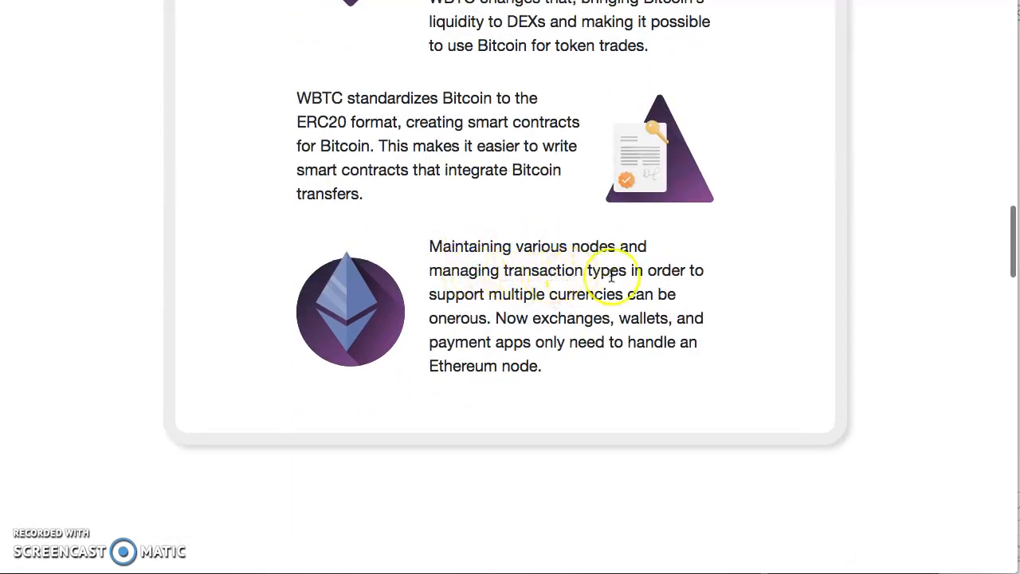
pyautogui.moveTo(529, 309)
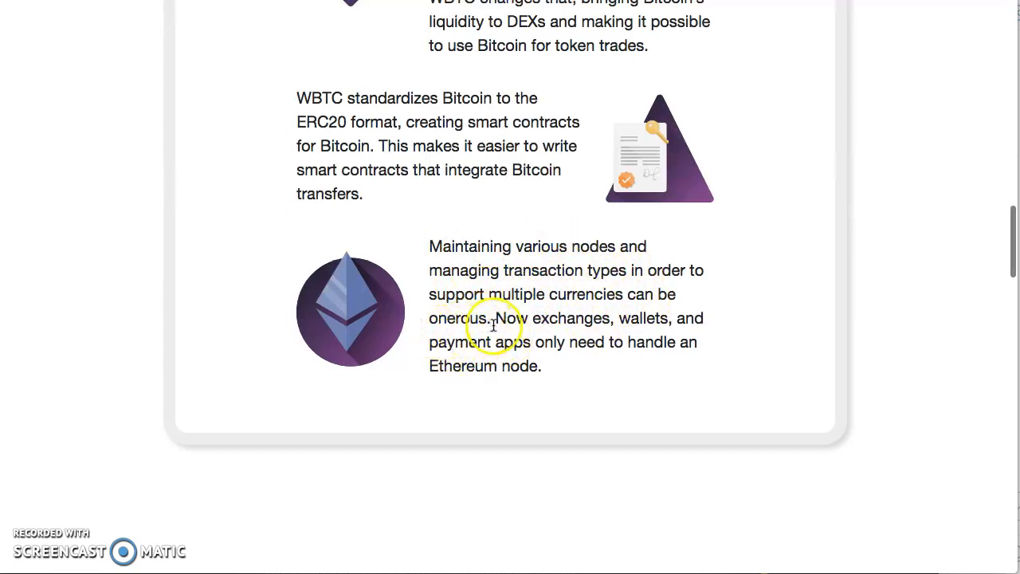
pyautogui.moveTo(468, 357)
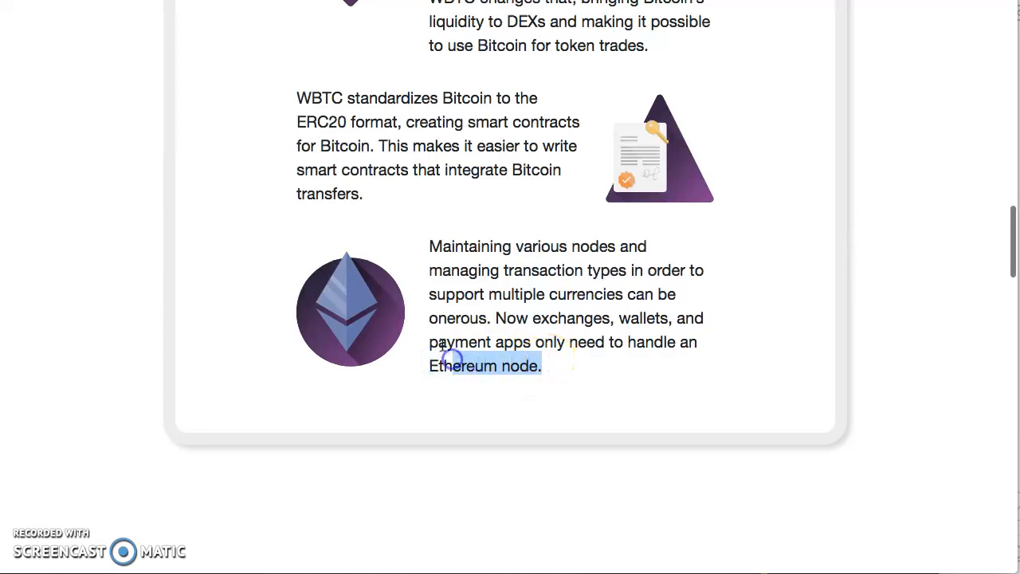
pyautogui.scroll(-3)
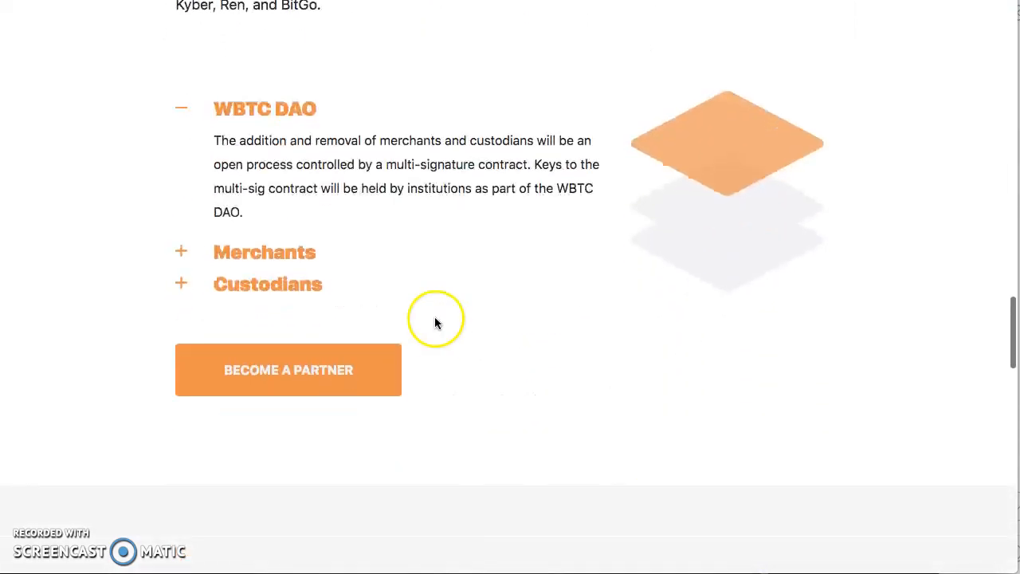
pyautogui.moveTo(300, 373)
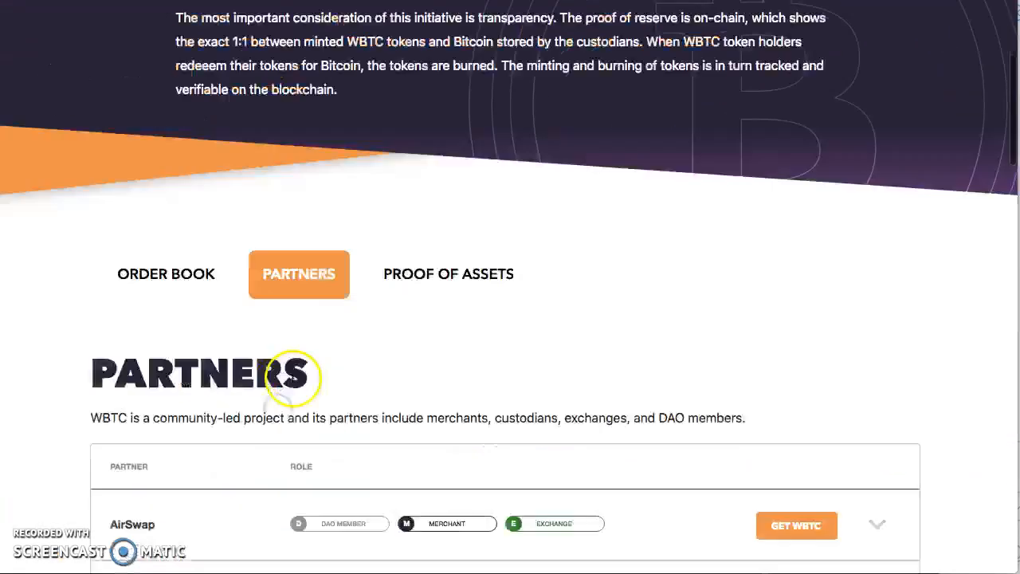
# Step: Scroll the WBTC Partners list around the AirSwap row and its 'Go to website' link
pyautogui.scroll(-3)
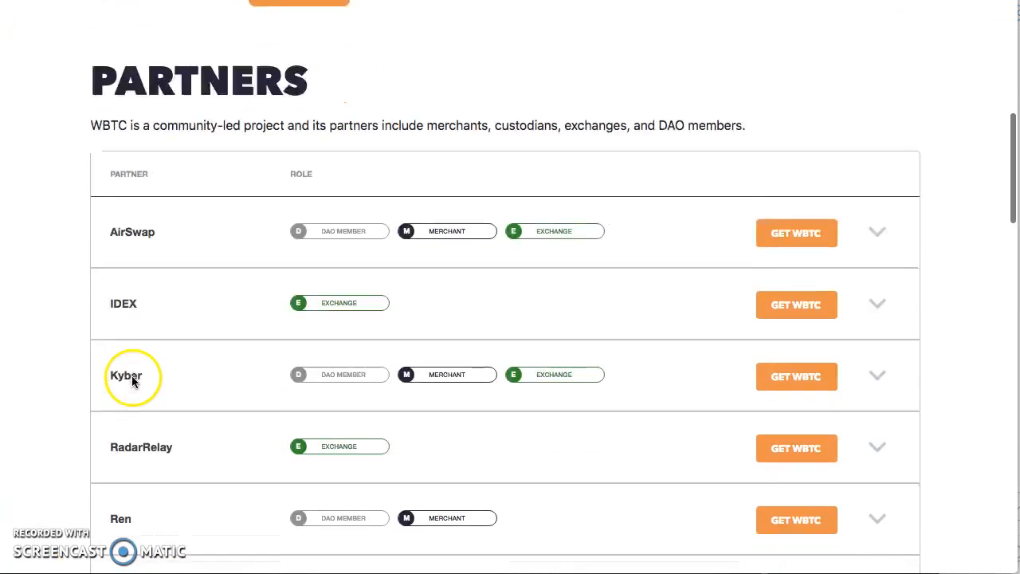
pyautogui.scroll(-3)
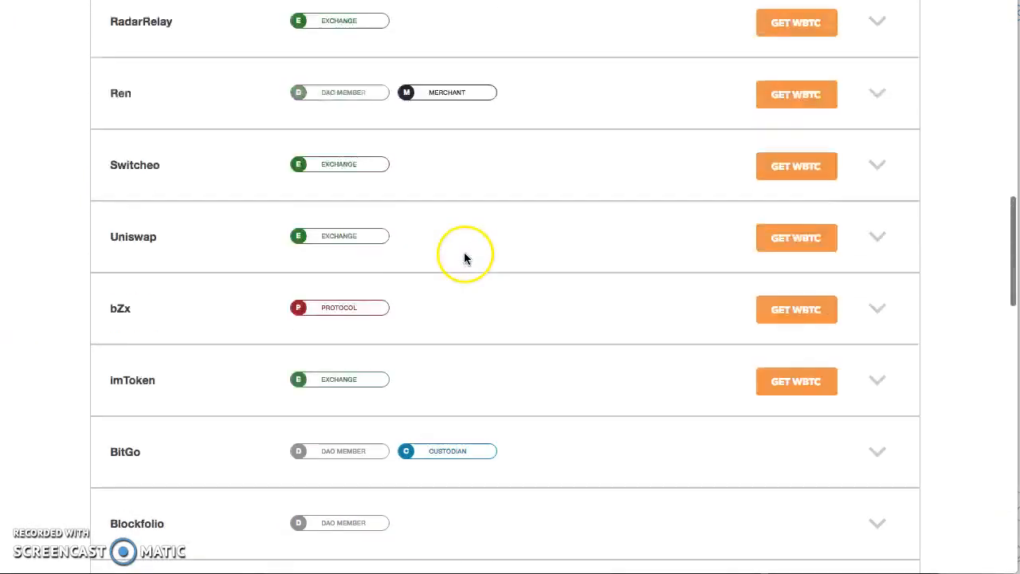
pyautogui.scroll(3)
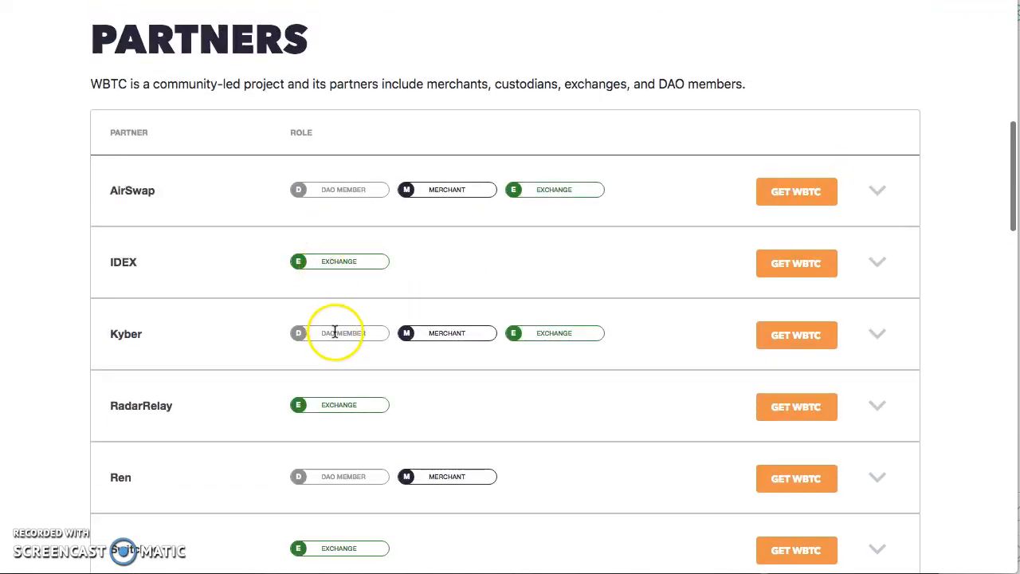
pyautogui.moveTo(564, 198)
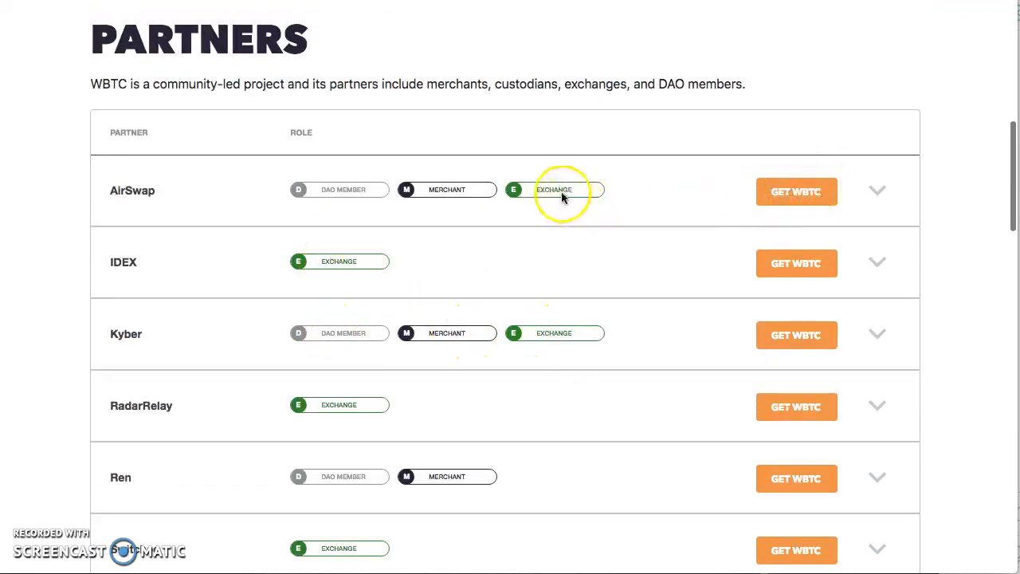
pyautogui.moveTo(462, 199)
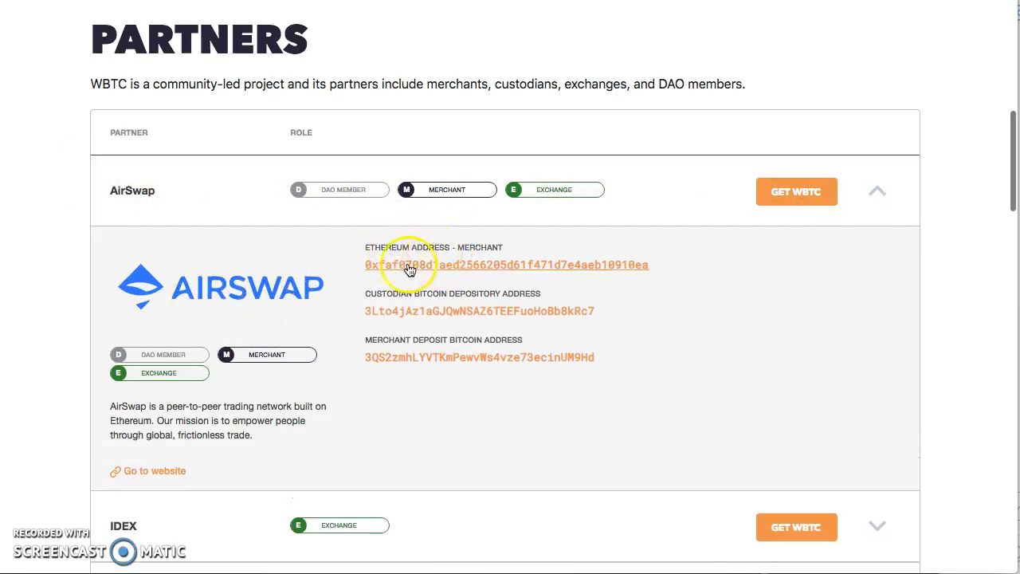
pyautogui.moveTo(370, 293)
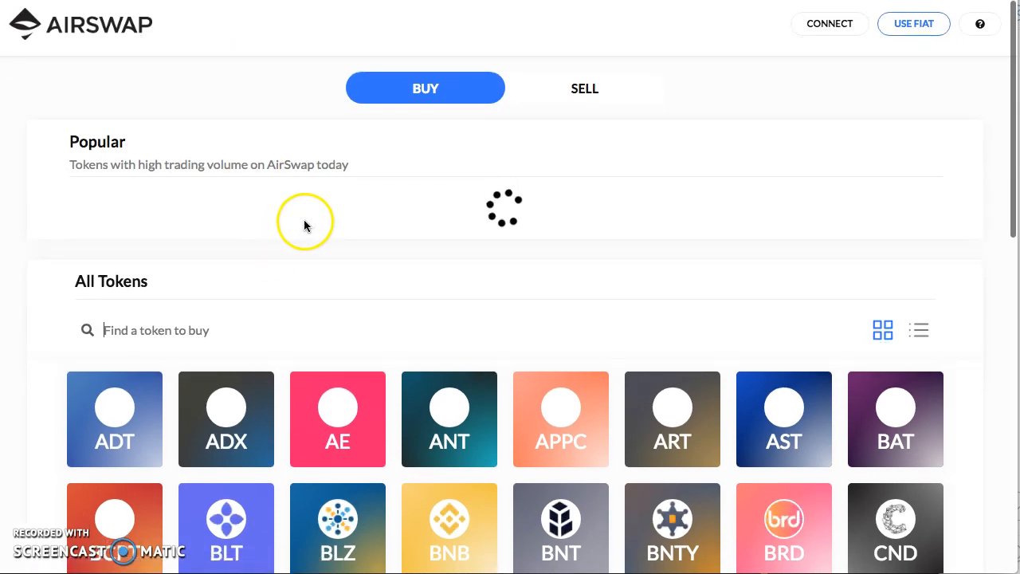
pyautogui.scroll(-3)
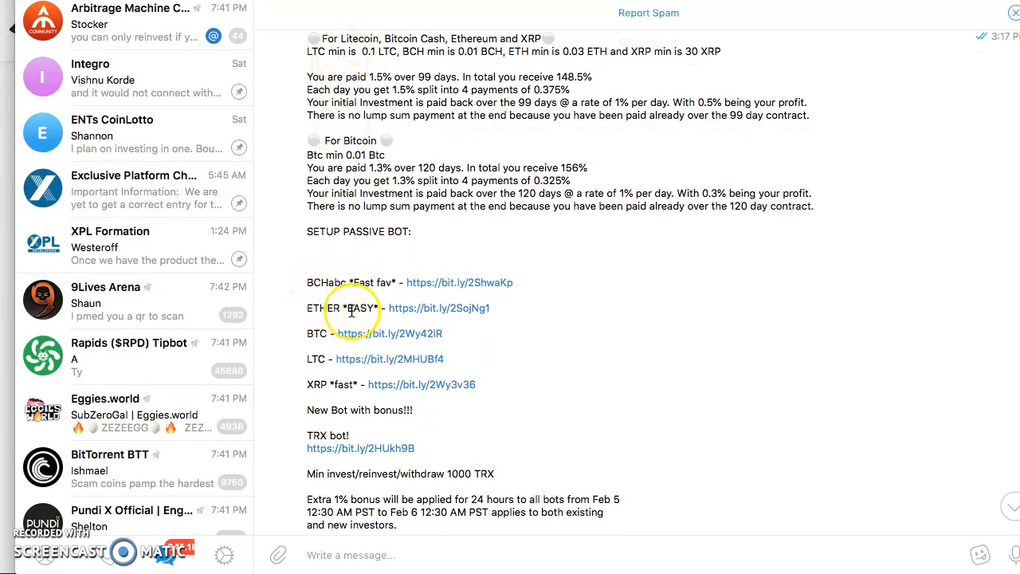
pyautogui.moveTo(316, 384)
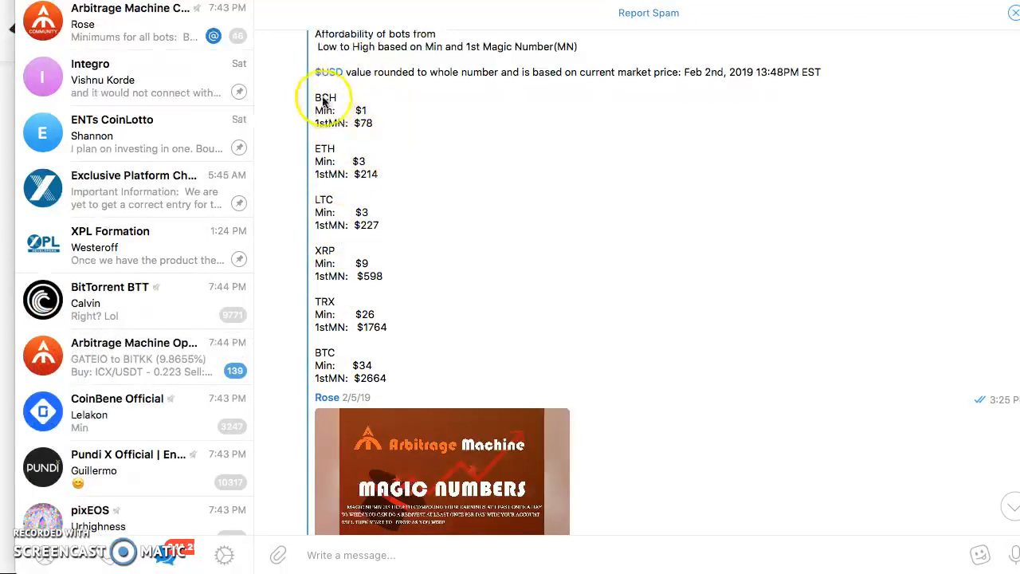
pyautogui.moveTo(328, 158)
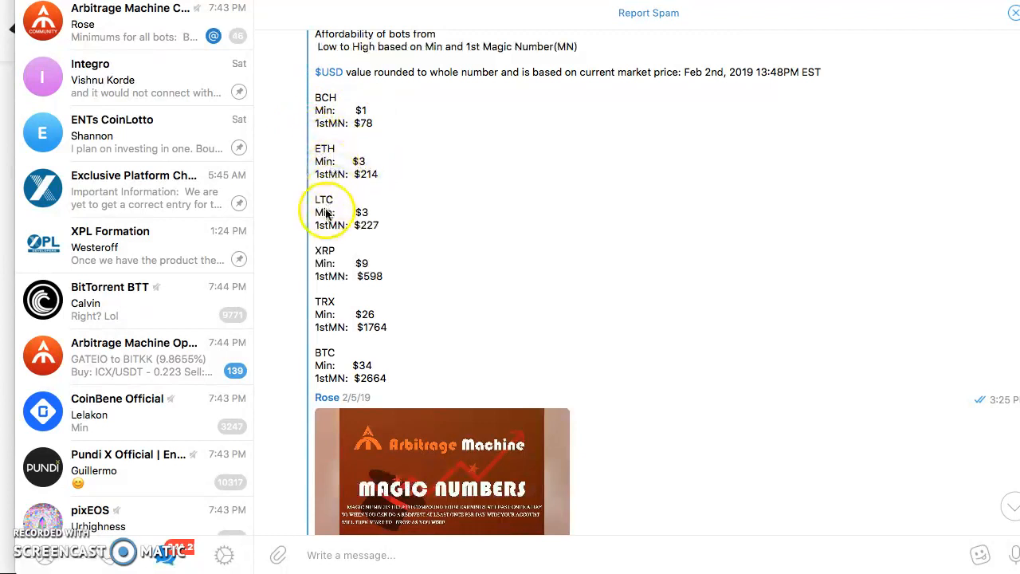
pyautogui.moveTo(420, 220)
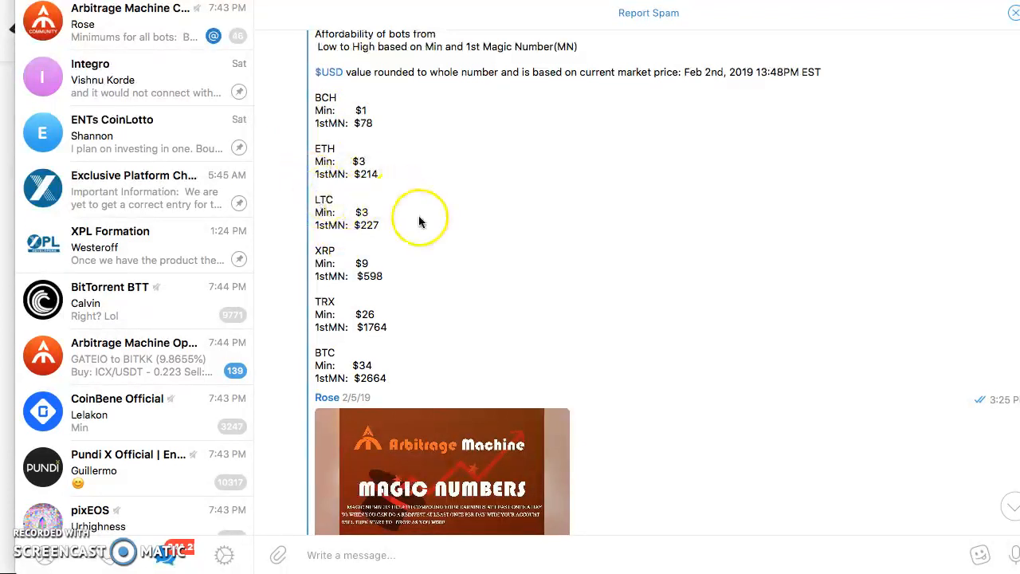
pyautogui.moveTo(322, 214)
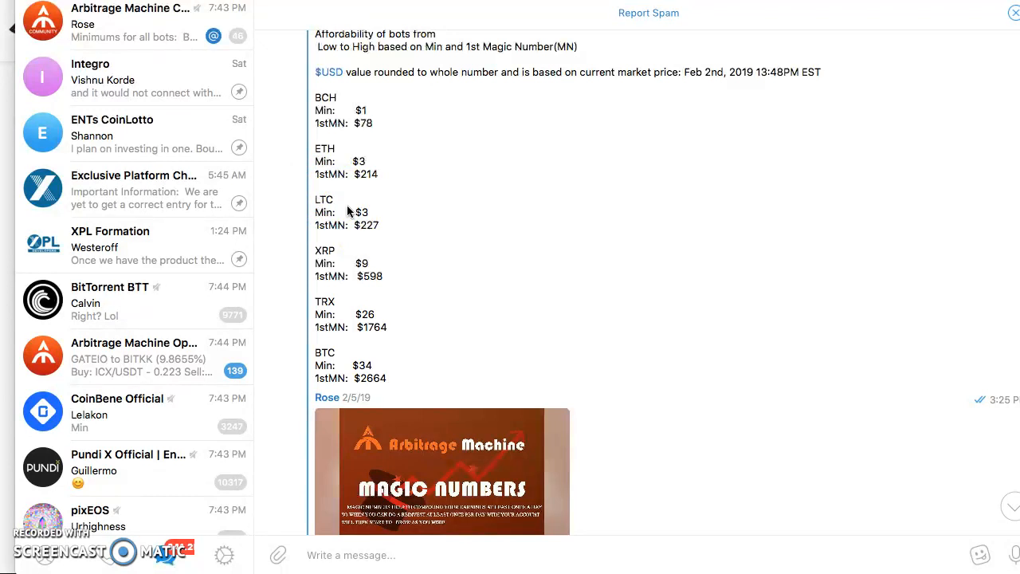
pyautogui.click(357, 221)
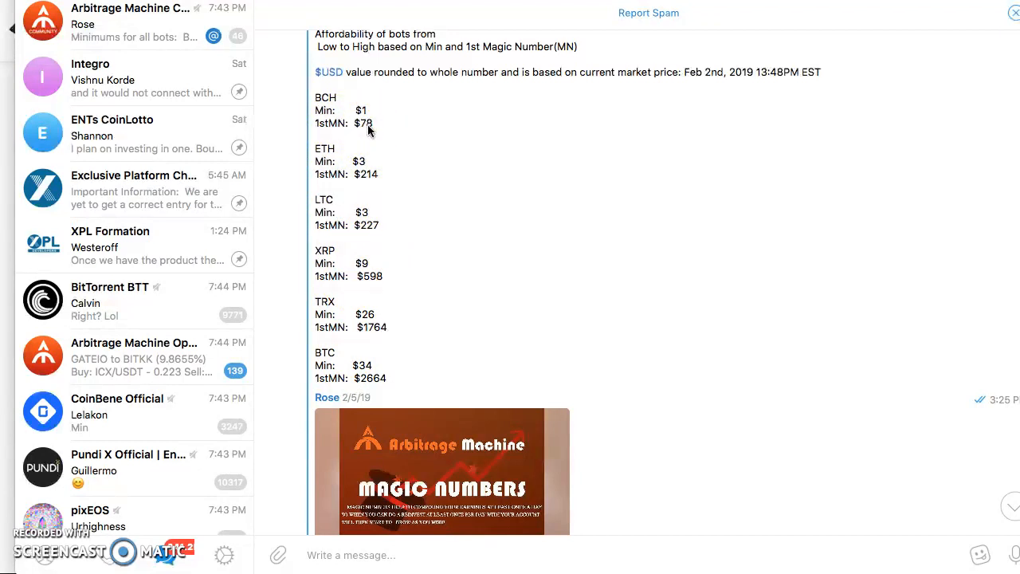
pyautogui.click(361, 110)
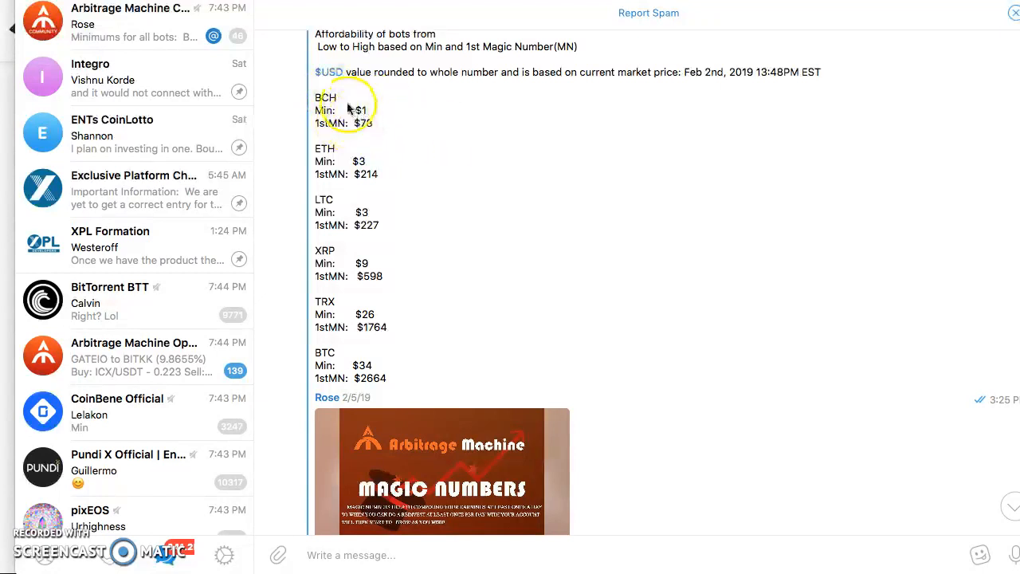
pyautogui.moveTo(370, 121)
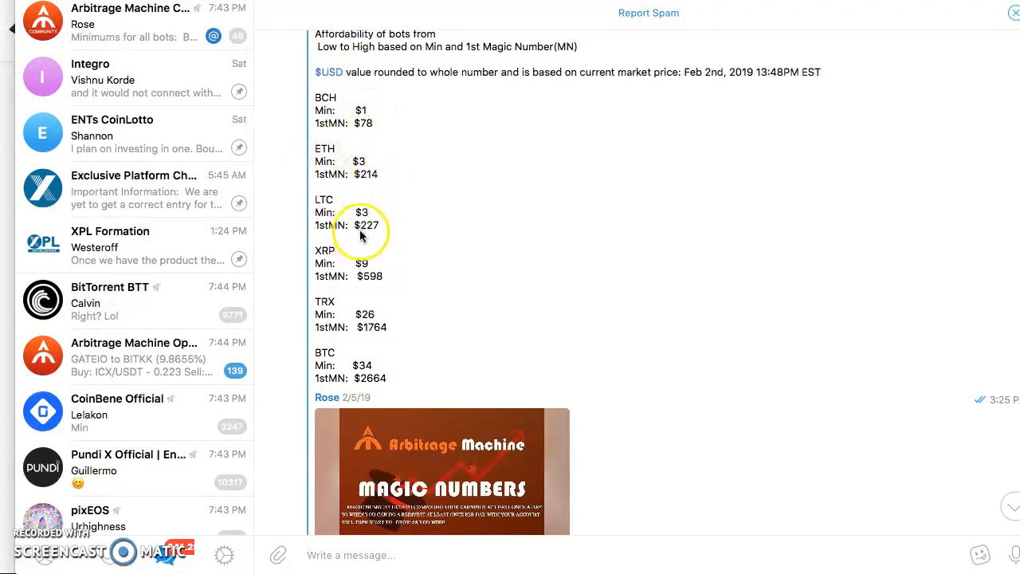
pyautogui.moveTo(376, 377)
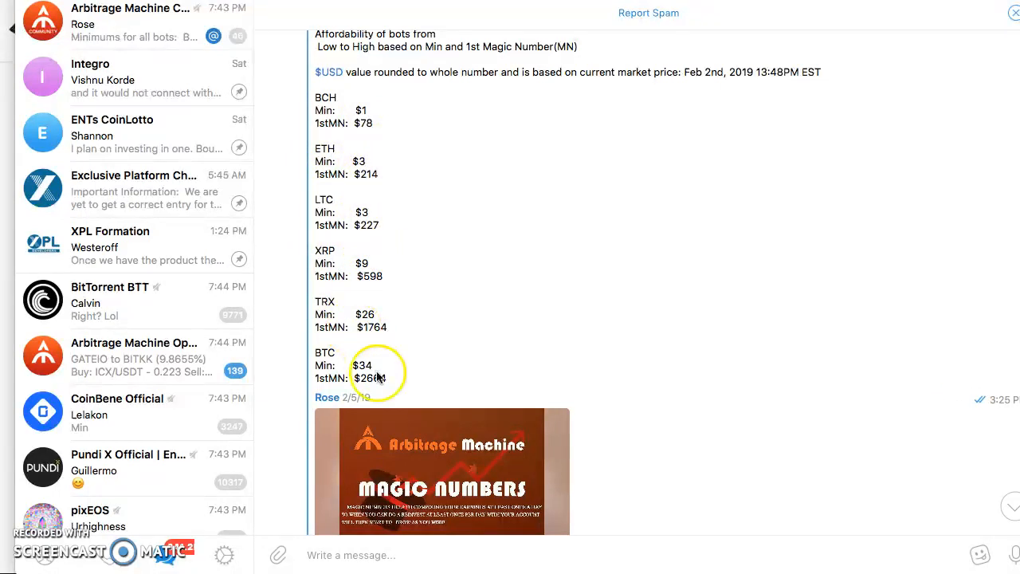
pyautogui.moveTo(433, 390)
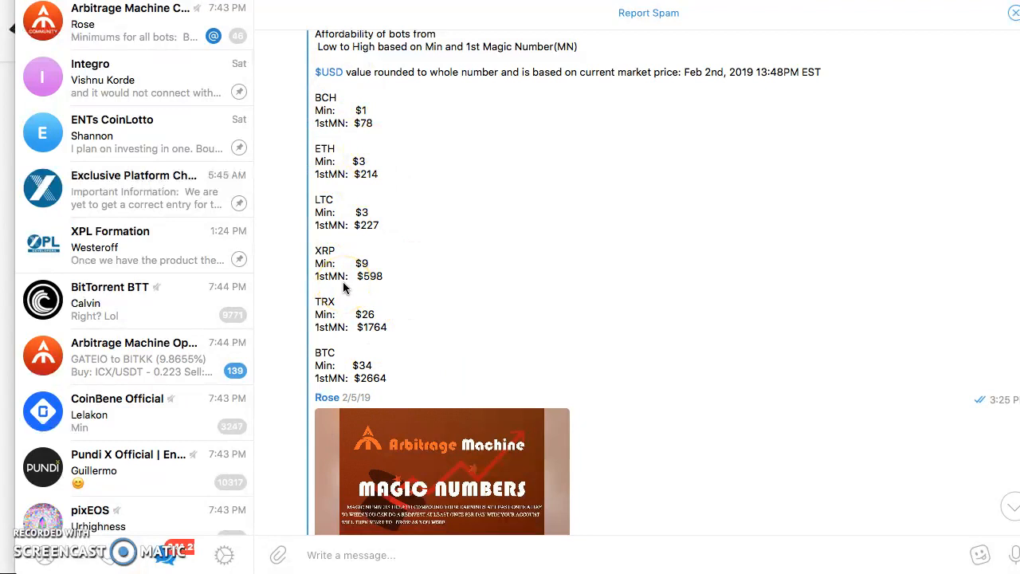
pyautogui.moveTo(453, 450)
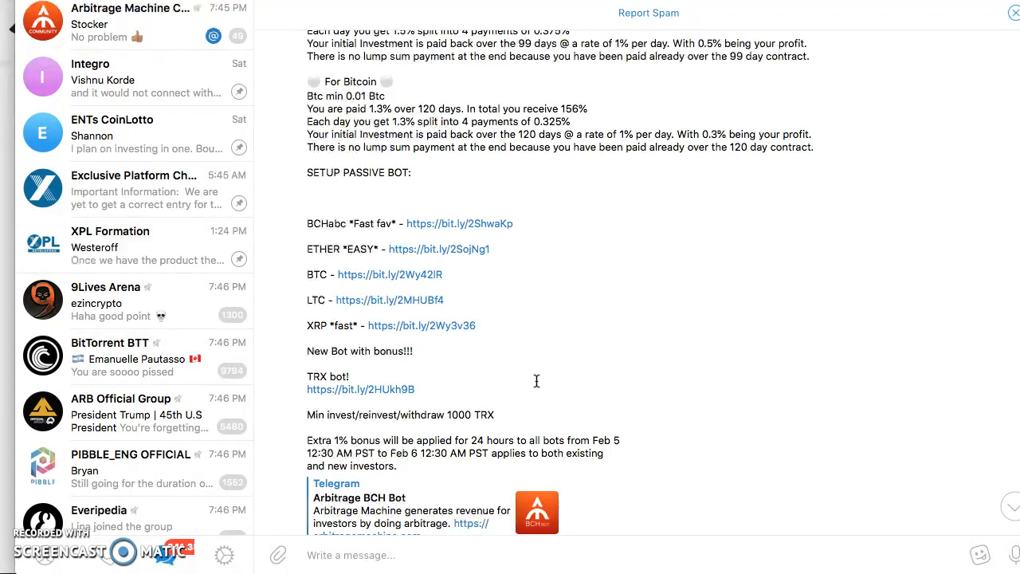
pyautogui.moveTo(539, 381)
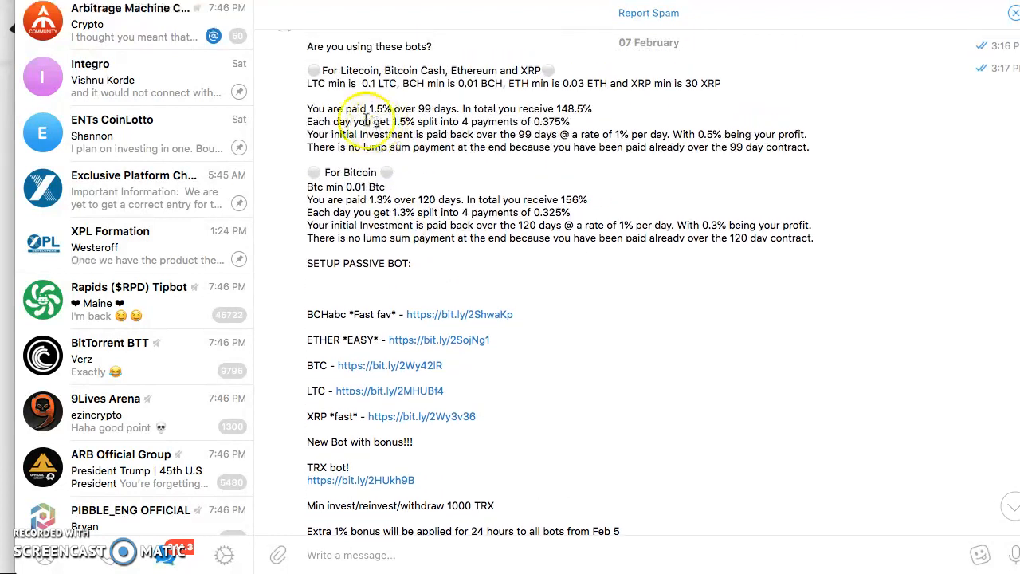
pyautogui.moveTo(448, 112)
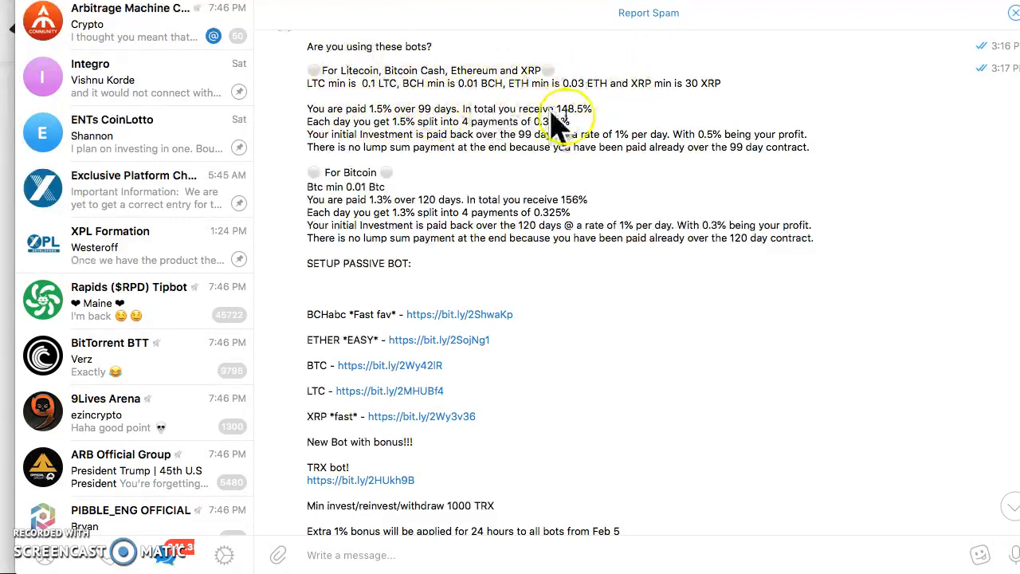
pyautogui.moveTo(498, 176)
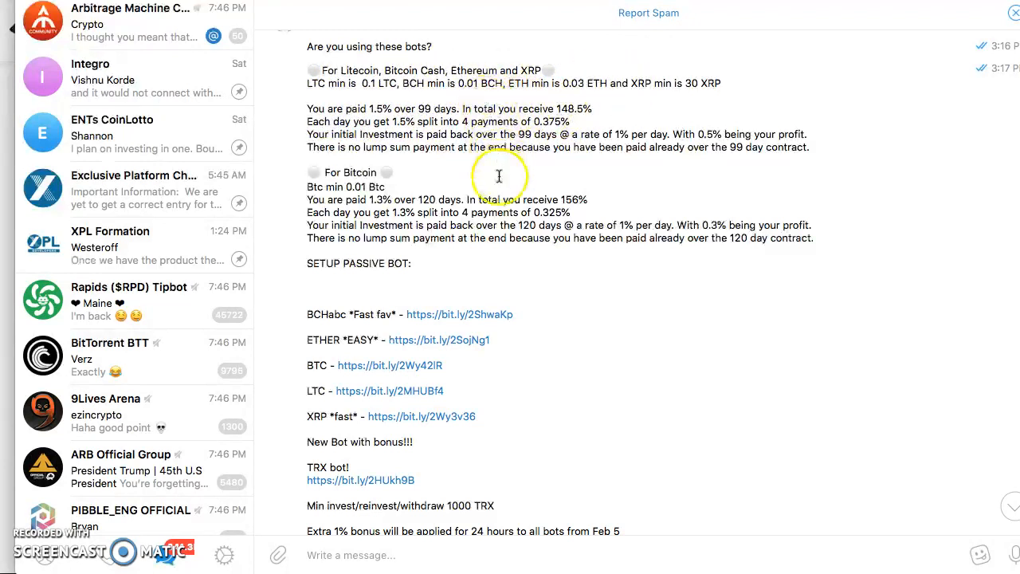
# Step: Scroll the Arbitrage Machine chat to the 'Are you using these bots?' payout-terms message
pyautogui.scroll(-3)
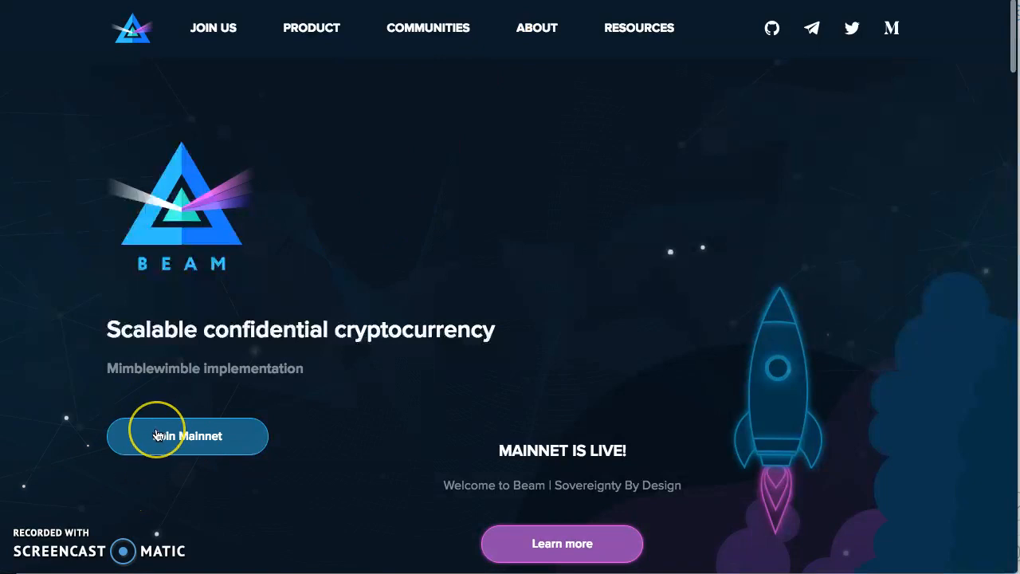
pyautogui.moveTo(69, 350)
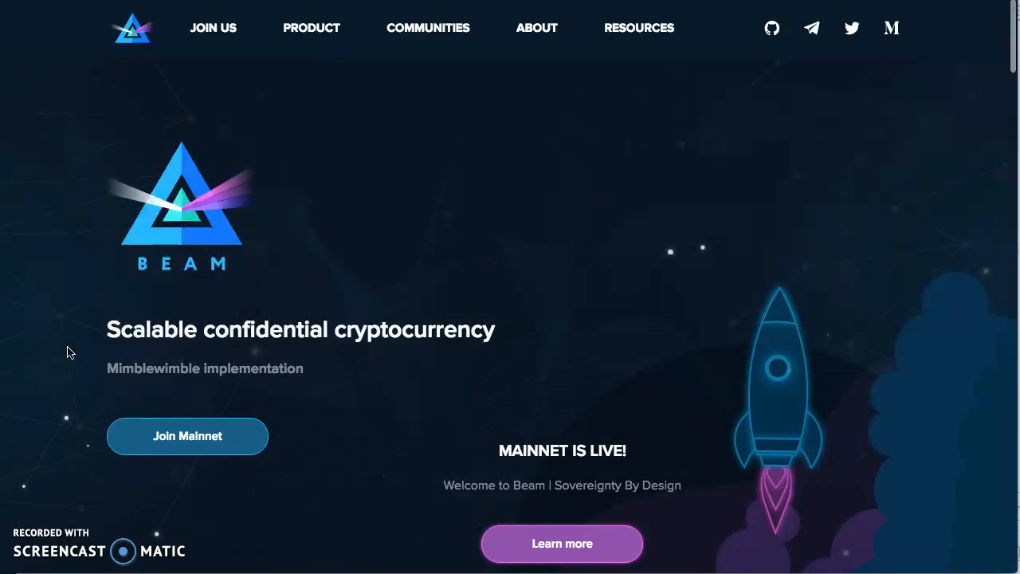
# Step: Switch to the Beam homepage tab showing 'Scalable confidential cryptocurrency'
pyautogui.click(64, 352)
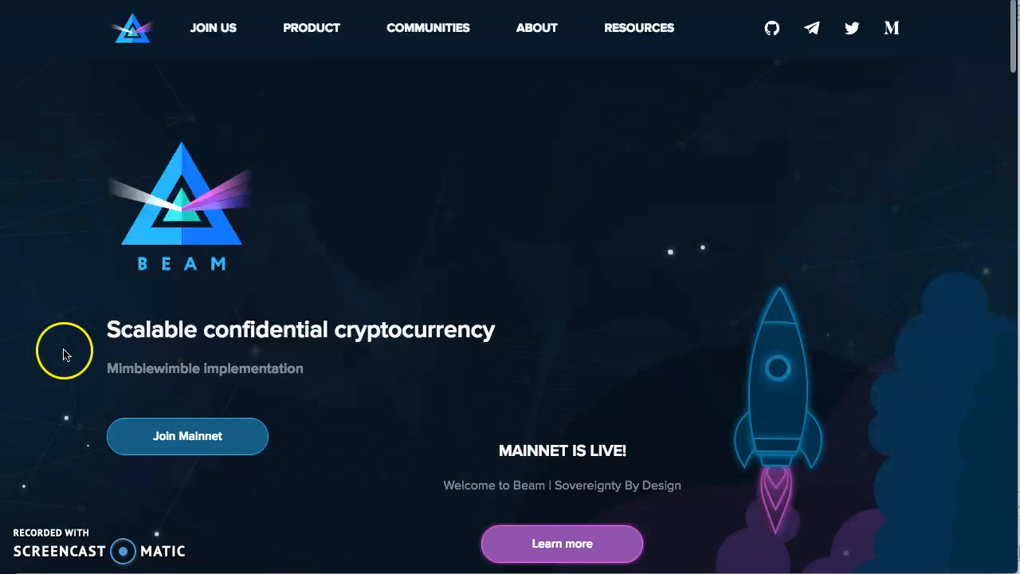